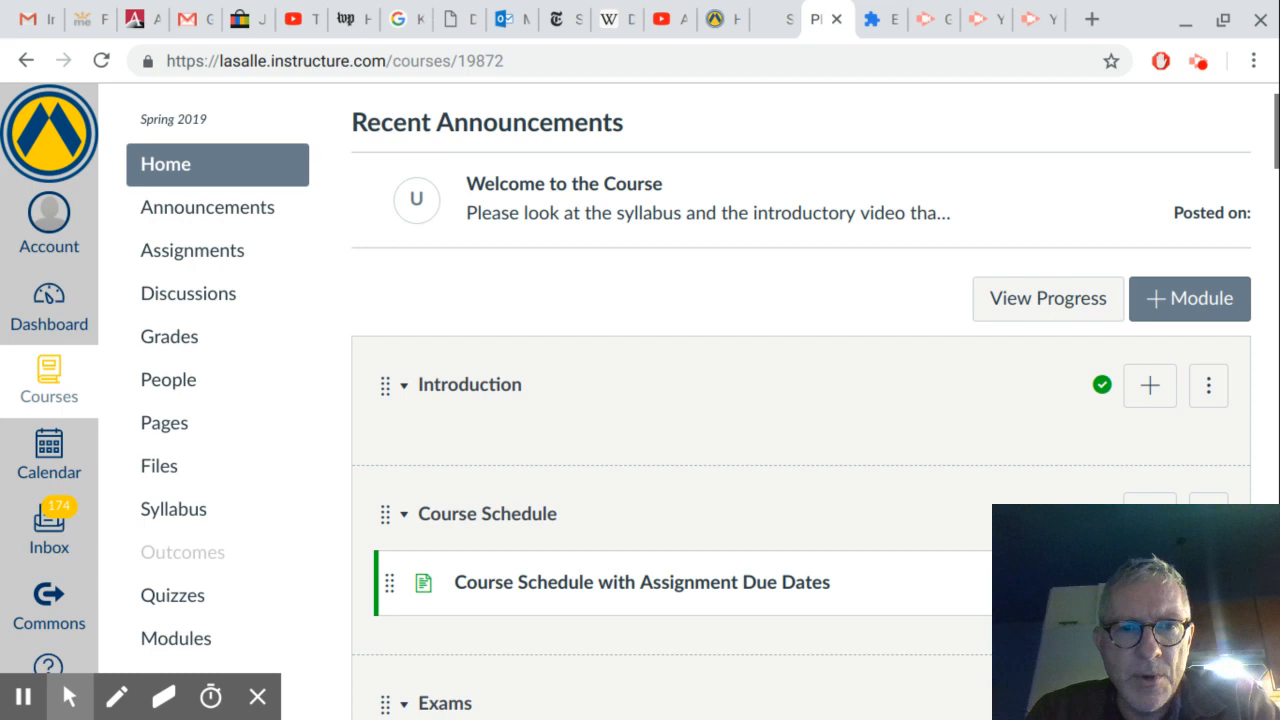
mouse_move(1048, 197)
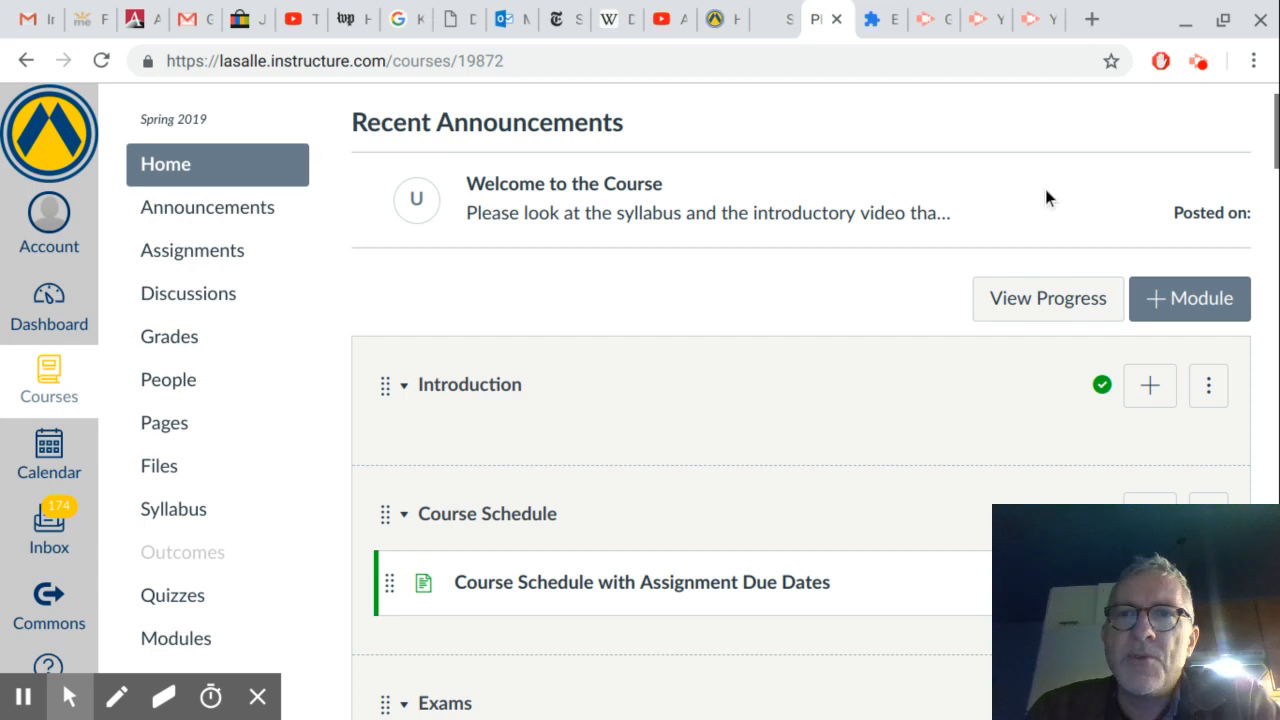
Scroll the PHL 223 modules and select 'Course Schedule with Assignment Due Dates'.
scroll(down, 3)
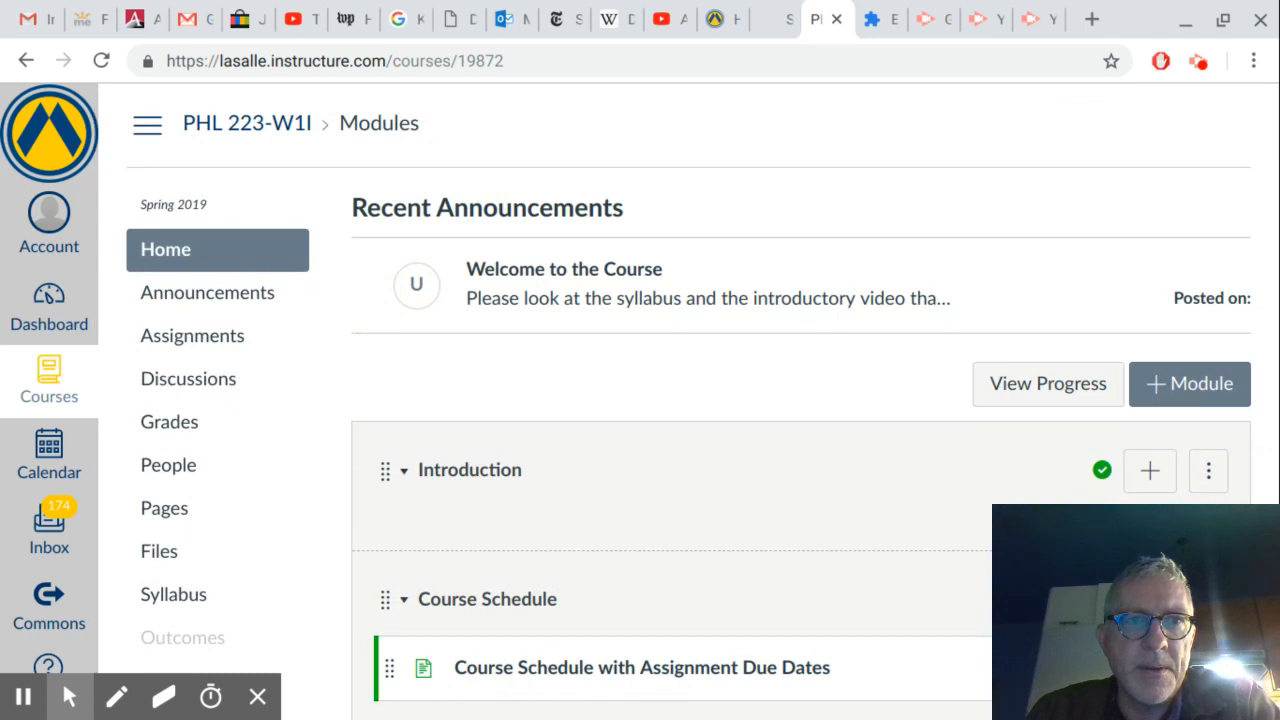
scroll(down, 3)
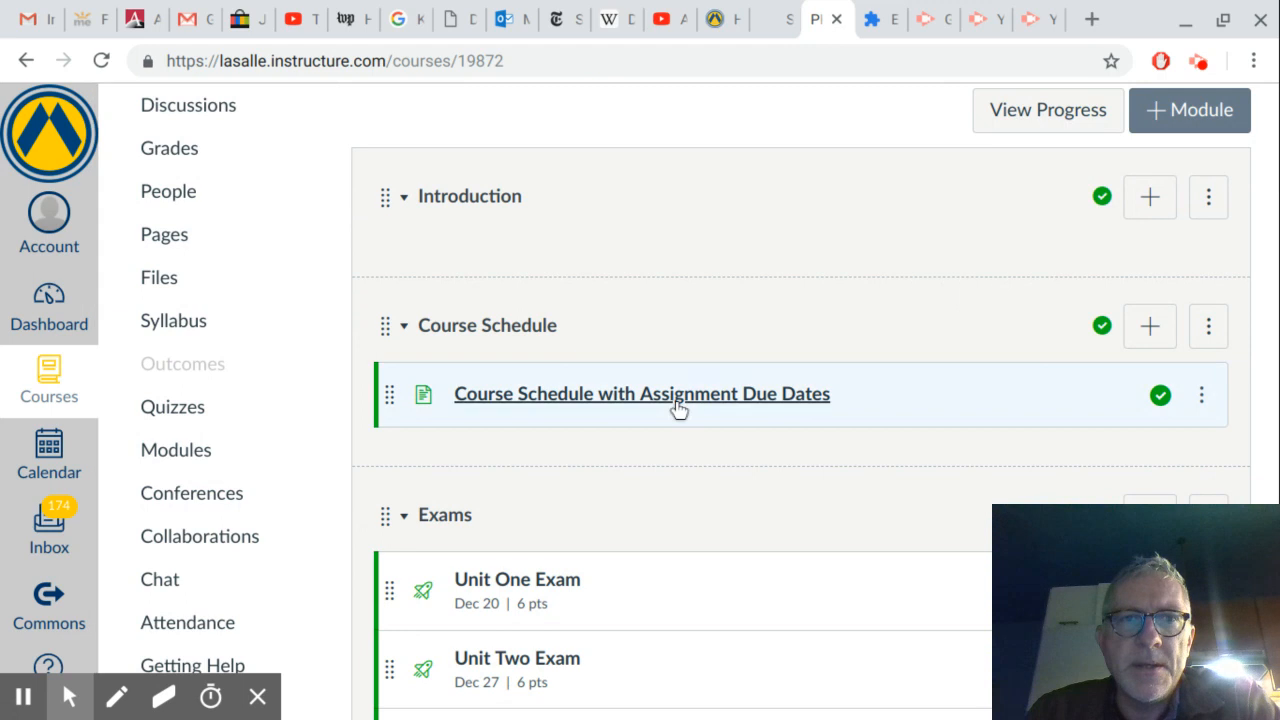
click(641, 393)
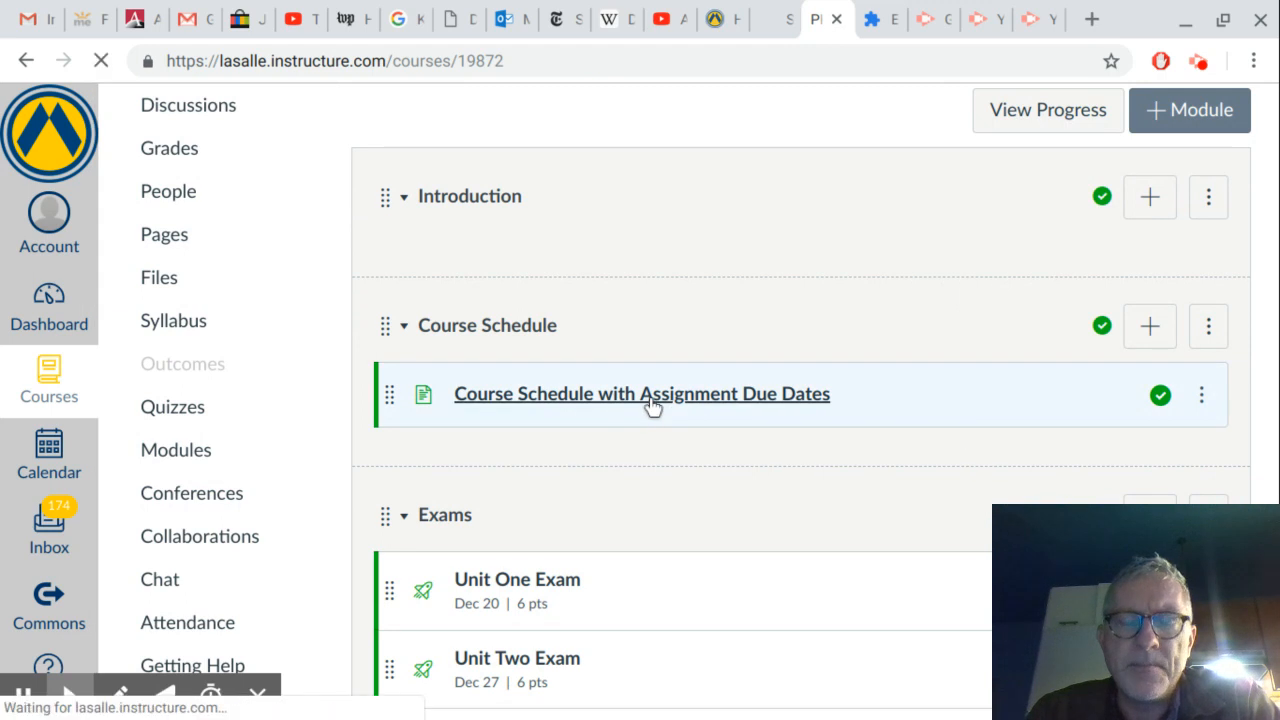
Load the Course Schedule page and scroll to the unit board windows and exam deadlines.
click(641, 393)
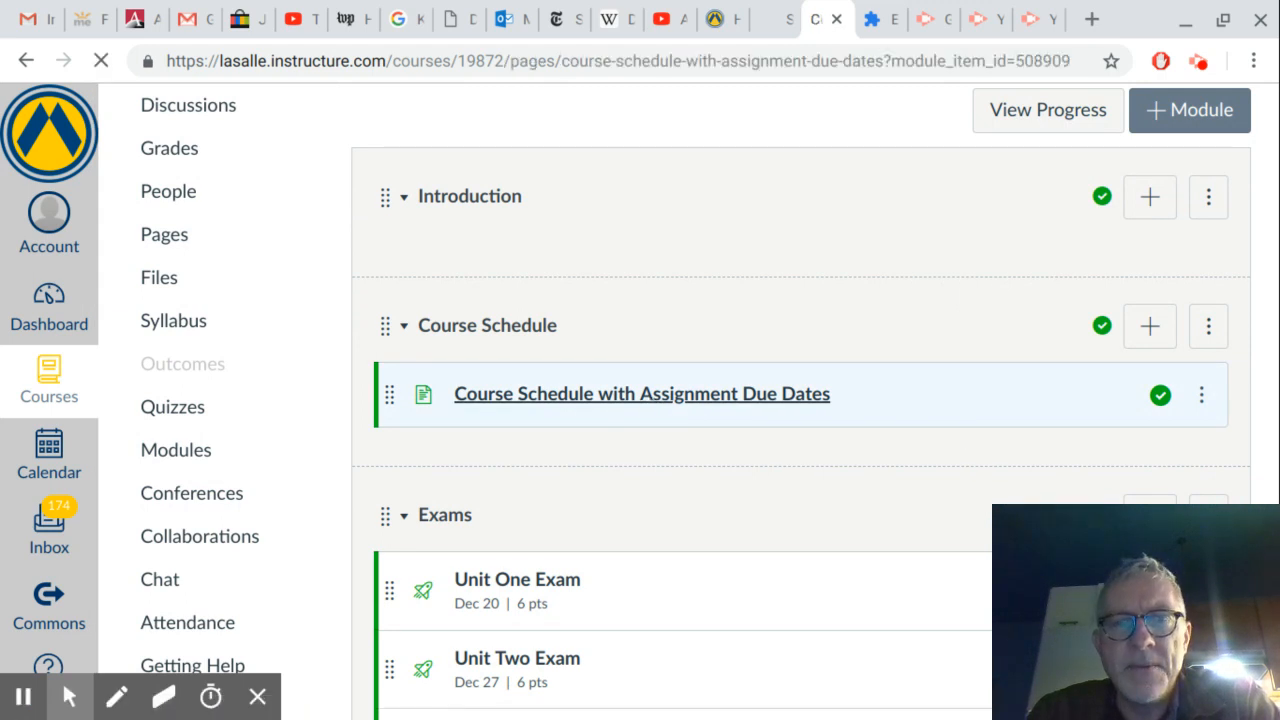
click(641, 393)
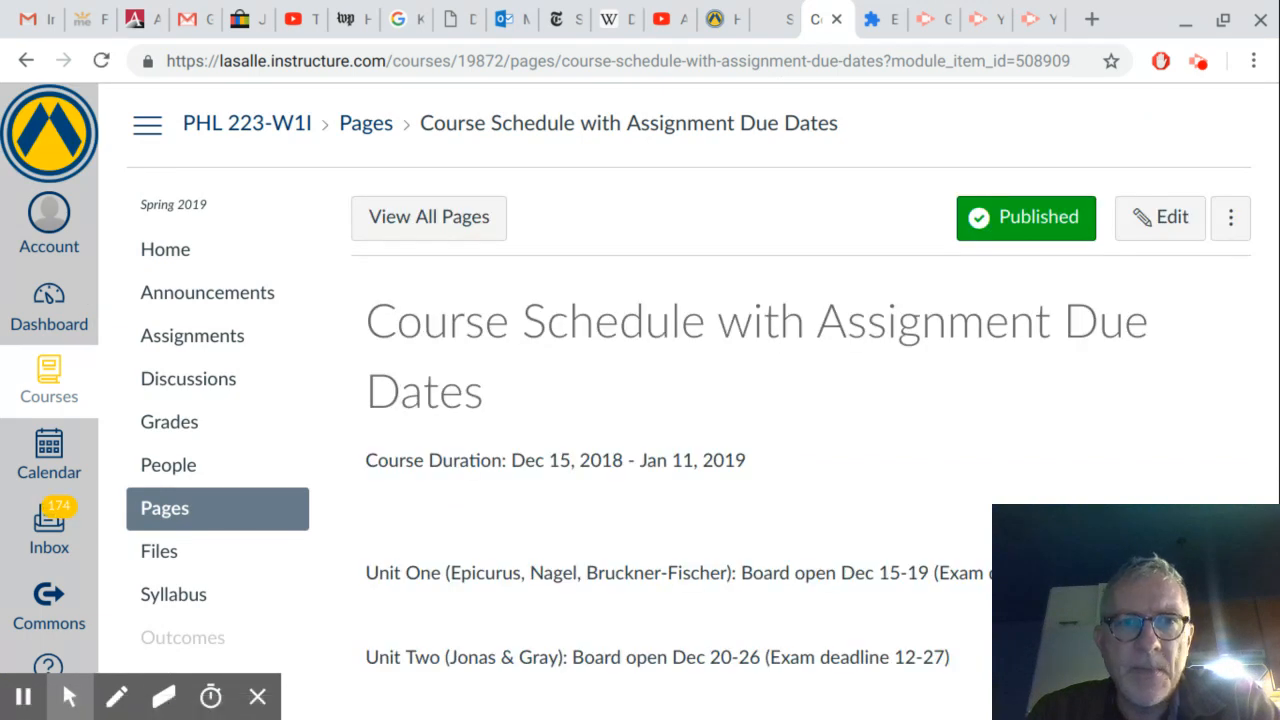
scroll(down, 3)
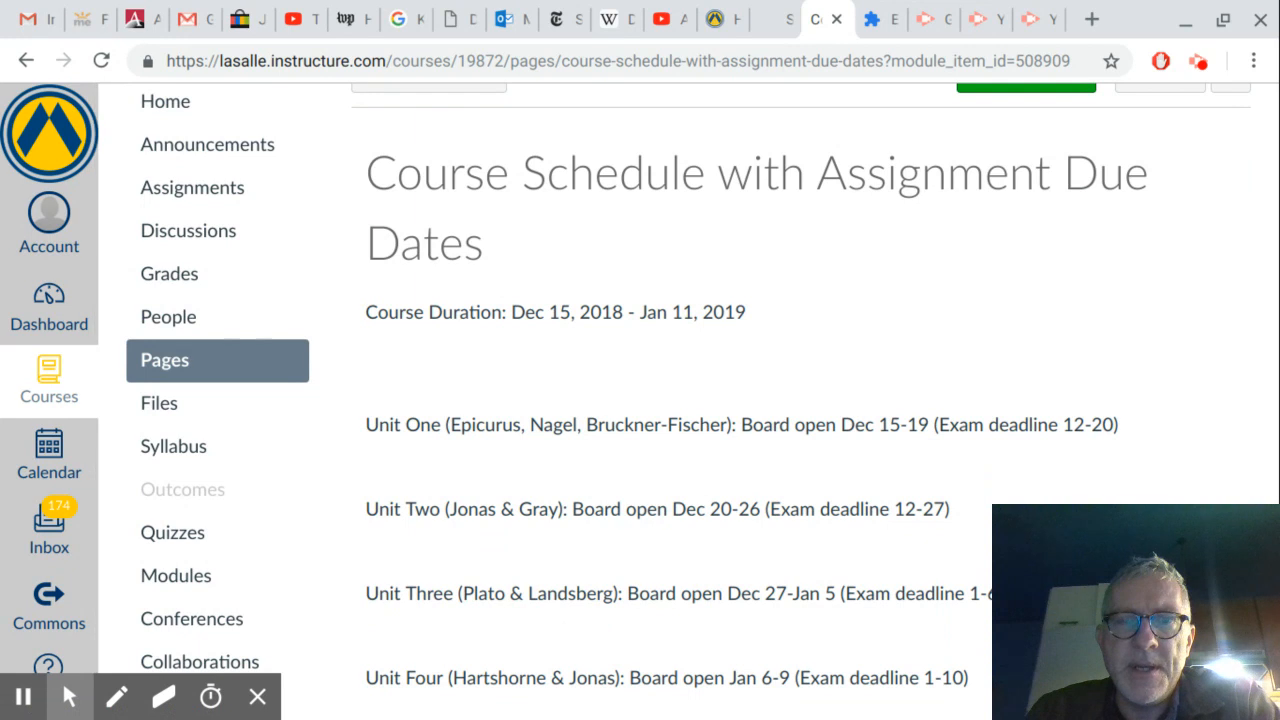
scroll(down, 3)
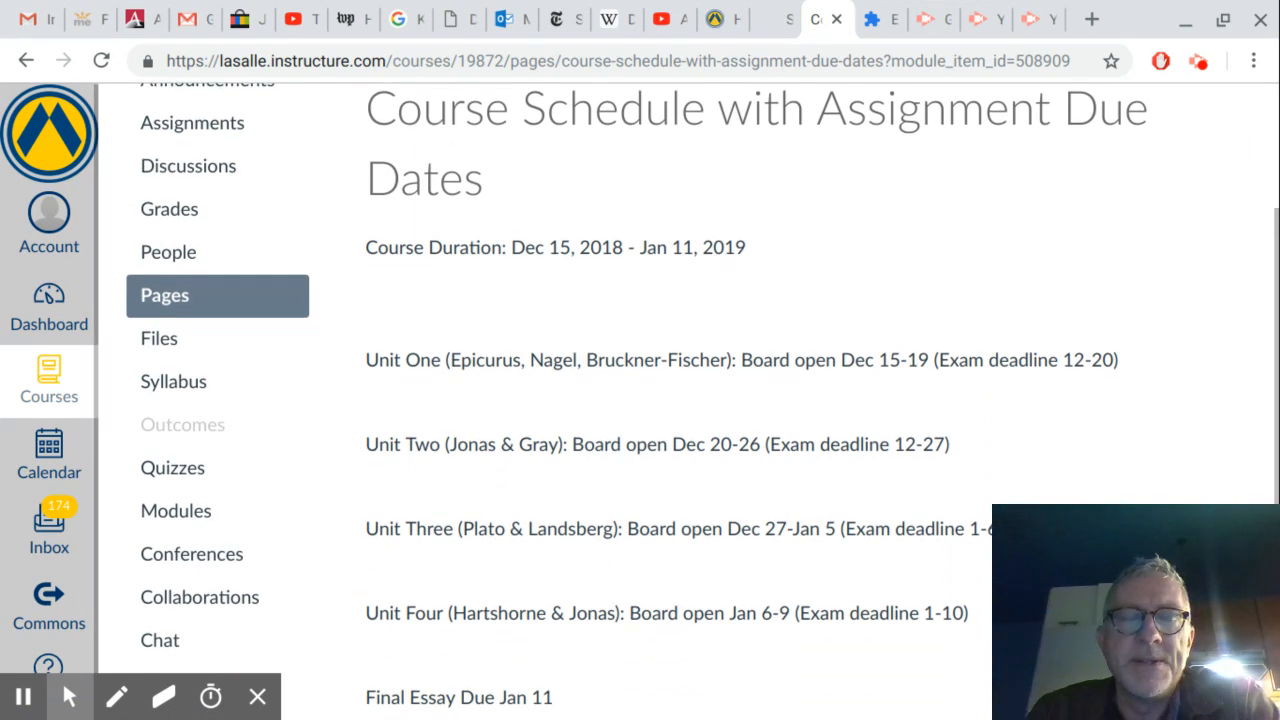
mouse_move(735, 414)
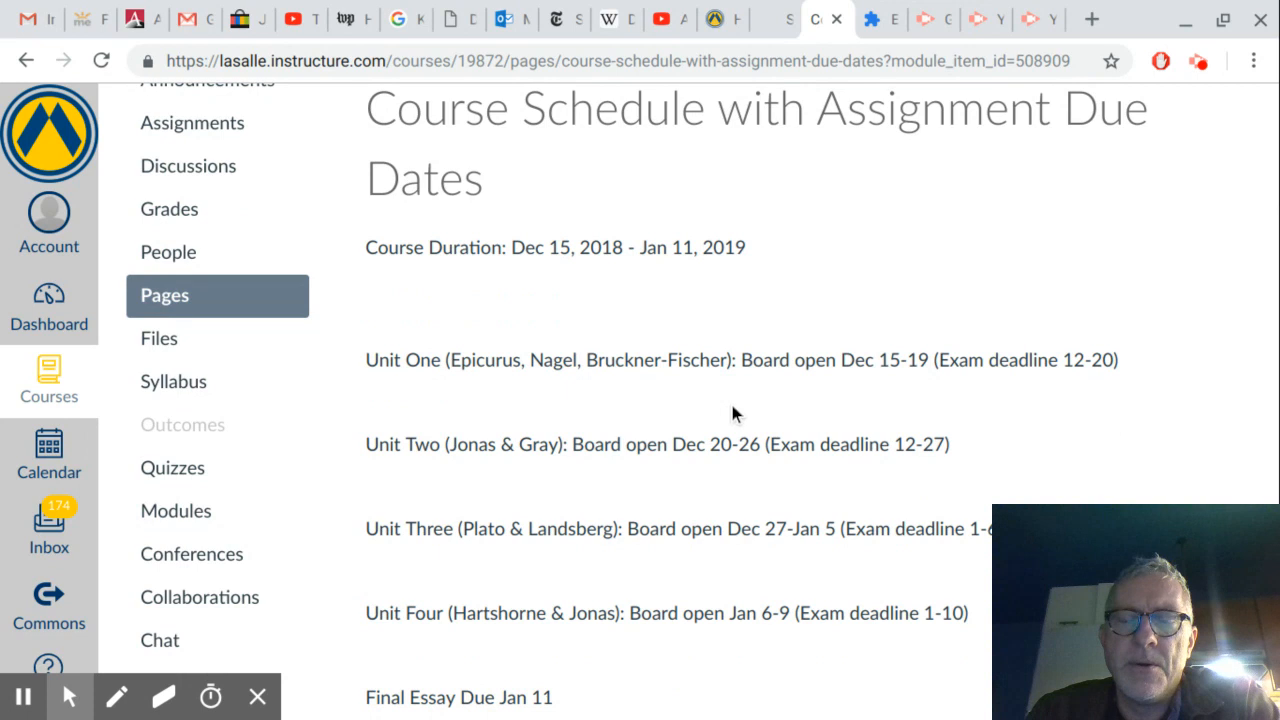
mouse_move(762, 405)
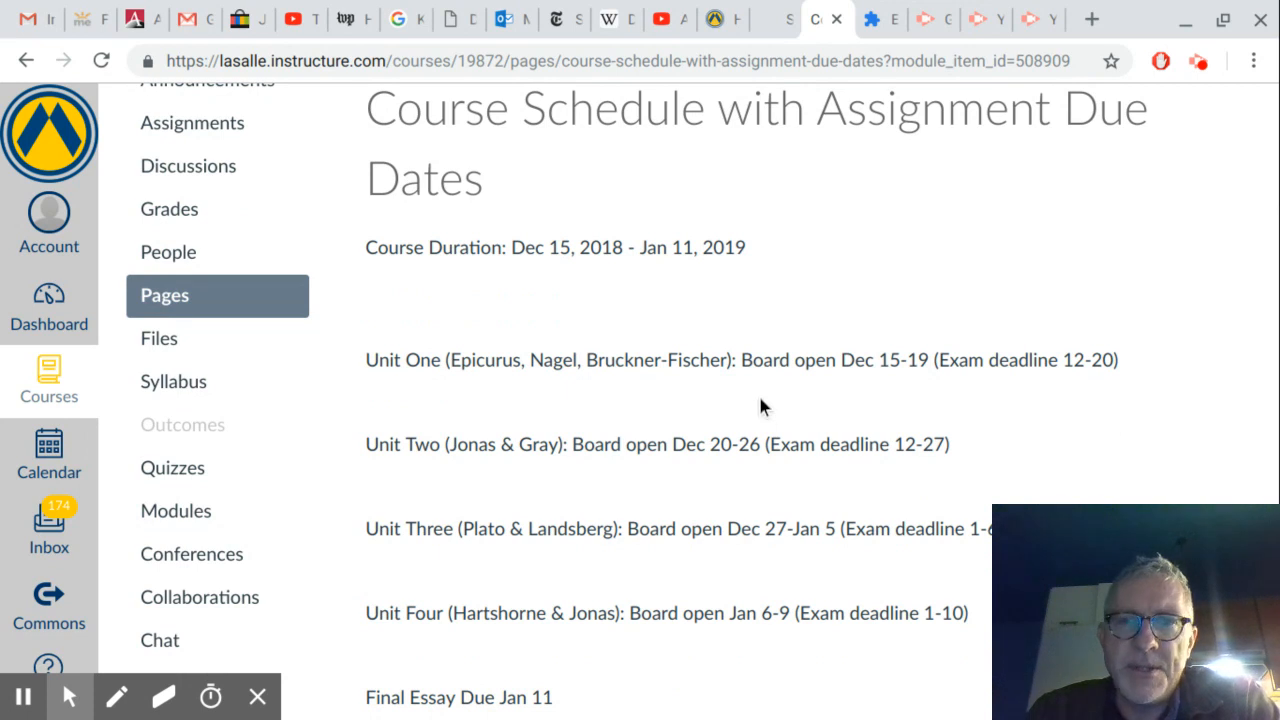
mouse_move(775, 390)
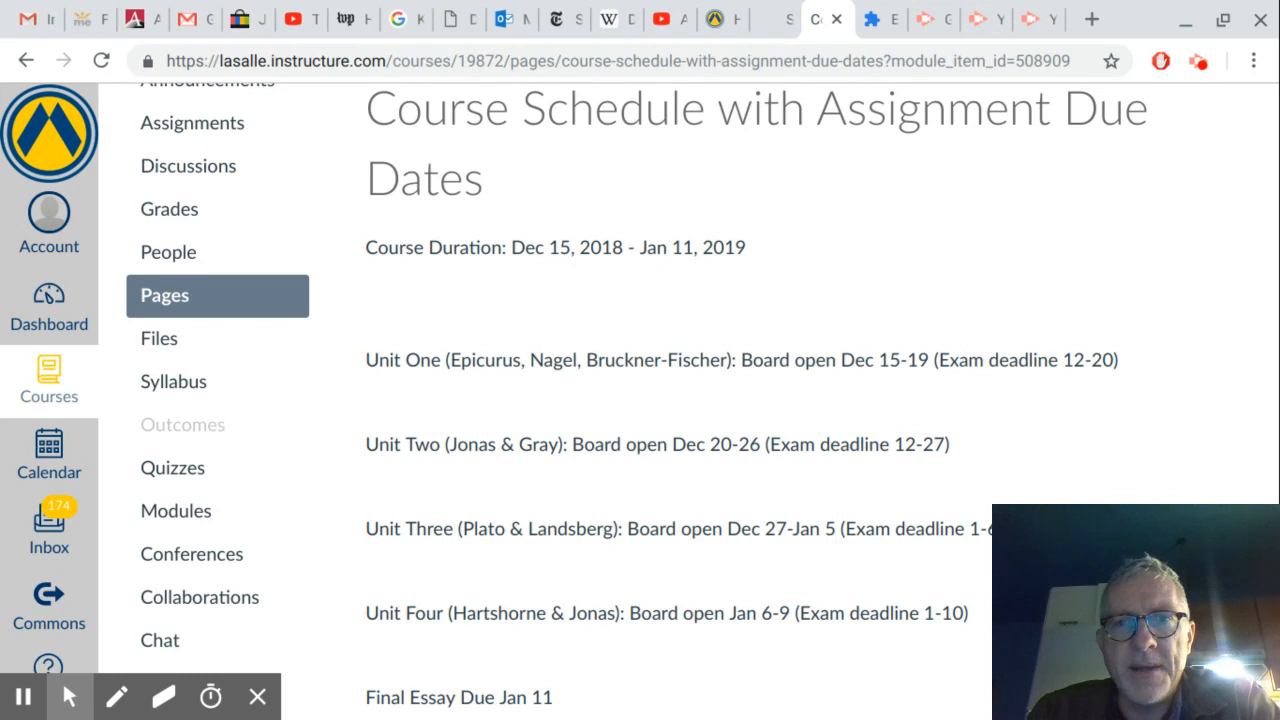
mouse_move(868, 401)
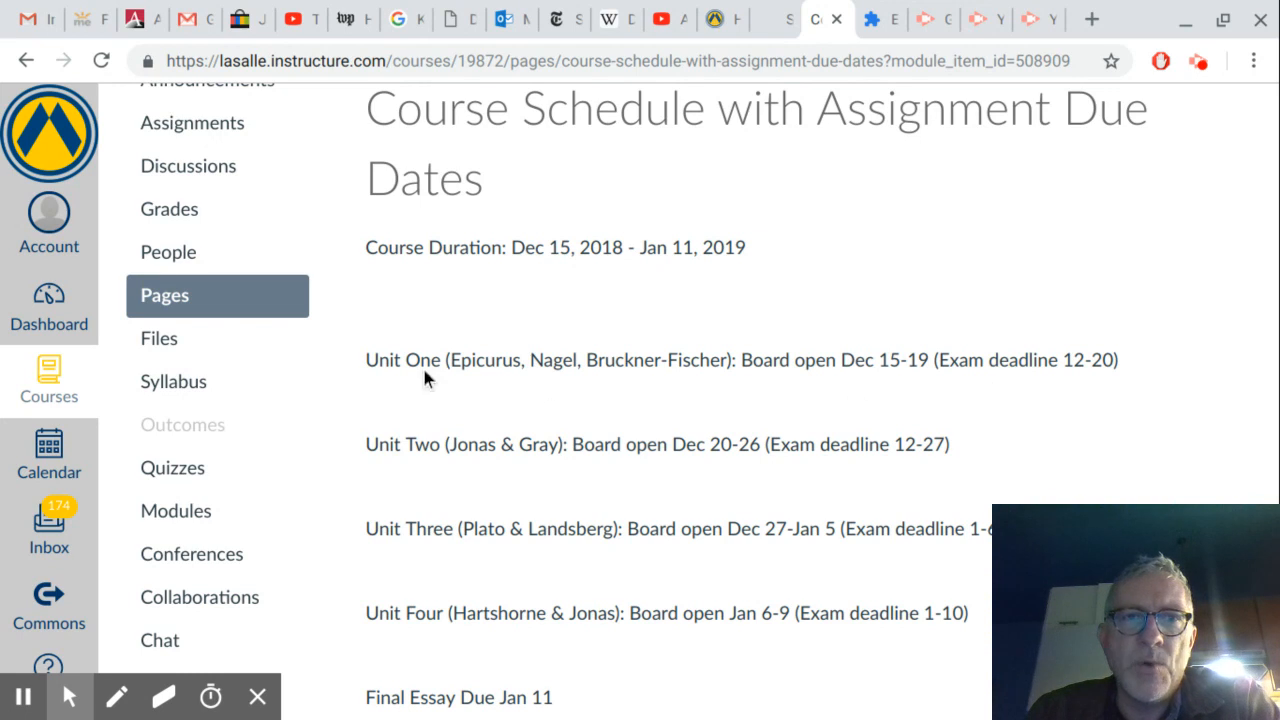
mouse_move(575, 360)
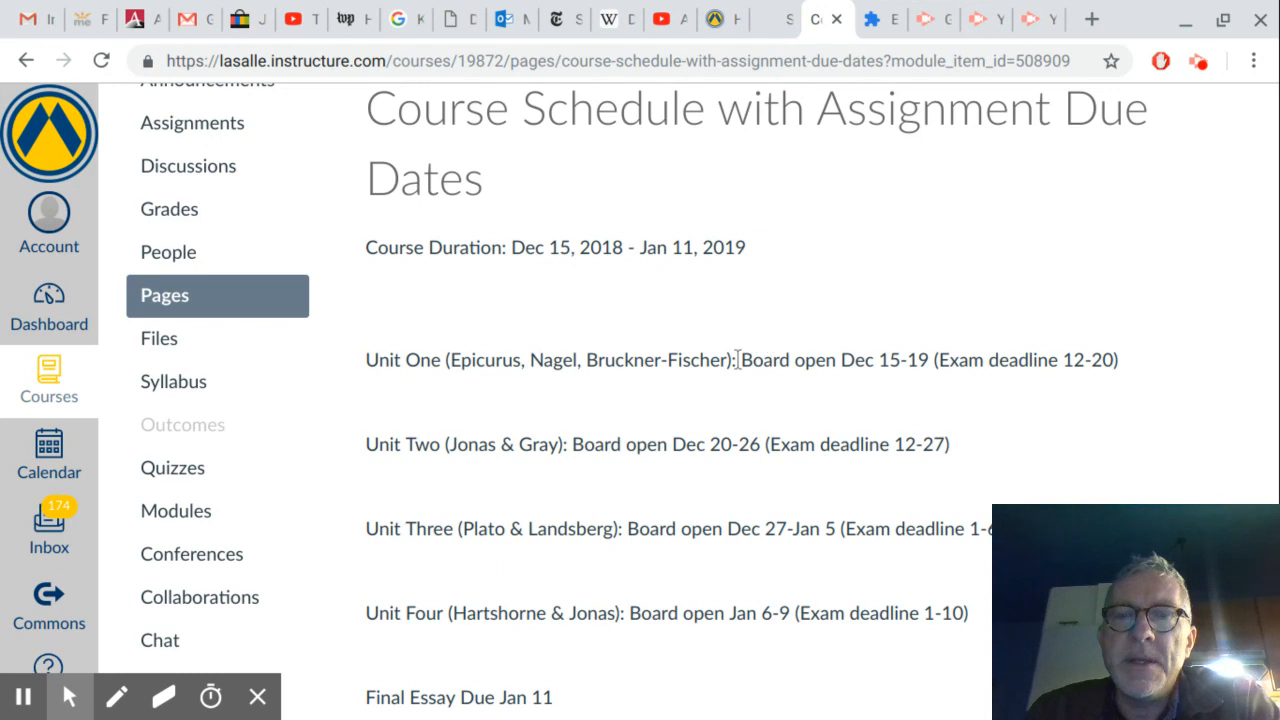
double_click(767, 360)
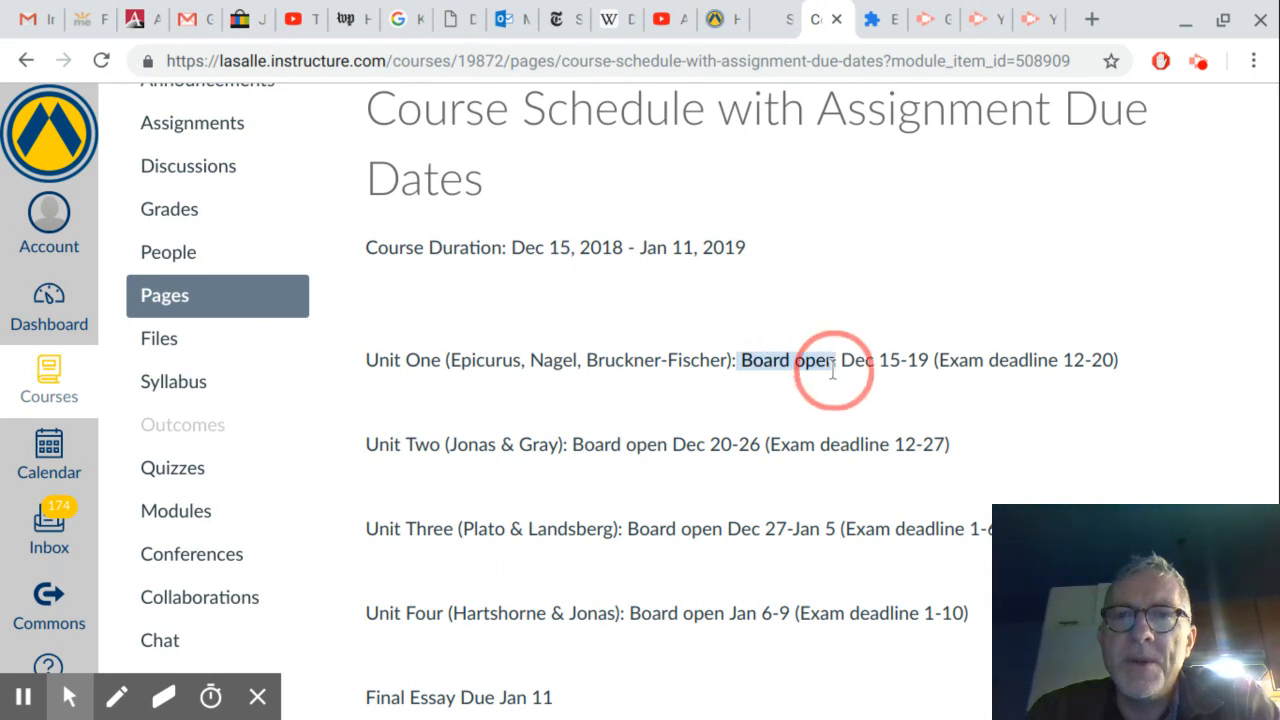
drag(740, 360, 925, 360)
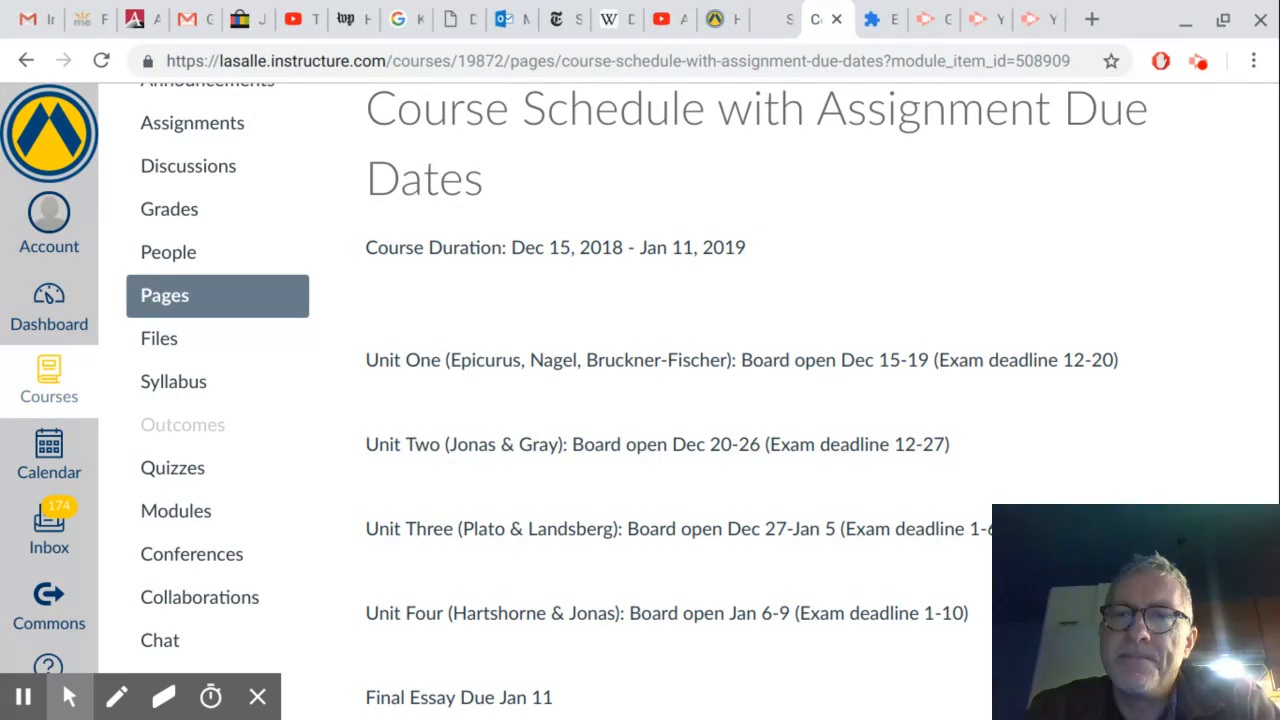
scroll(down, 3)
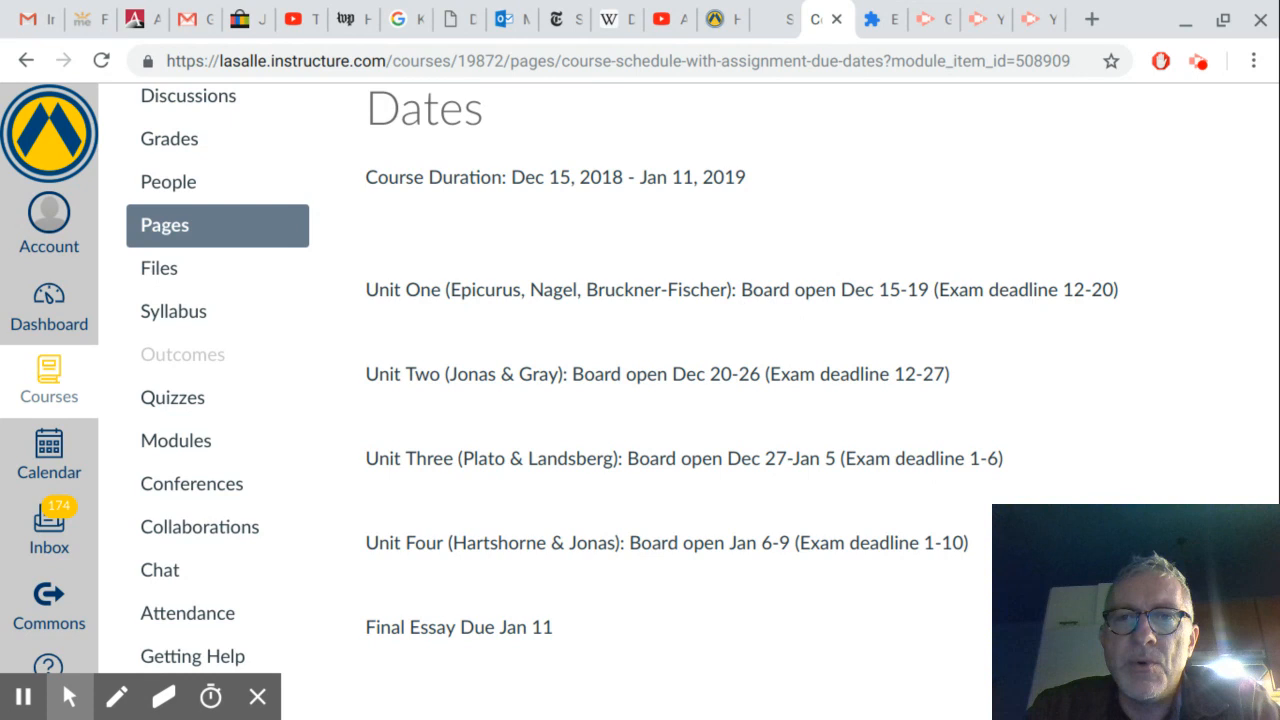
mouse_move(996, 318)
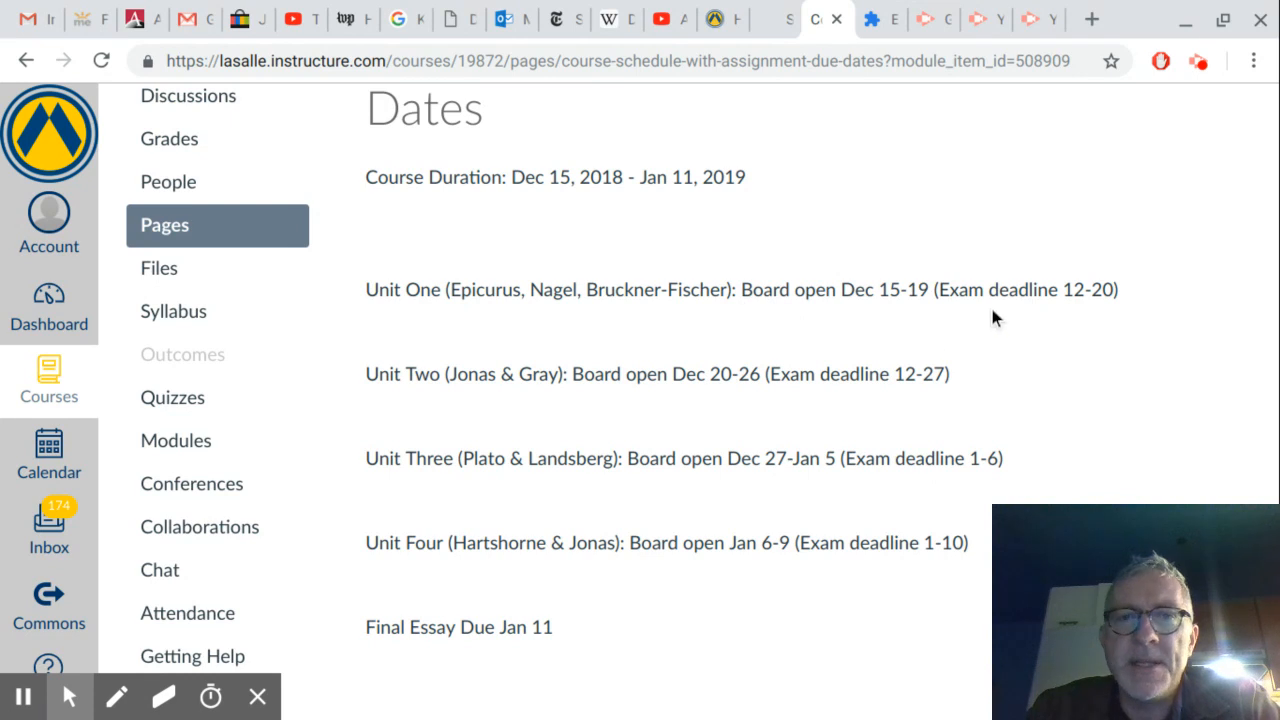
mouse_move(877, 483)
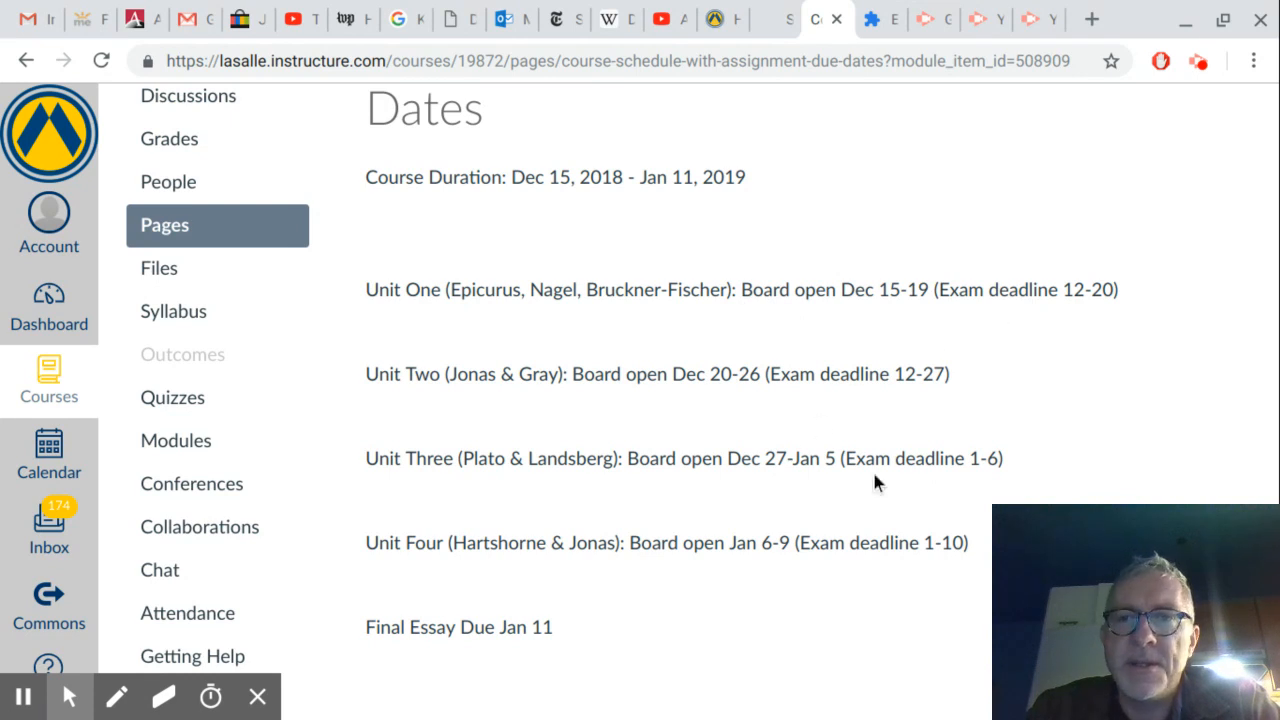
scroll(down, 3)
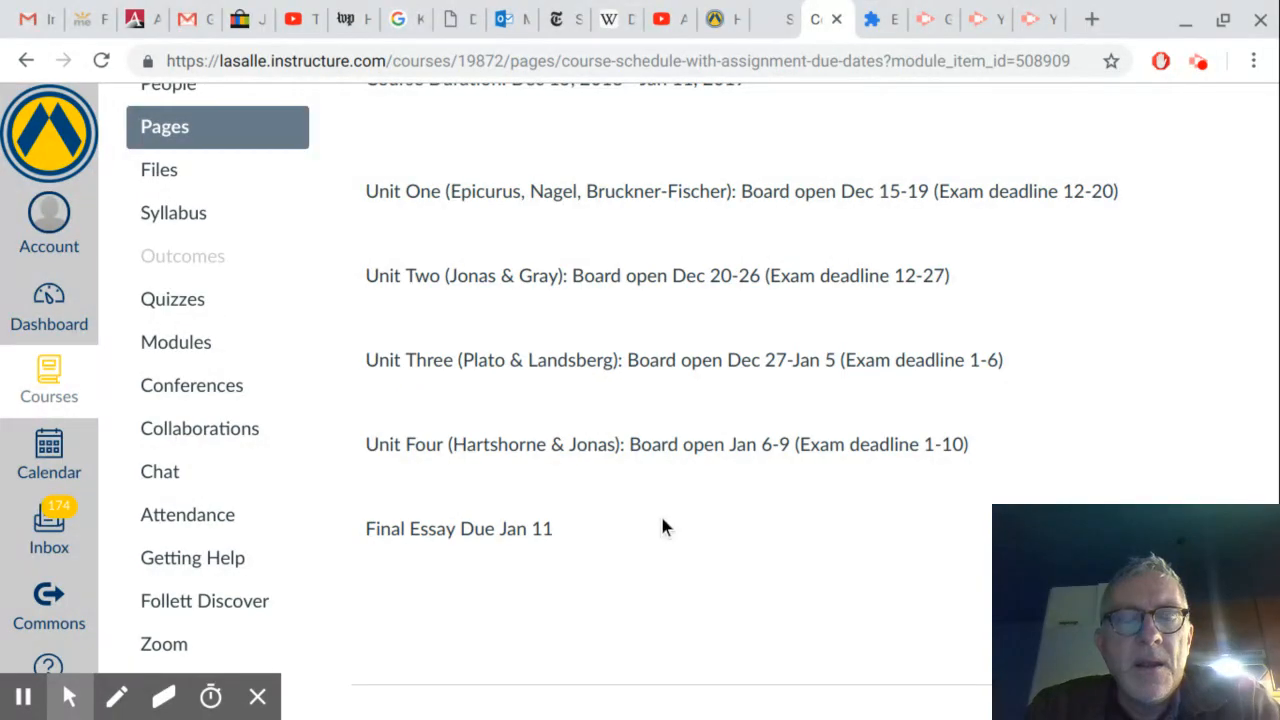
mouse_move(558, 538)
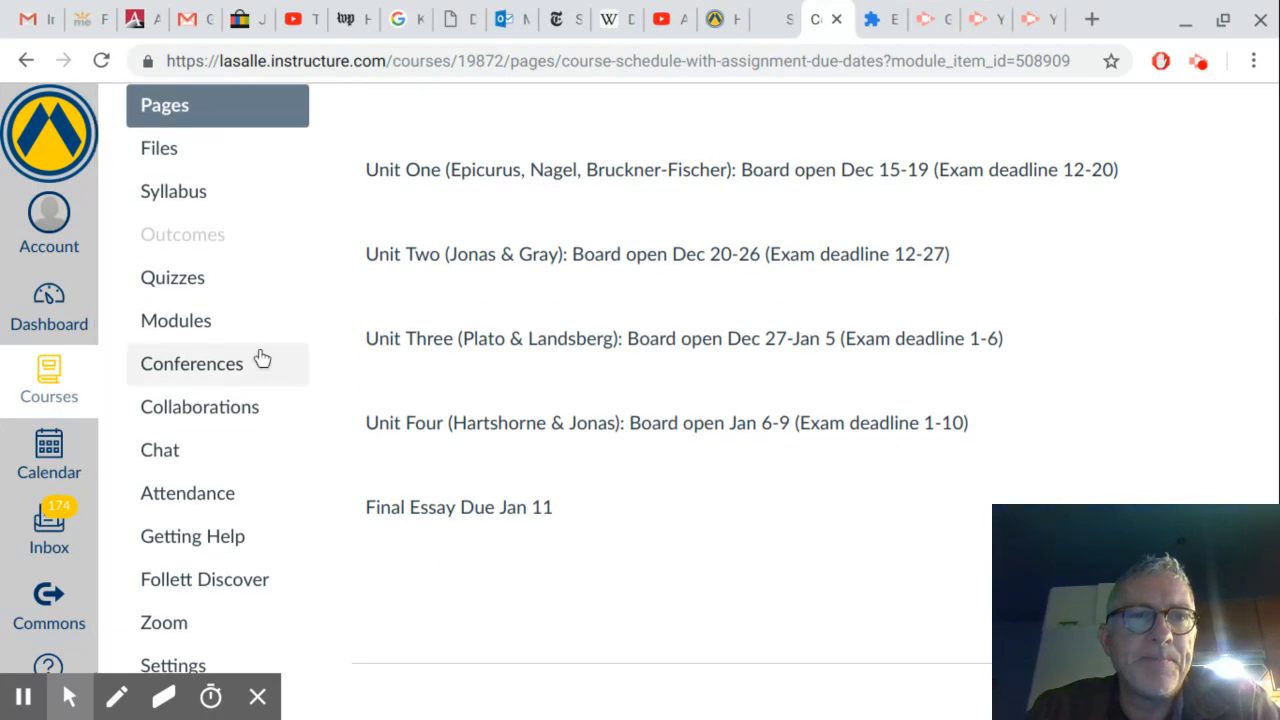
Return to Modules, view the four dated unit exams, then select Syllabus.
click(176, 320)
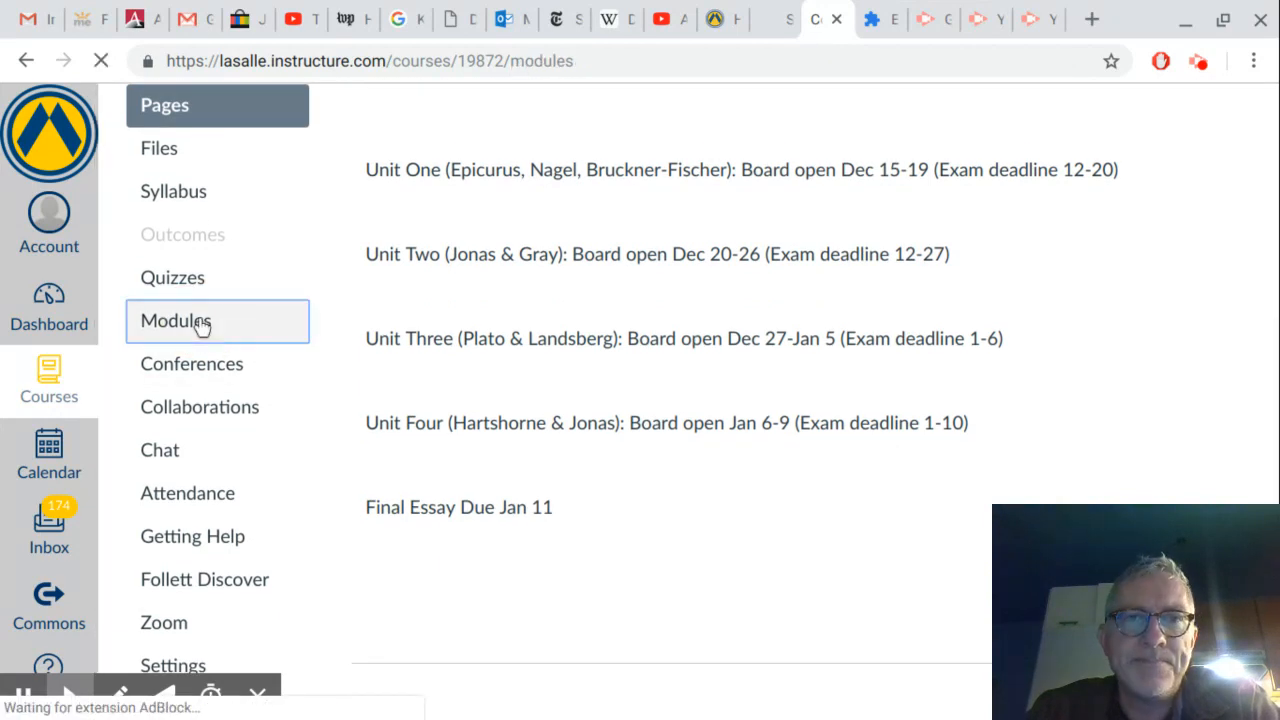
click(176, 321)
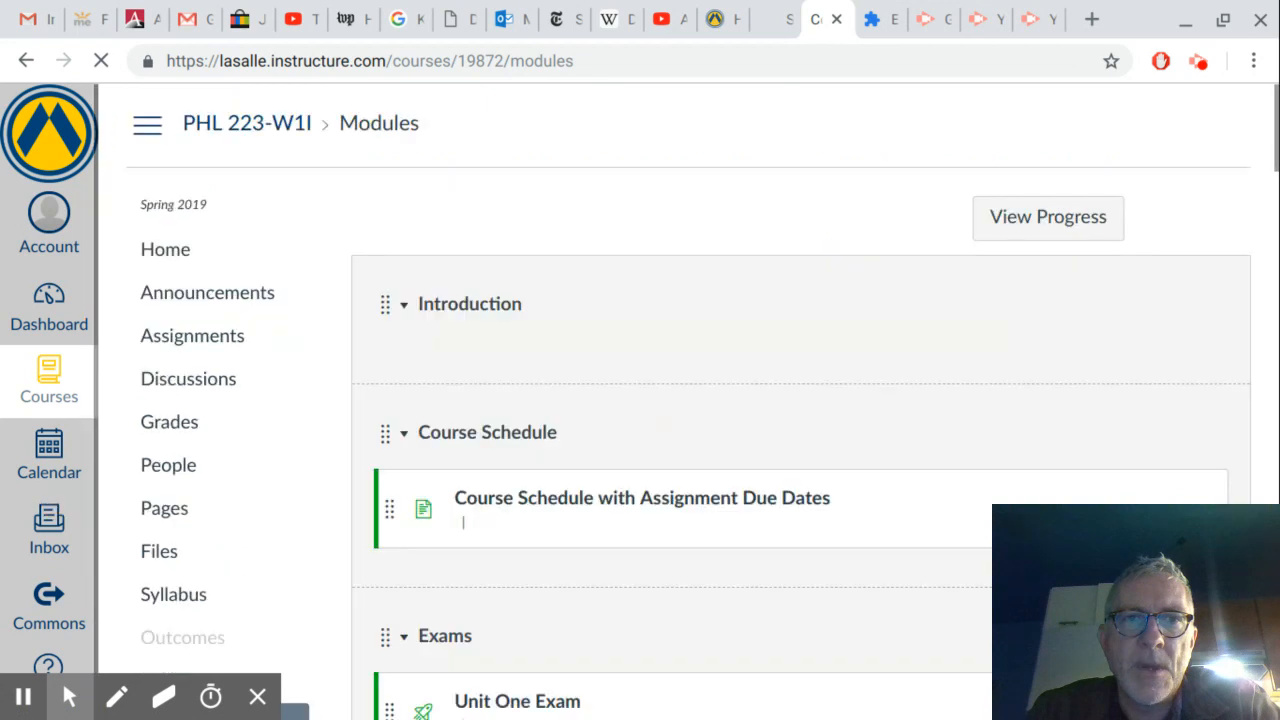
scroll(down, 3)
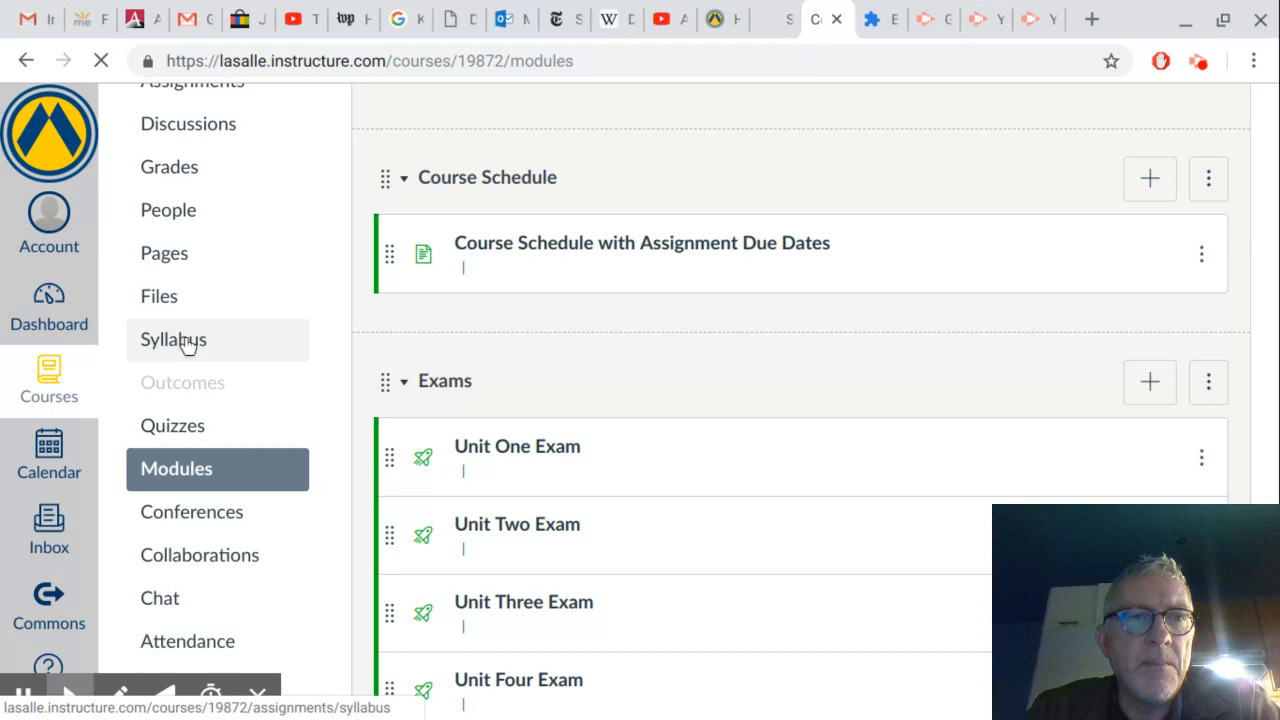
click(173, 339)
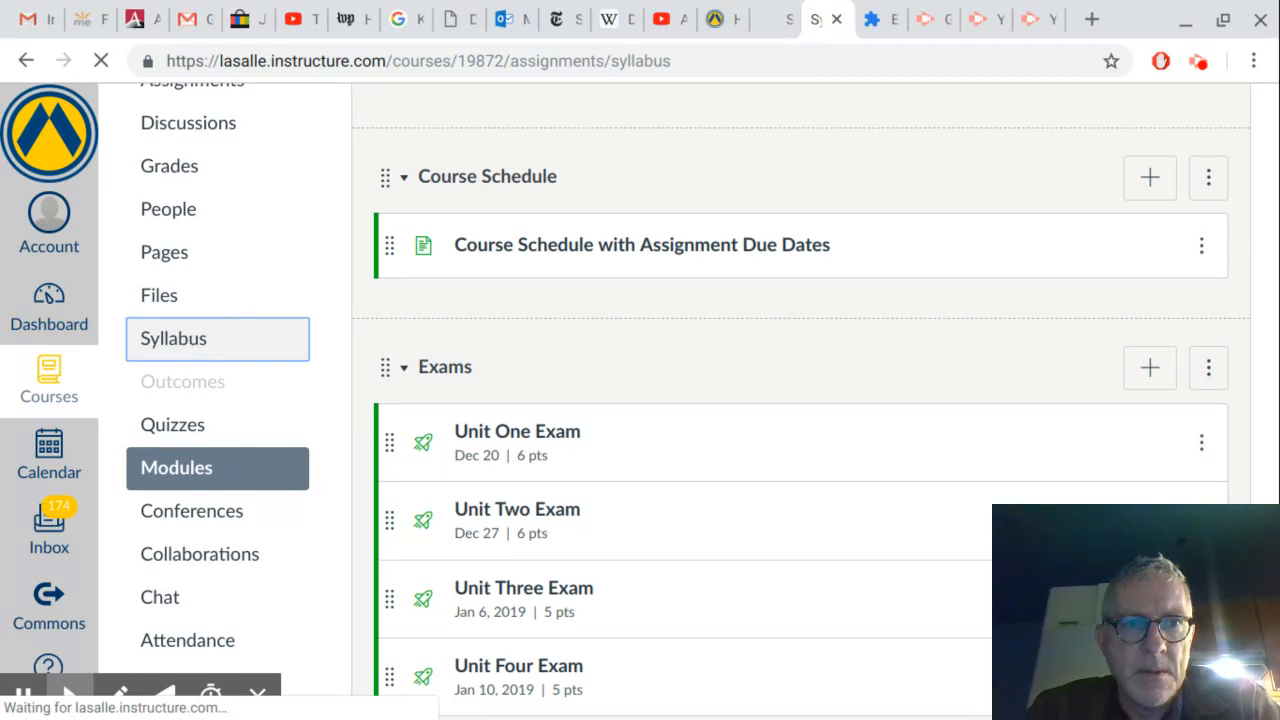
Open the PHL 223 syllabus and scroll through its required texts and course content.
click(173, 338)
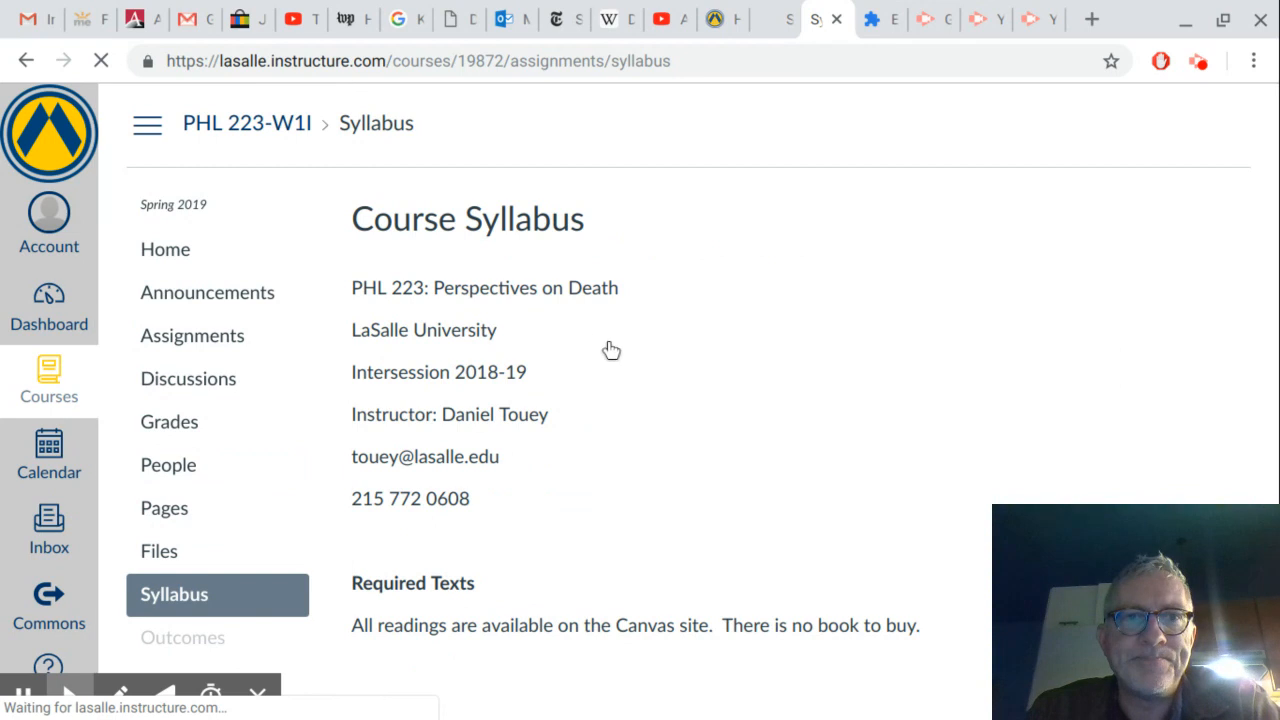
scroll(down, 3)
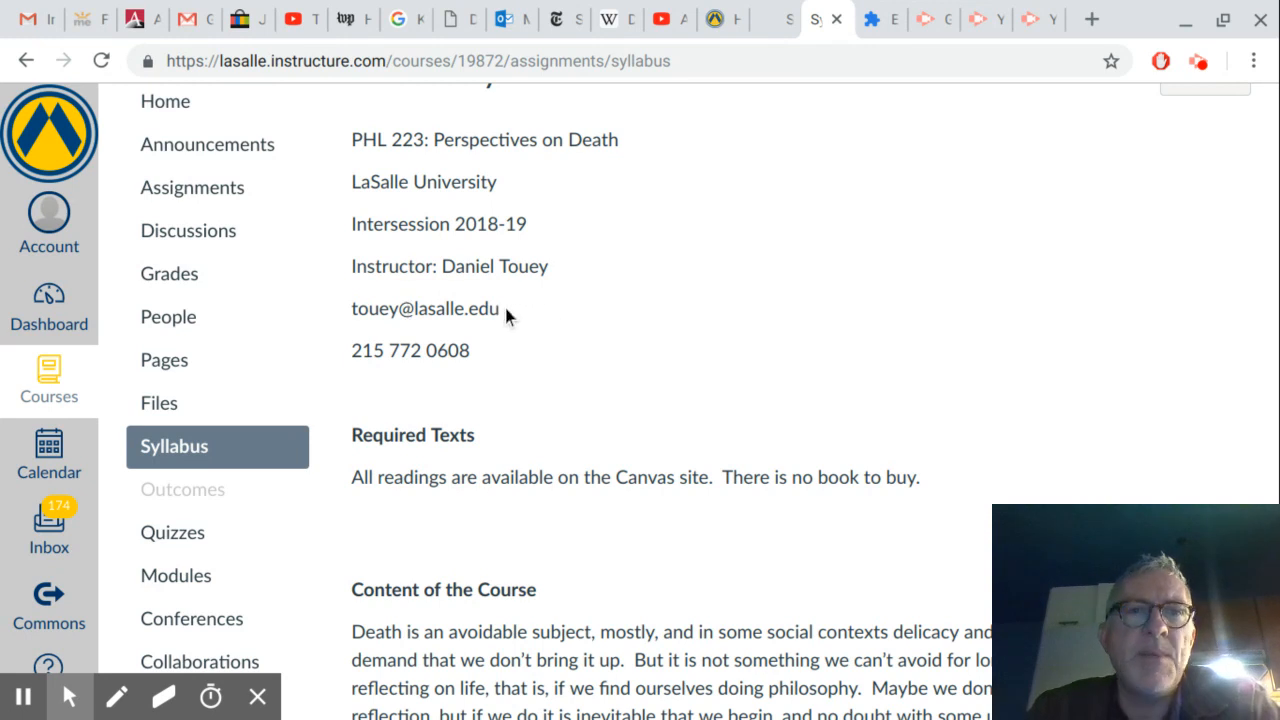
mouse_move(367, 311)
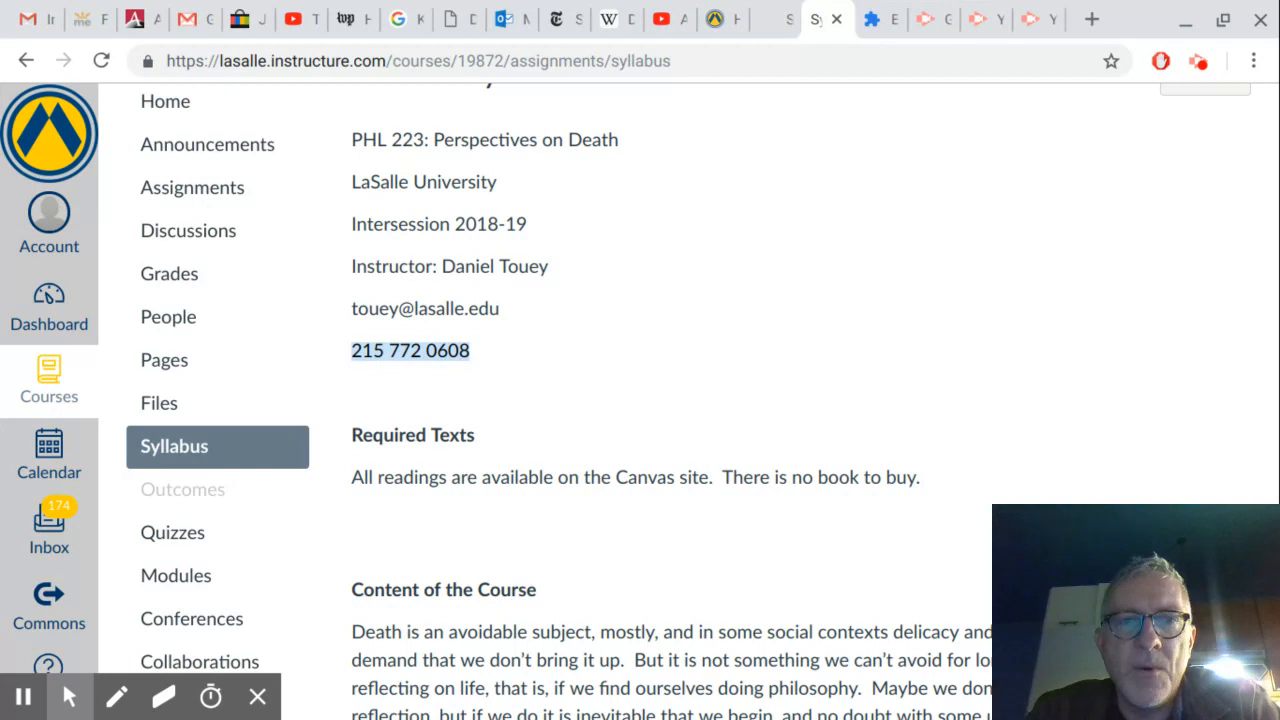
mouse_move(500, 362)
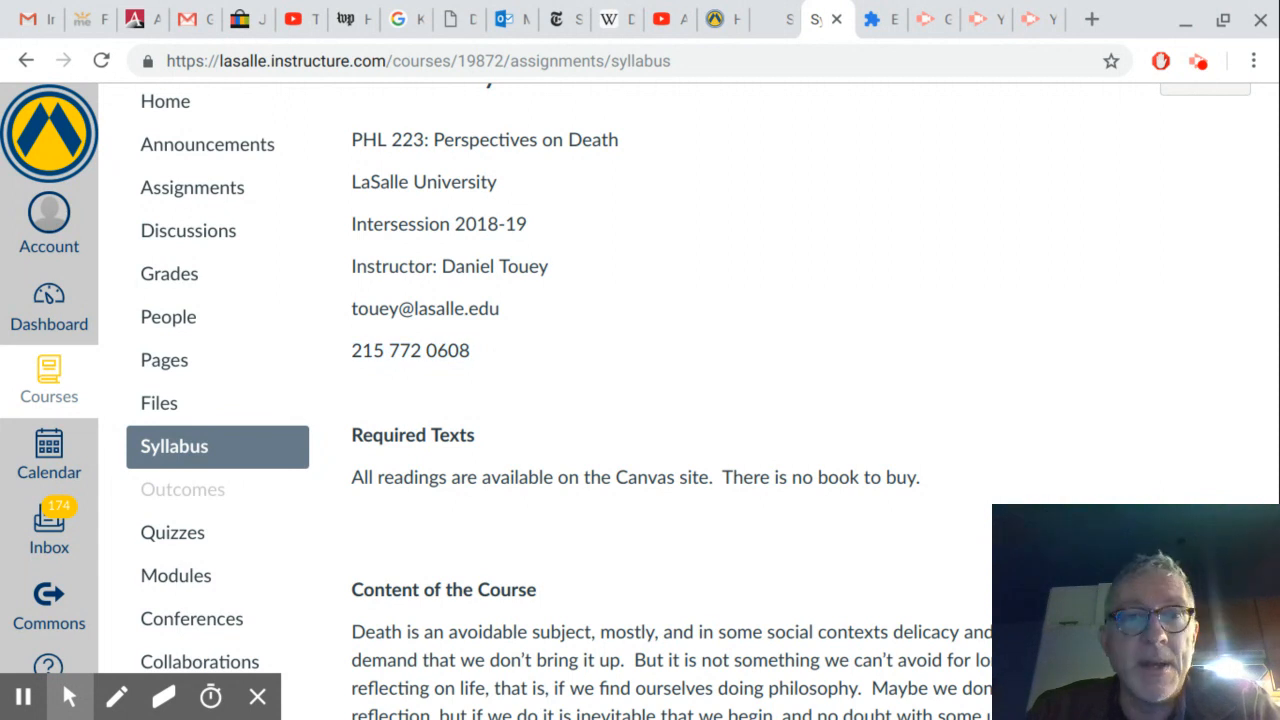
scroll(down, 3)
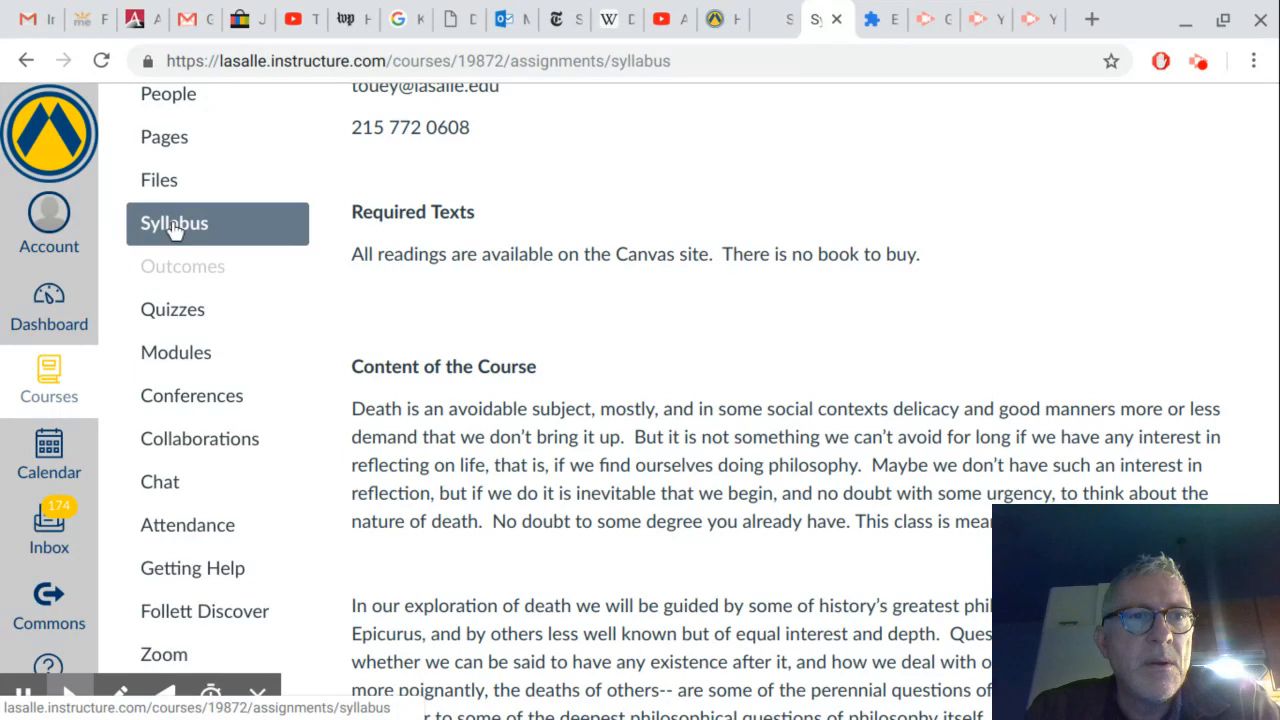
Return to Modules and scroll past the Final Essay to Unit One, Reading 1: Epicurus.
click(176, 352)
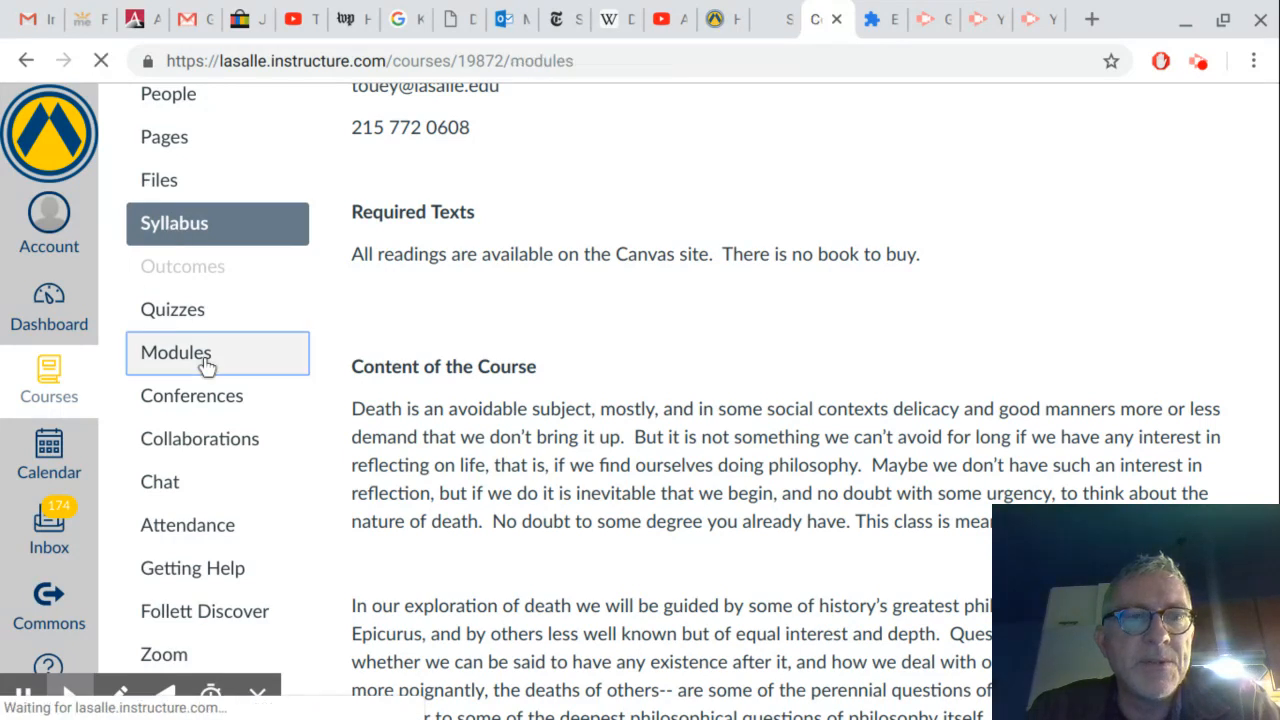
click(176, 352)
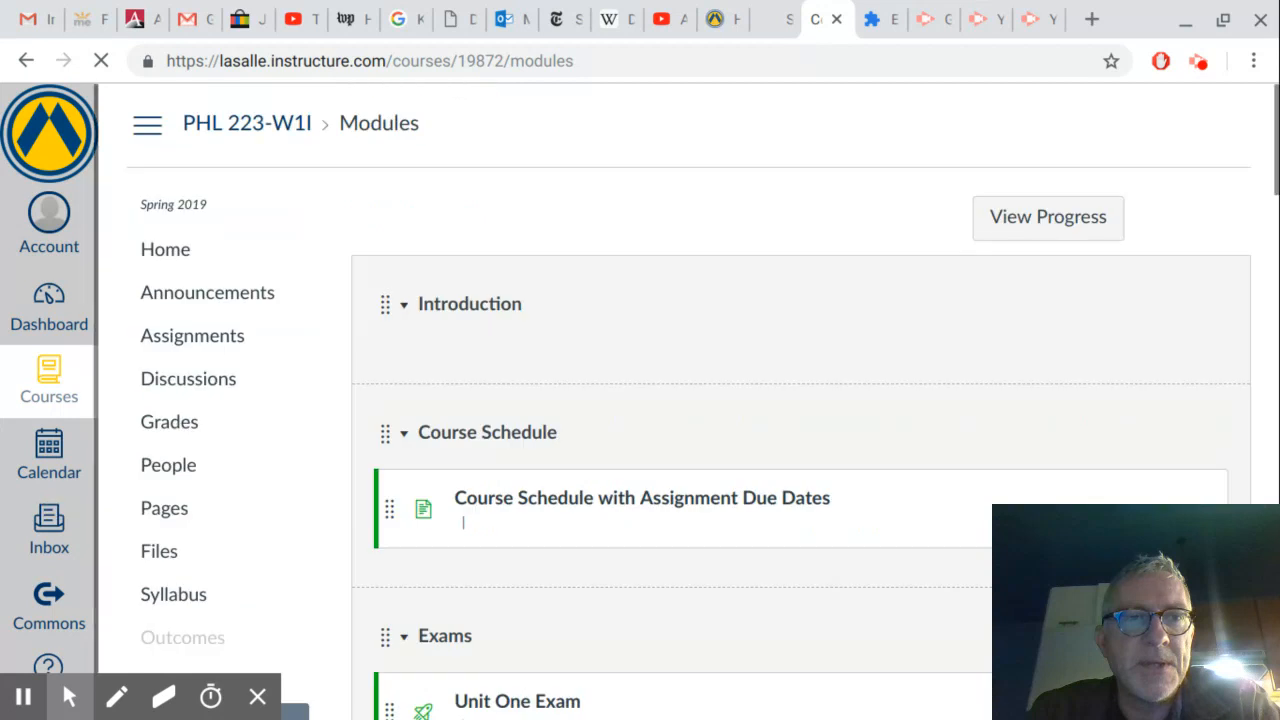
scroll(down, 3)
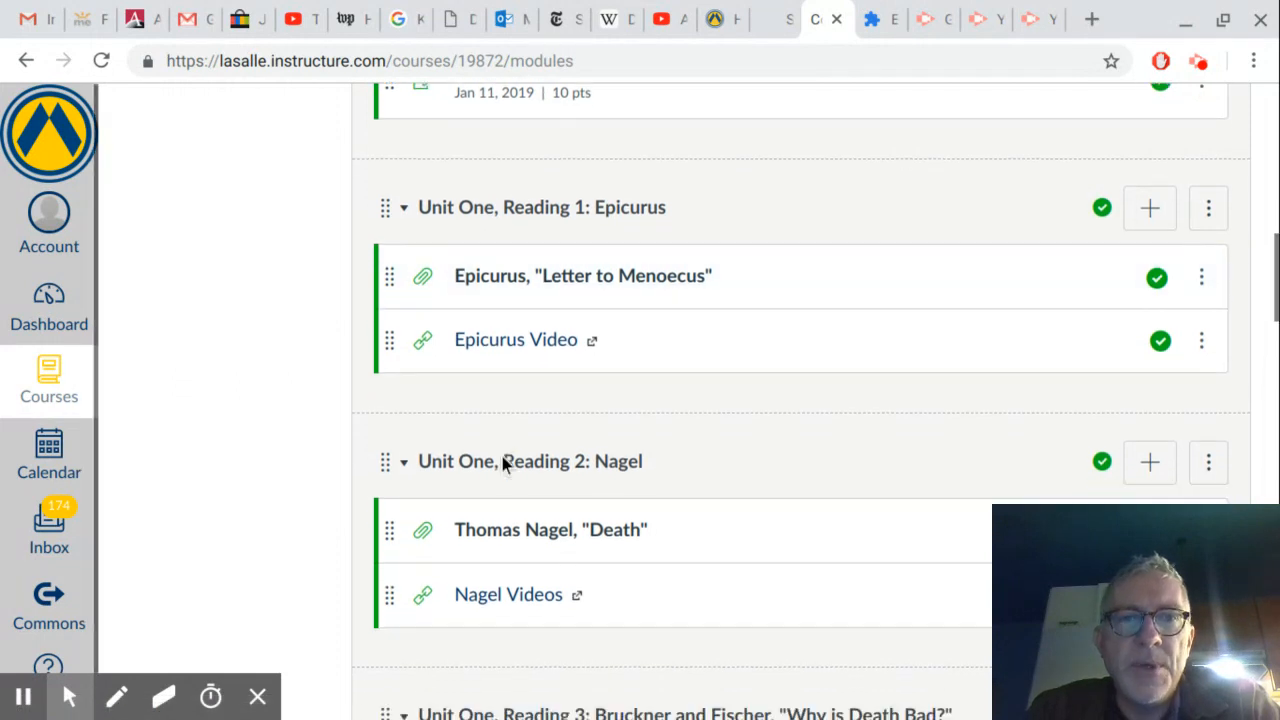
scroll(down, 3)
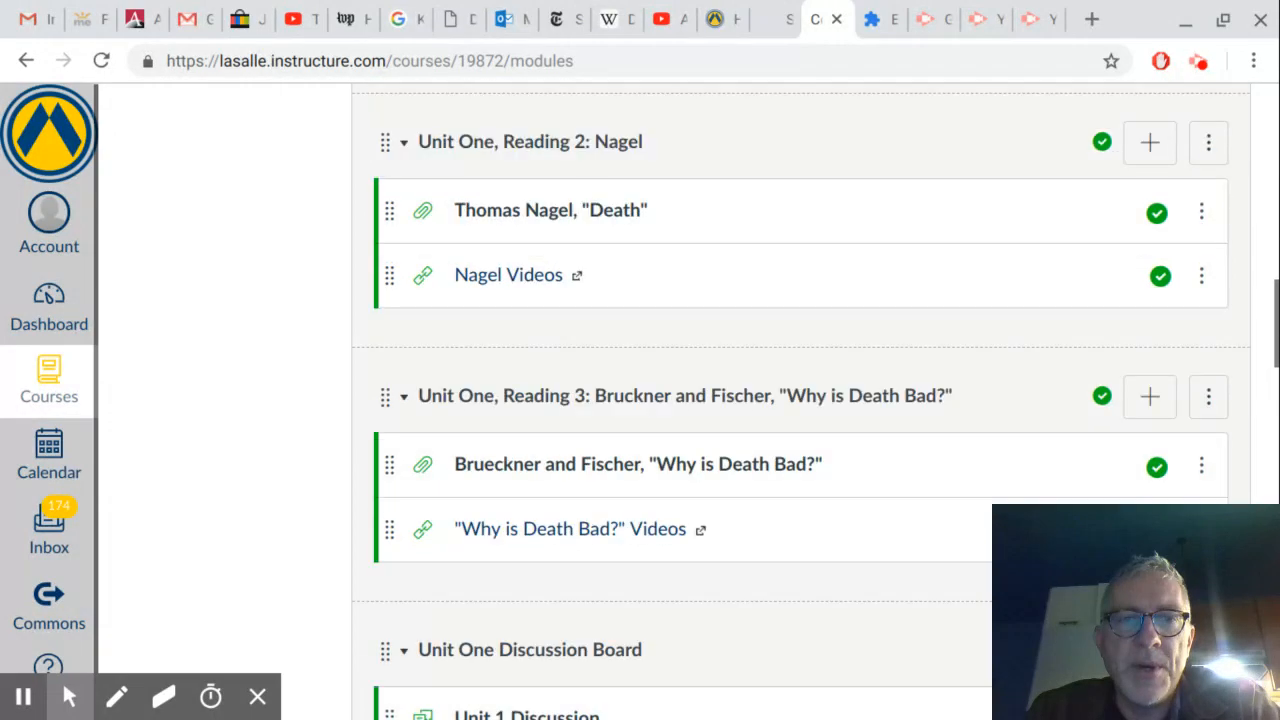
scroll(down, 3)
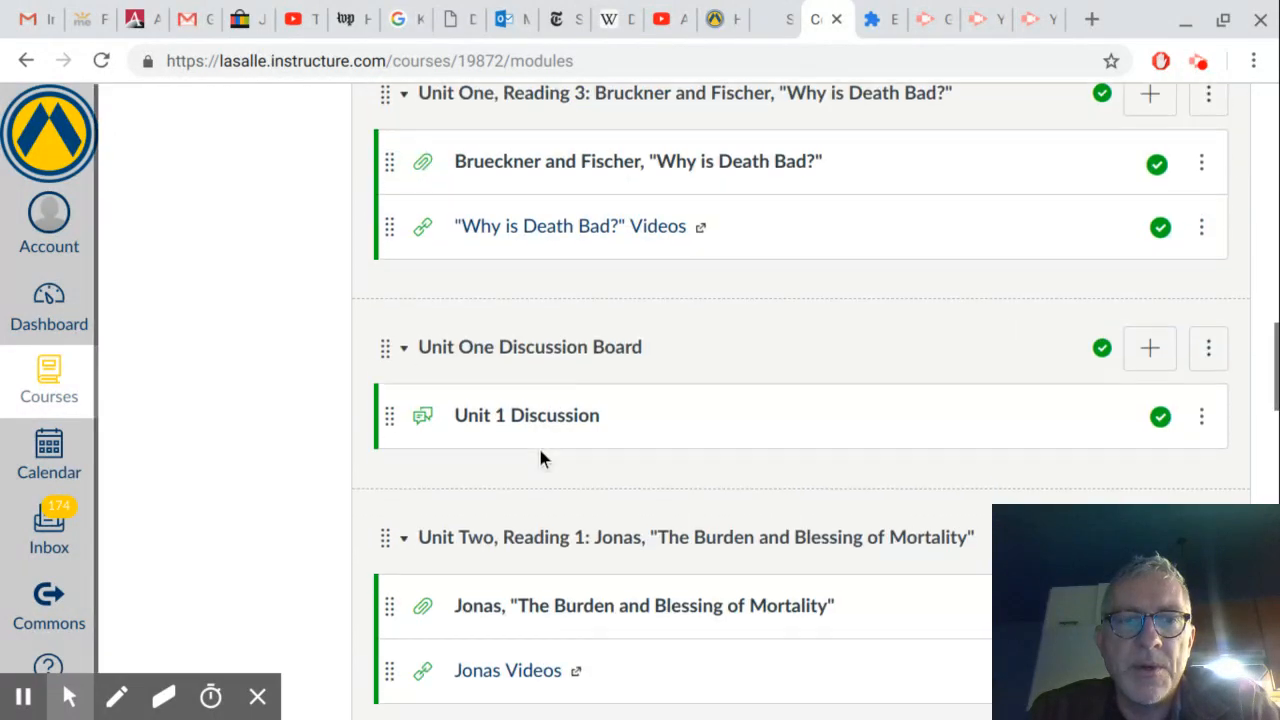
scroll(up, 3)
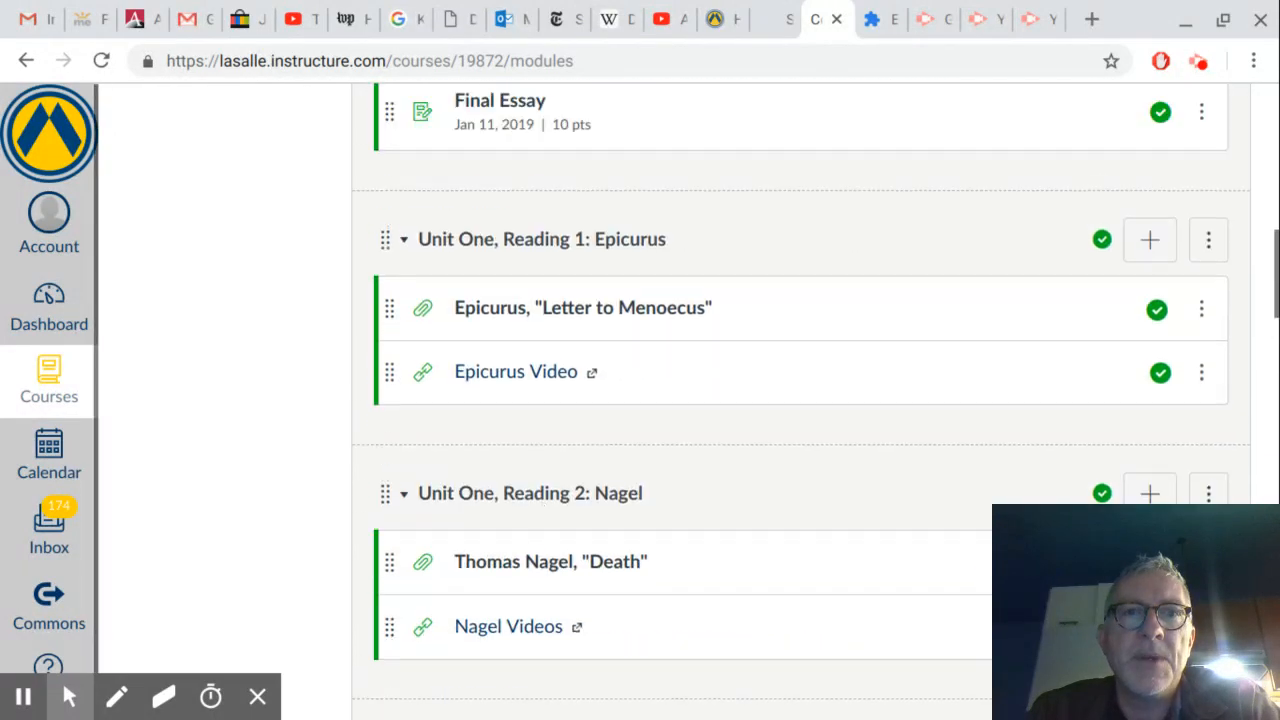
scroll(down, 3)
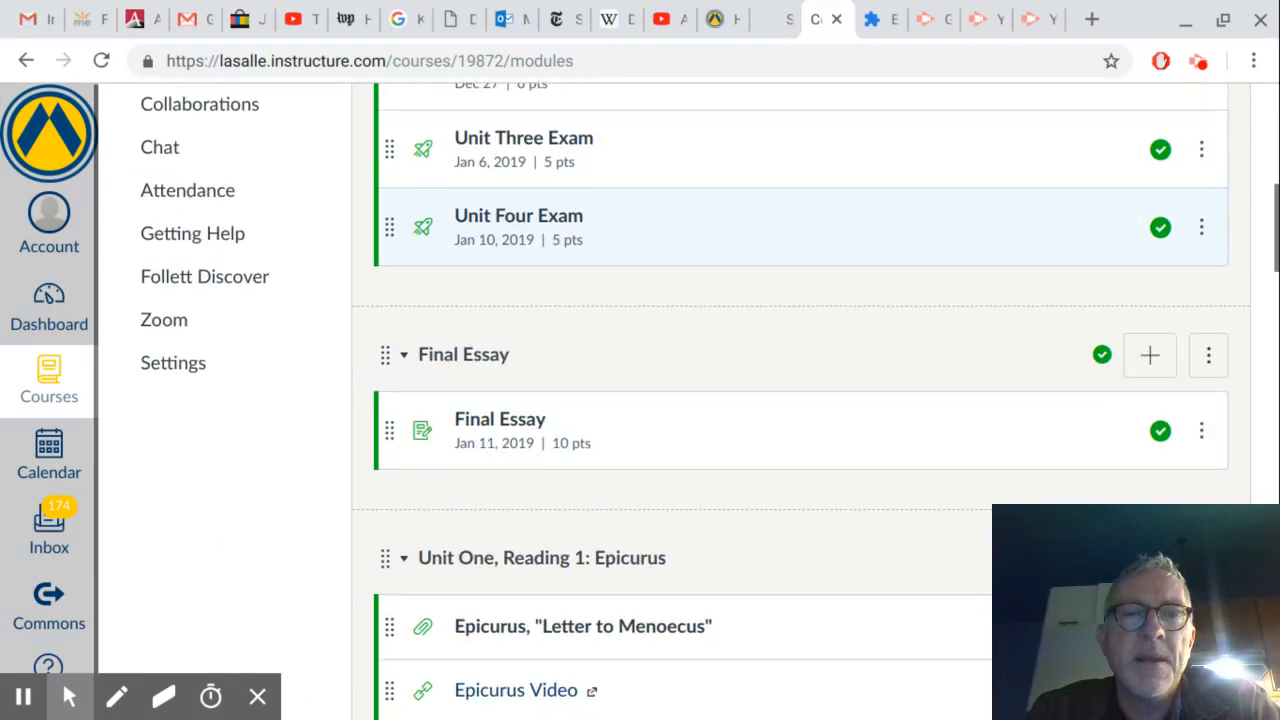
scroll(down, 3)
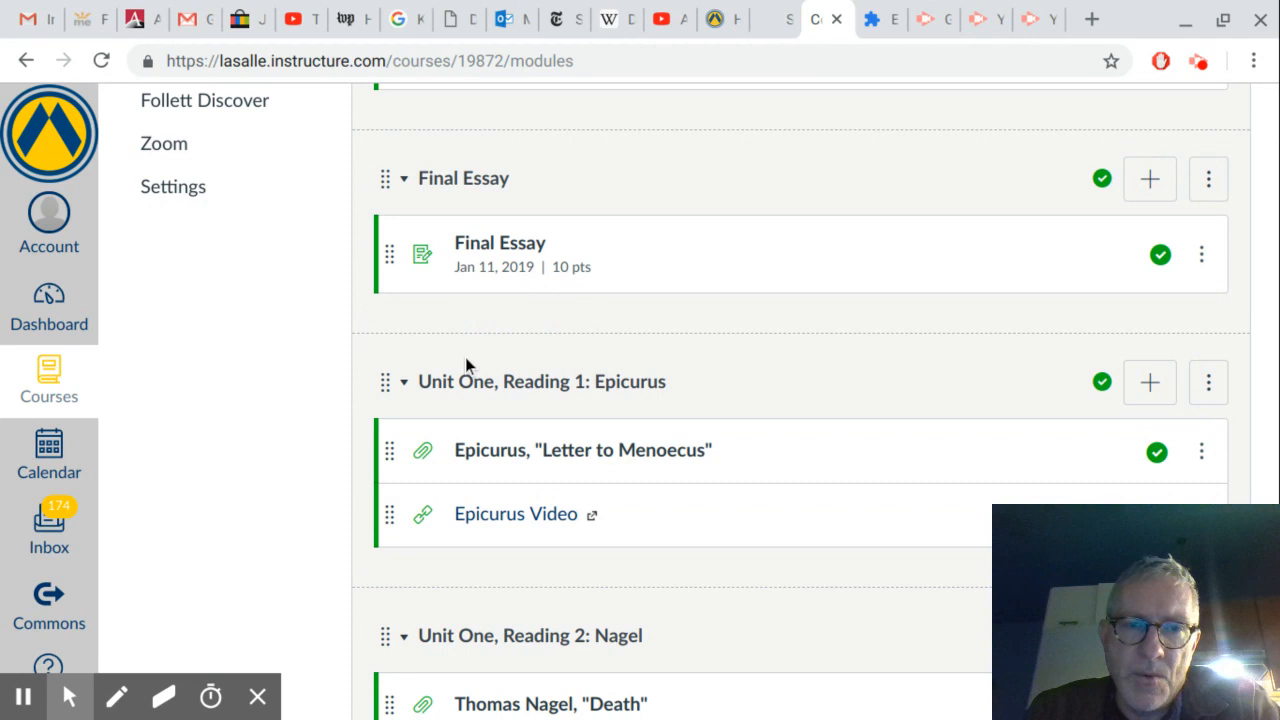
mouse_move(528, 350)
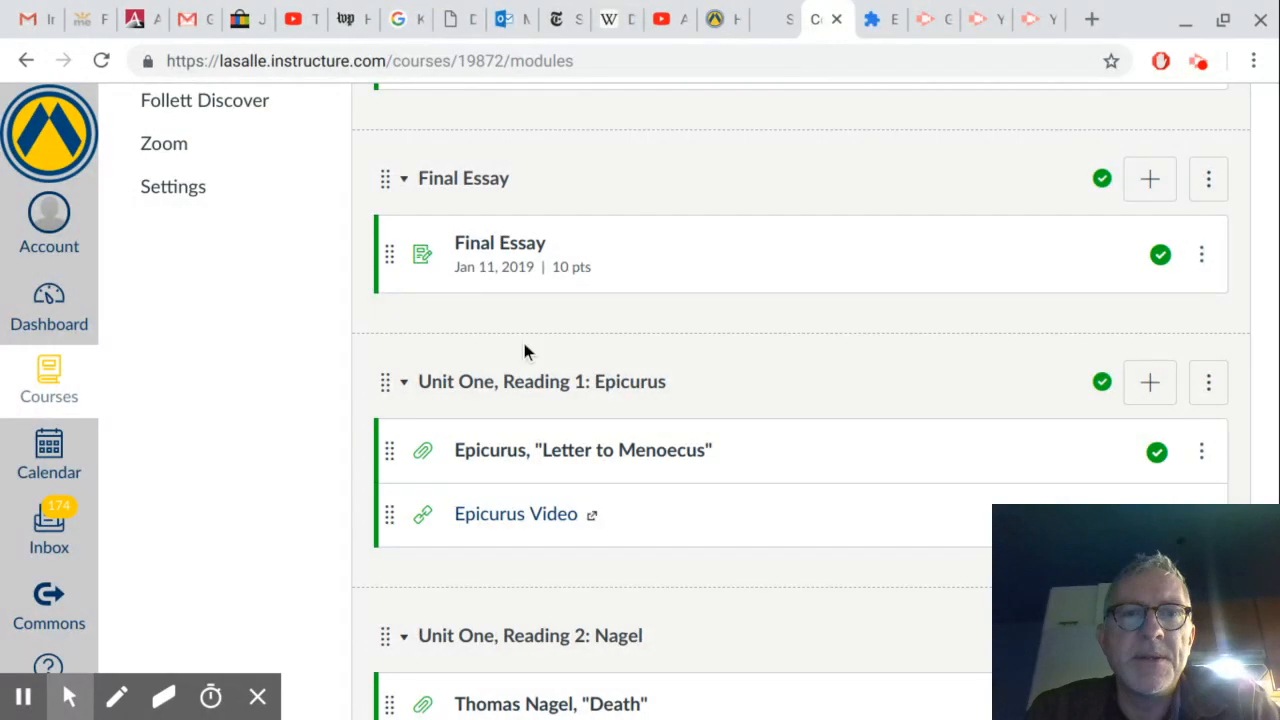
scroll(down, 3)
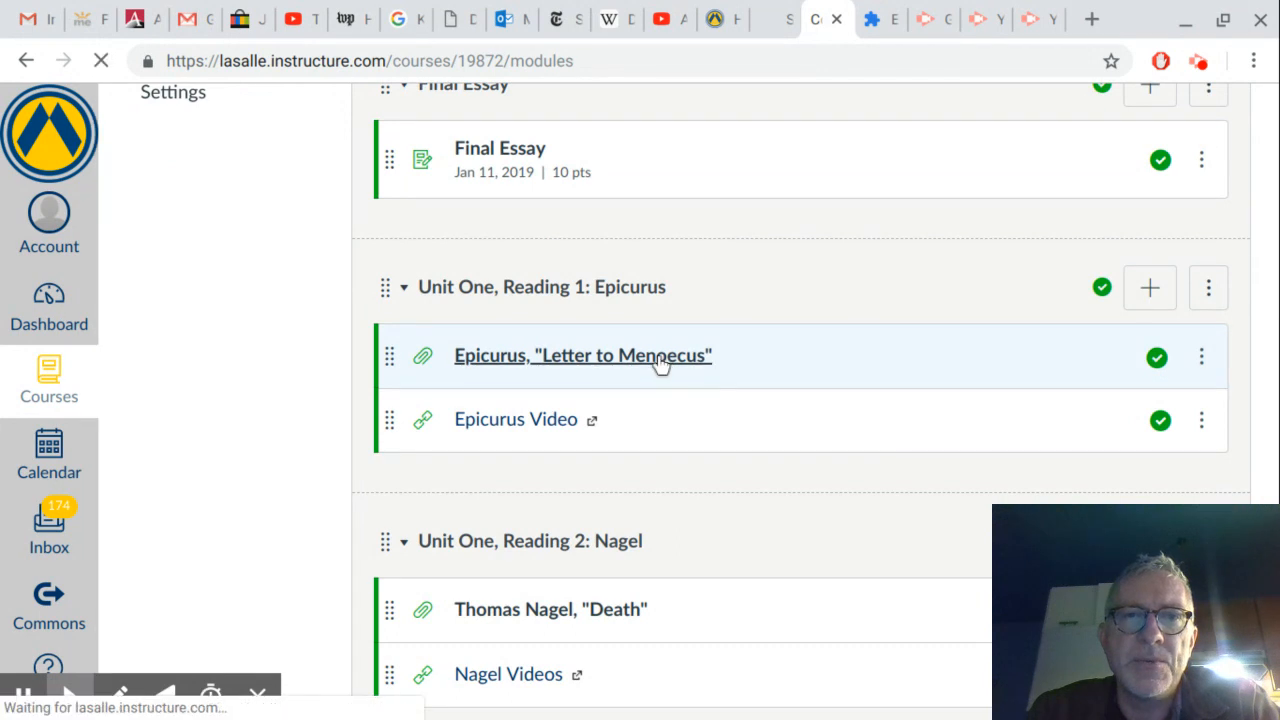
Open the Epicurus 'Letter to Menoecus' PDF and read through to page 2 of 3.
click(582, 355)
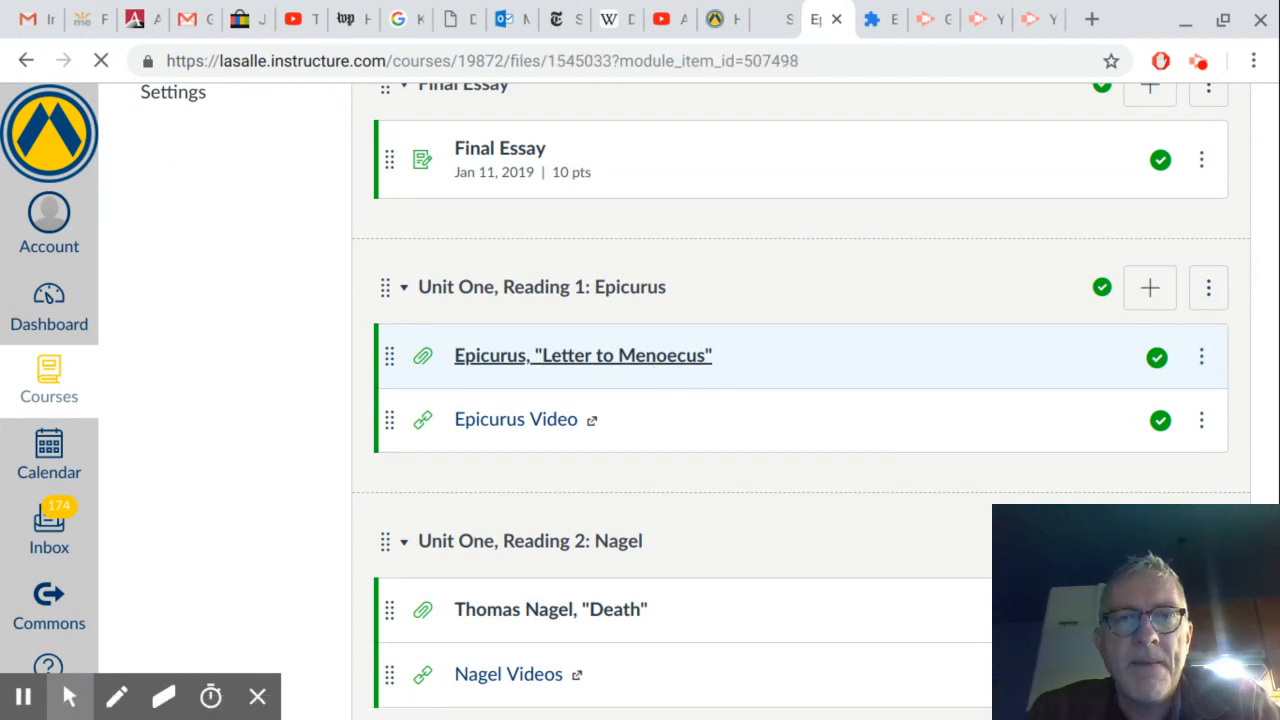
click(583, 355)
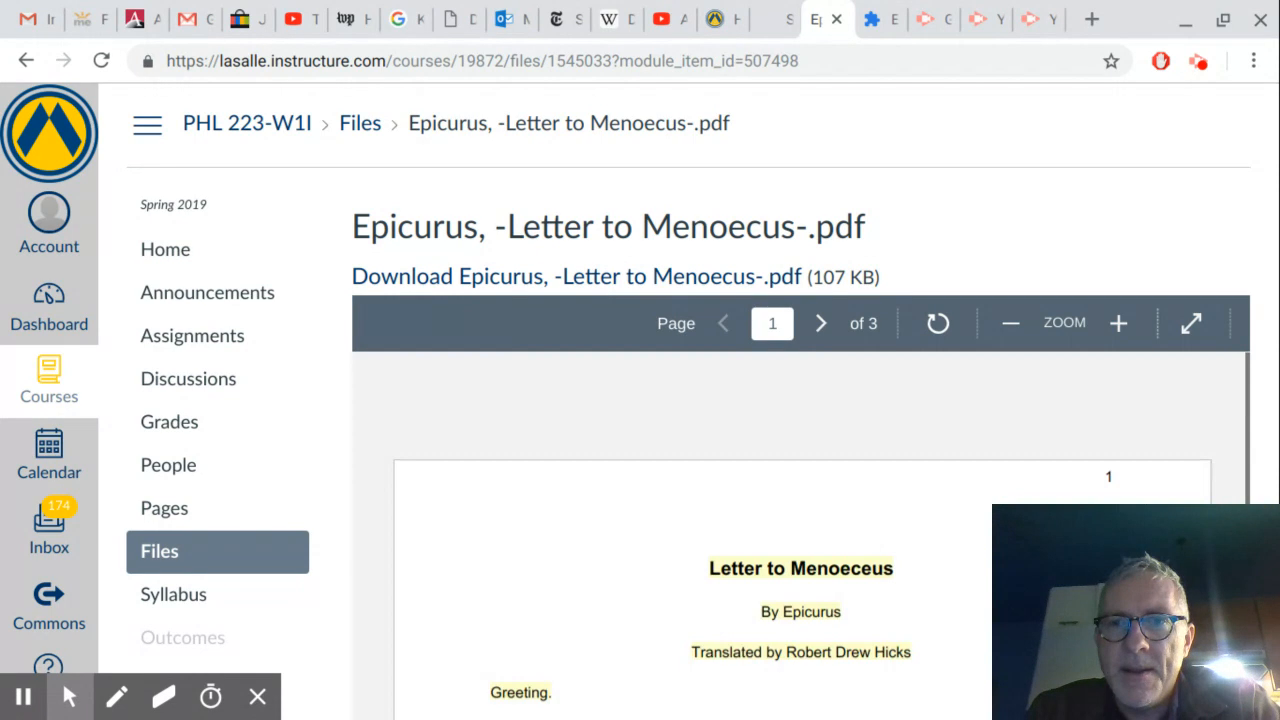
scroll(down, 3)
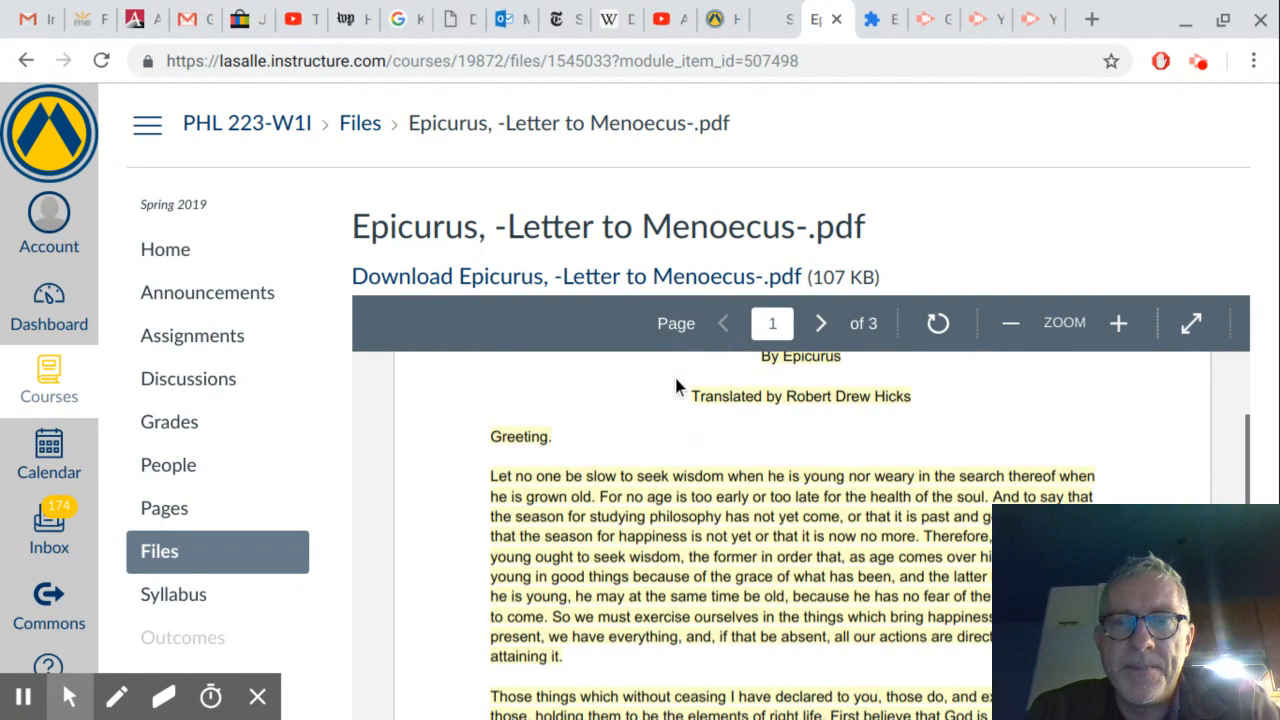
click(820, 323)
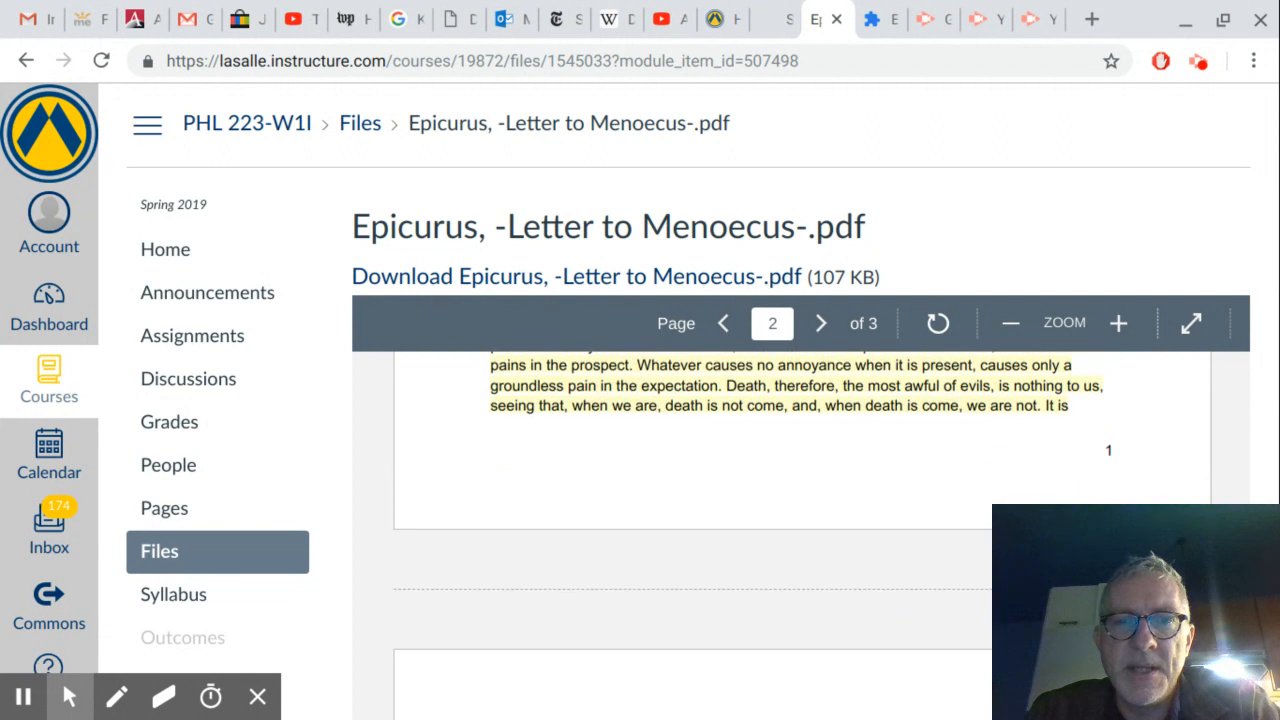
scroll(down, 3)
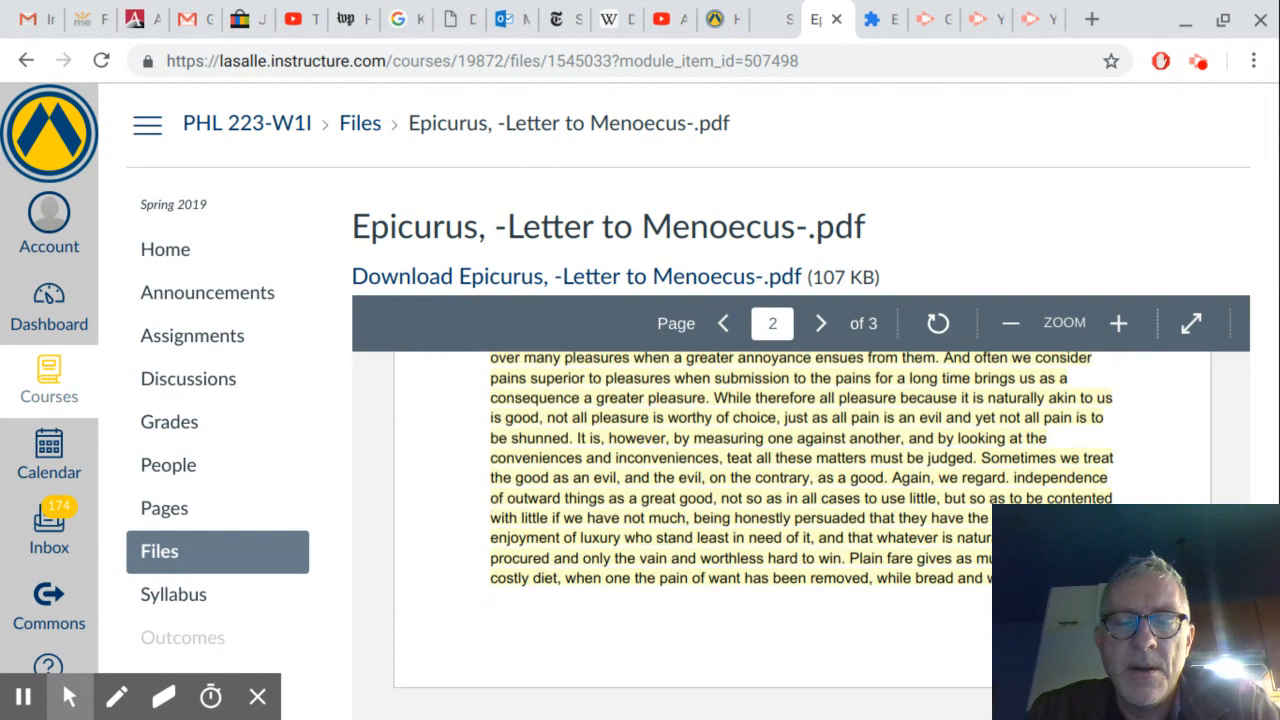
scroll(down, 3)
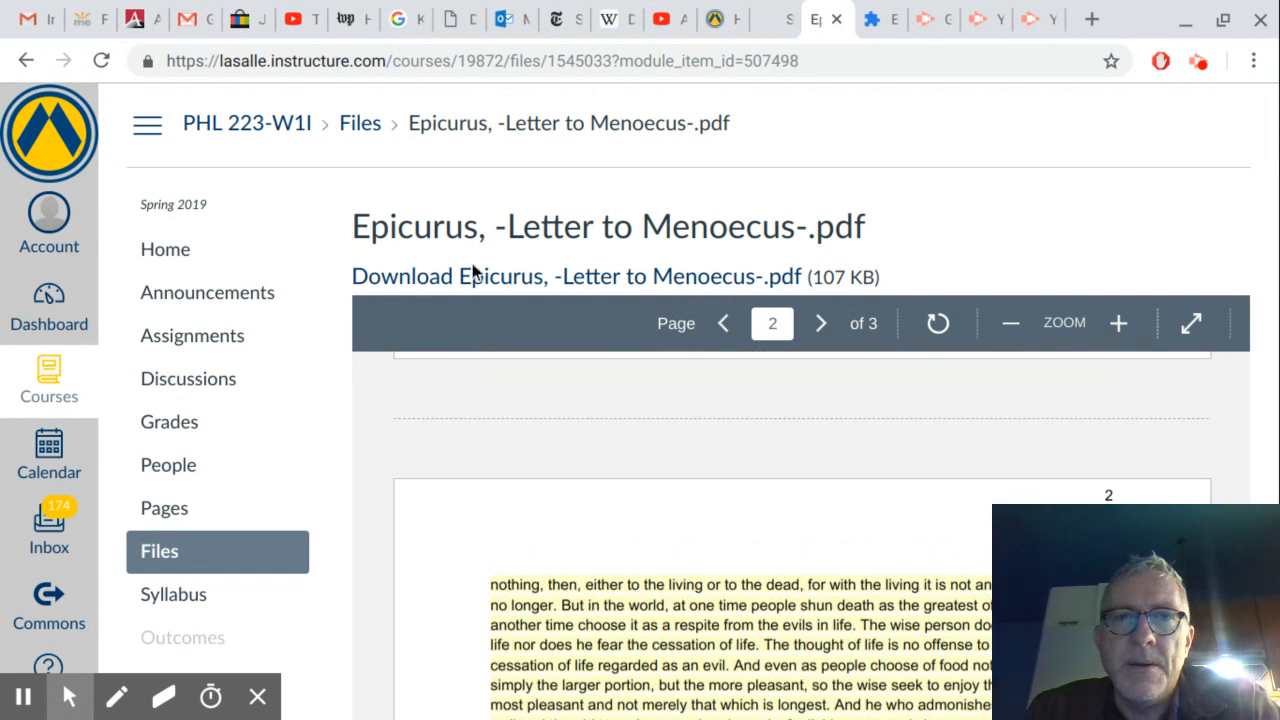
click(25, 61)
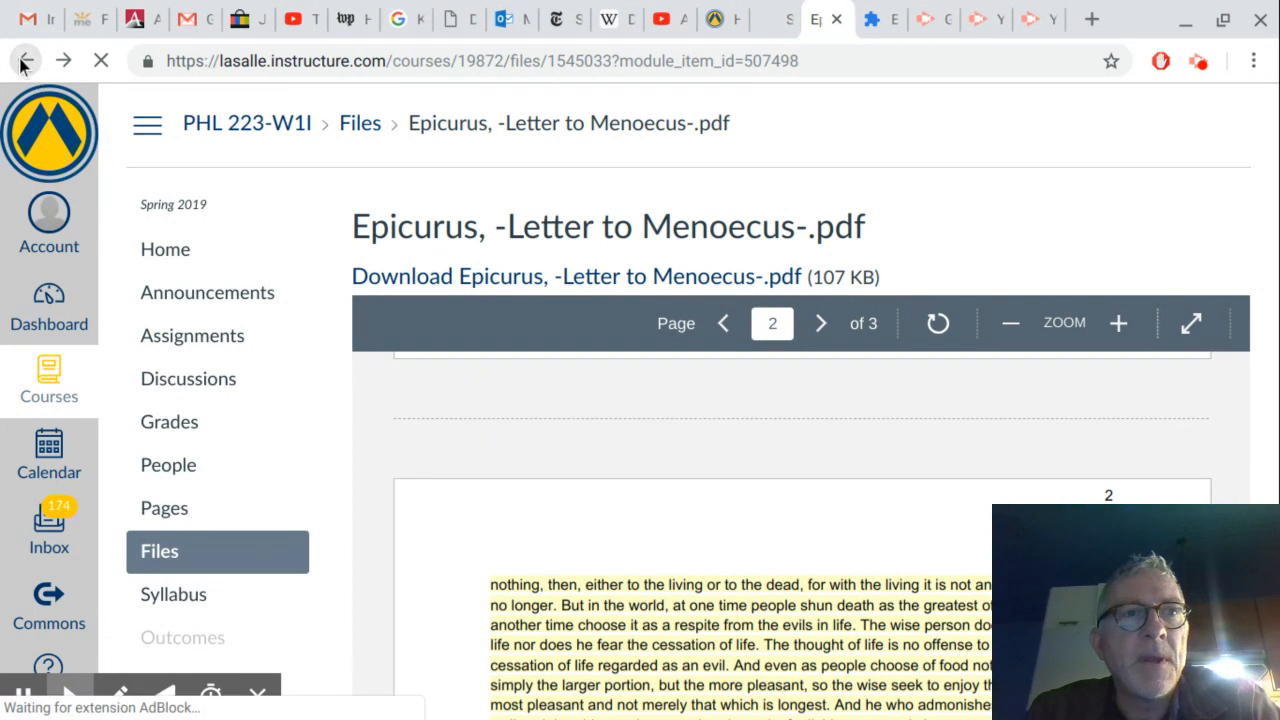
Go back to the modules and launch the Epicurus Video on YouTube.
click(25, 61)
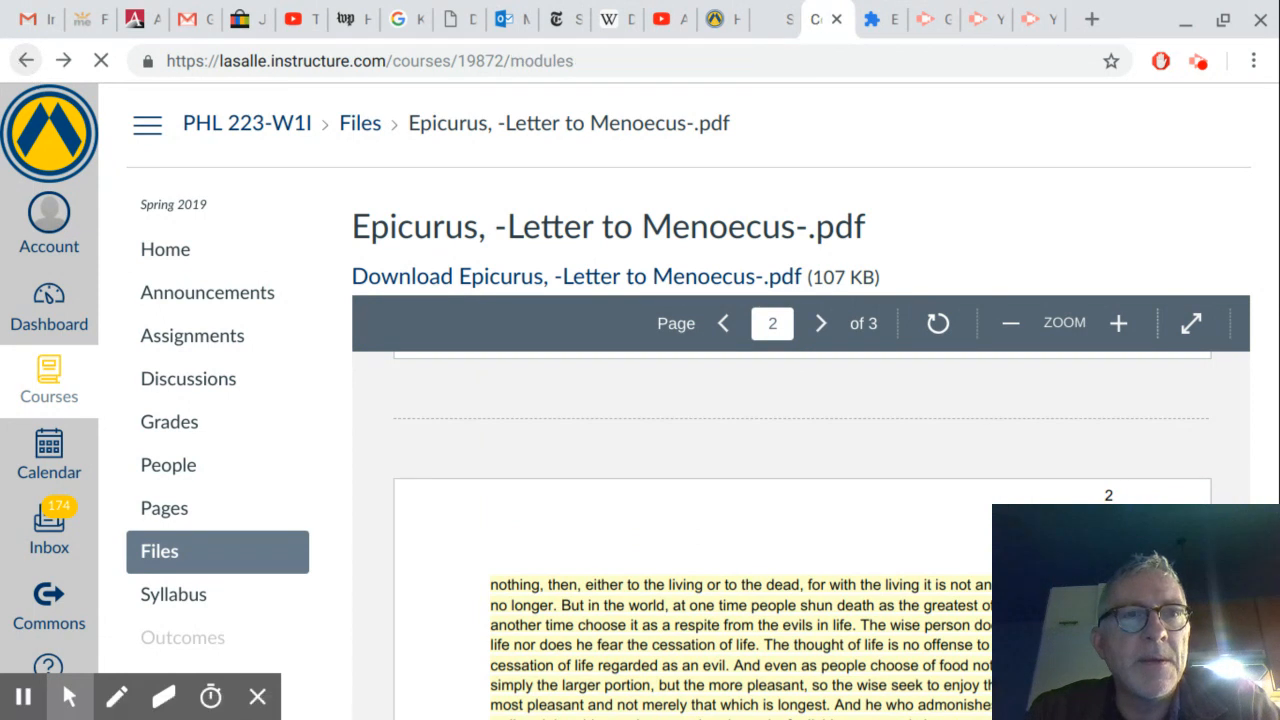
click(25, 60)
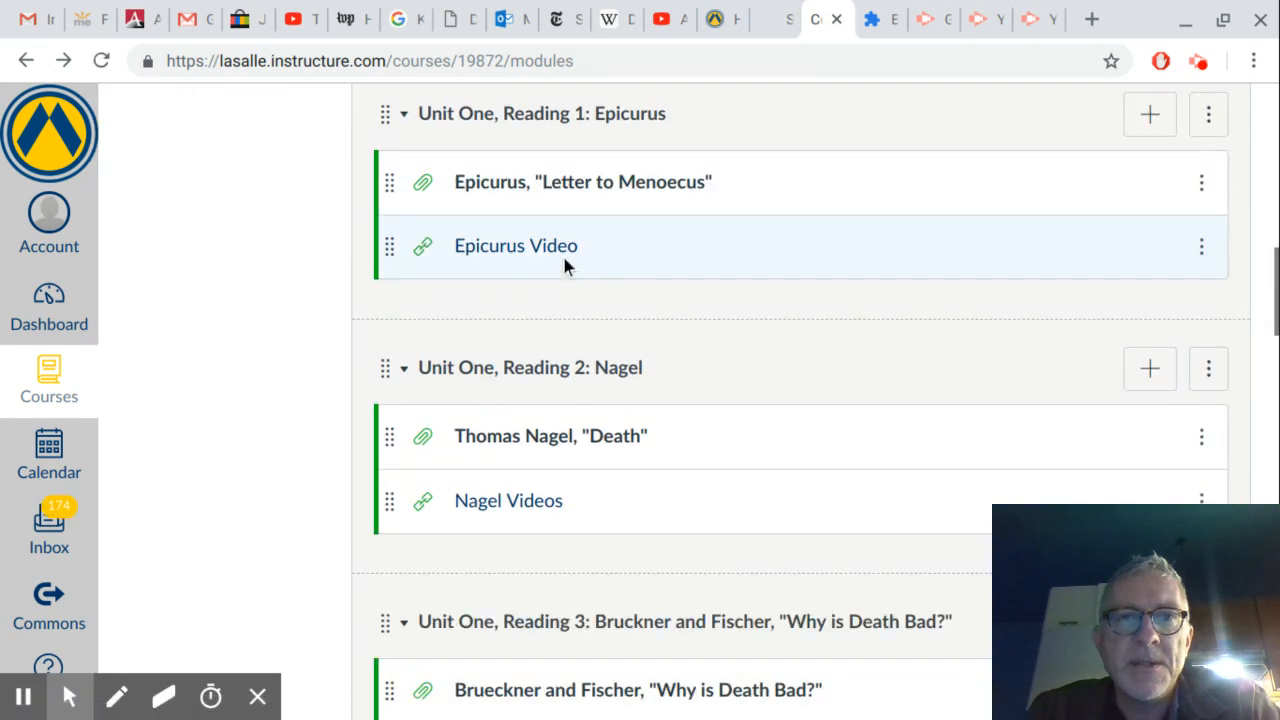
click(515, 245)
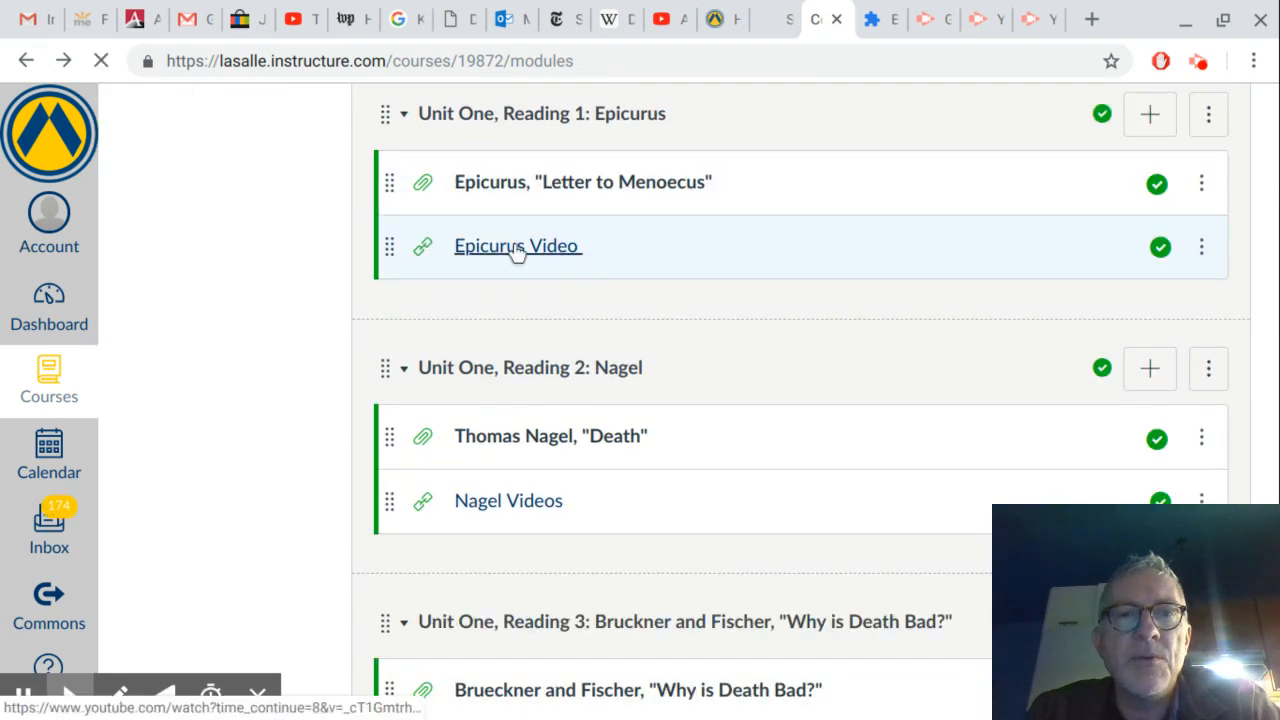
click(517, 245)
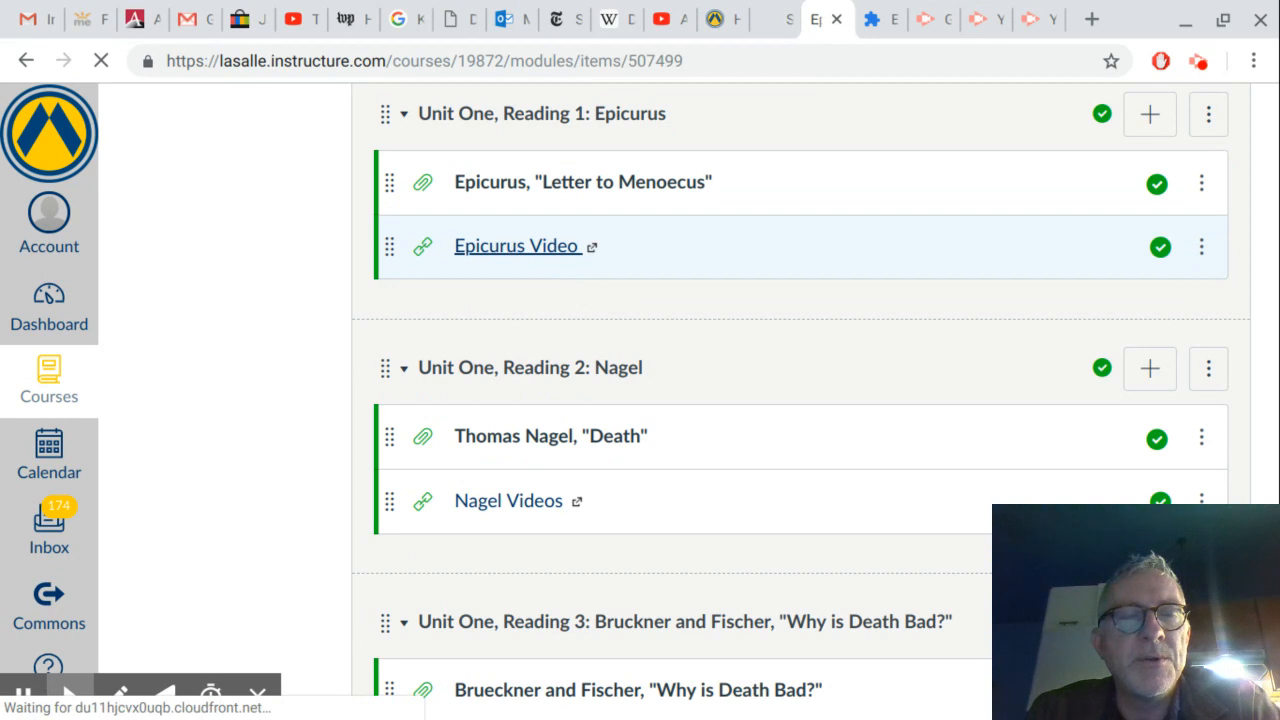
click(516, 245)
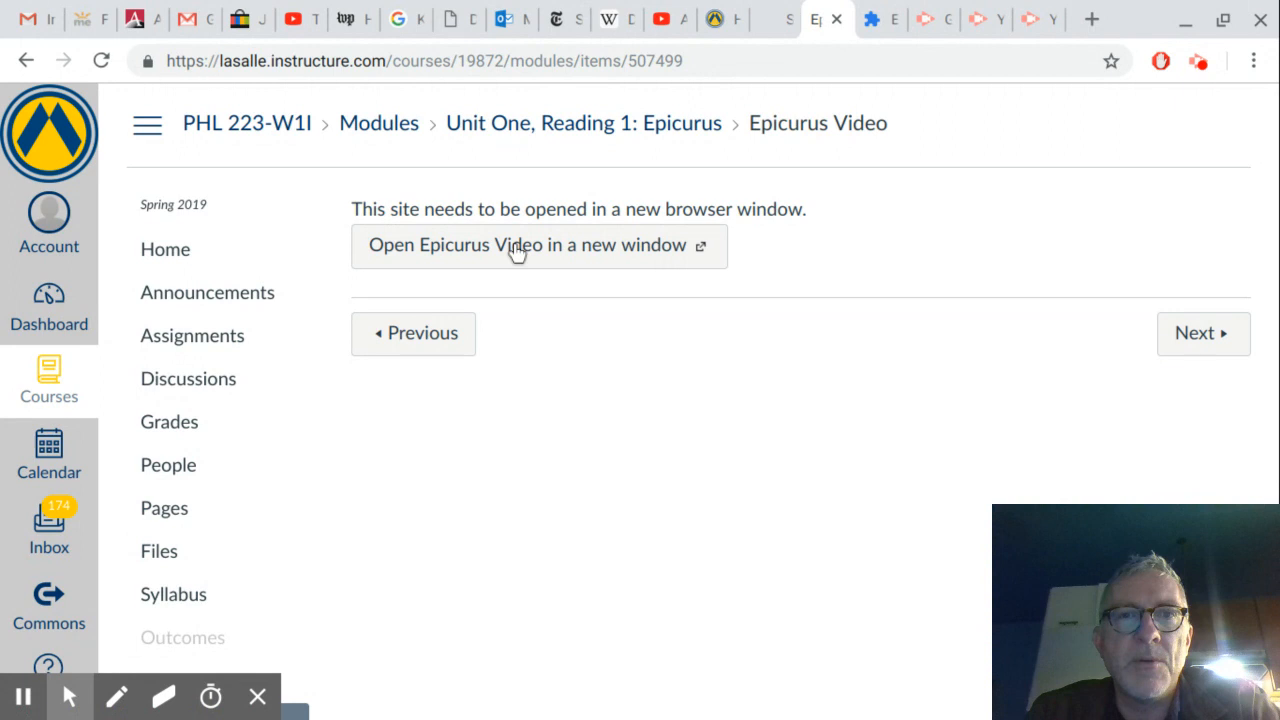
click(528, 245)
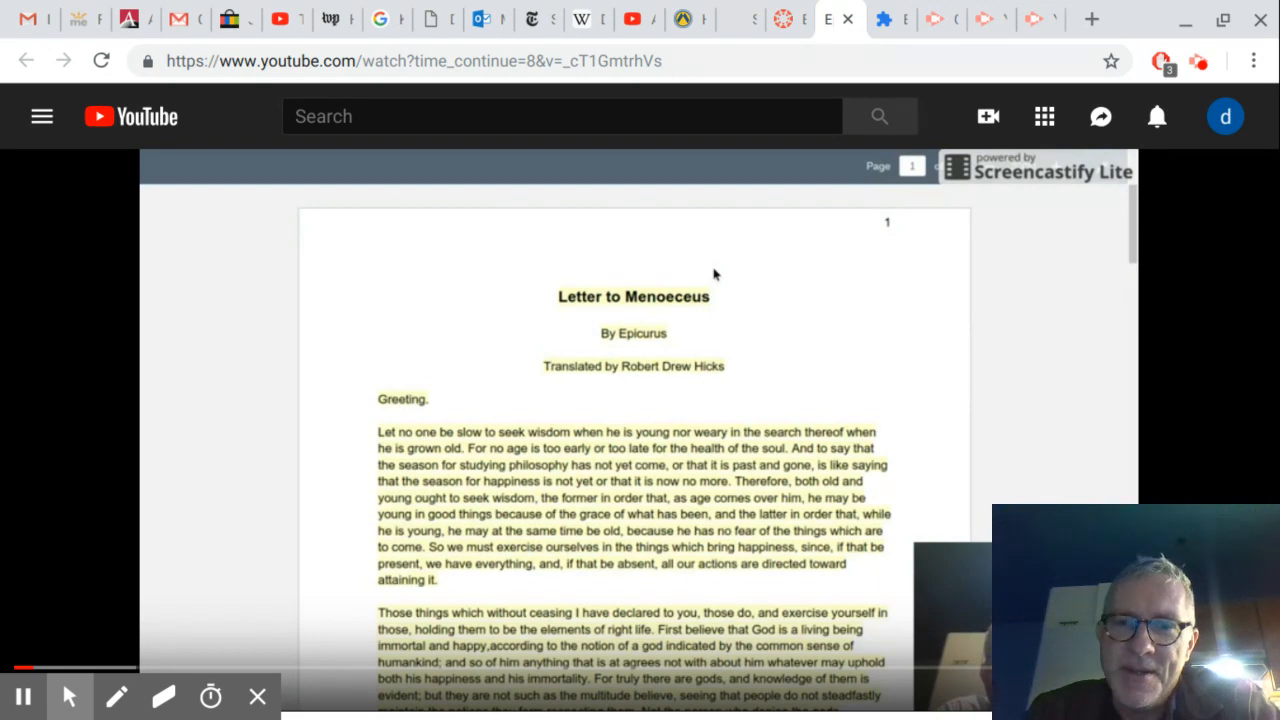
mouse_move(933, 222)
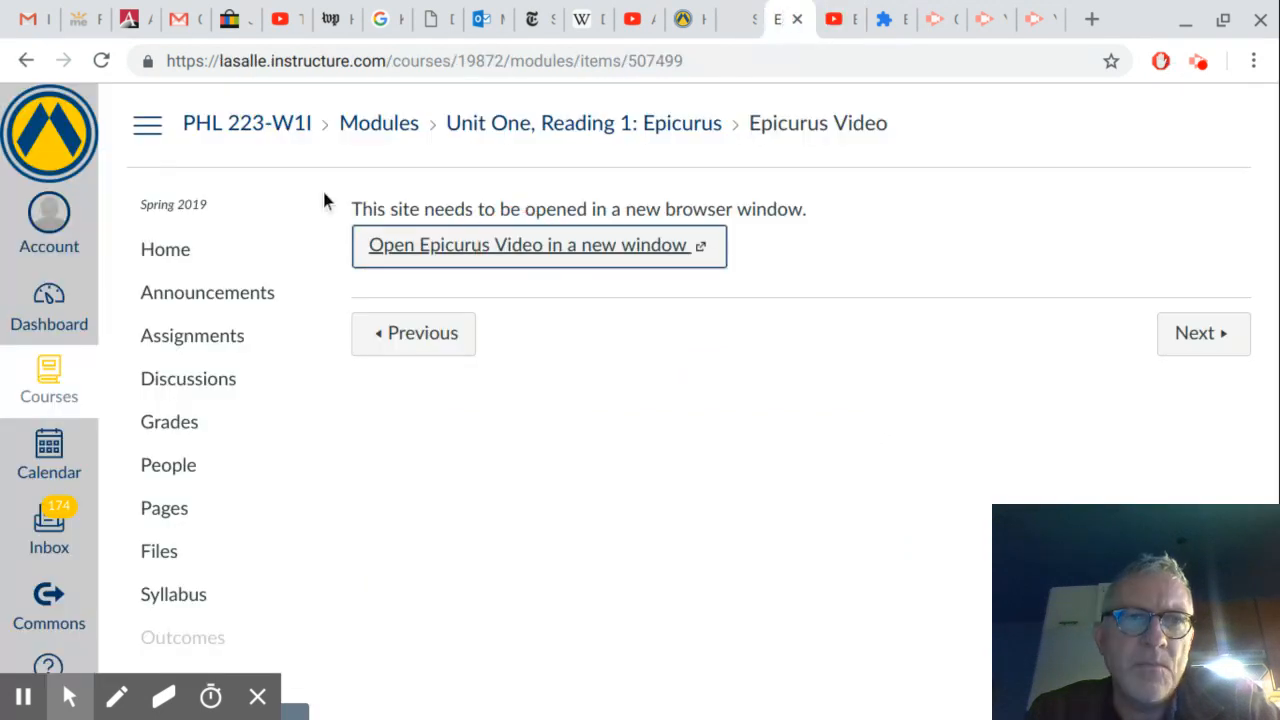
Navigate back from the Epicurus Video to the PHL 223 Course Syllabus page.
click(26, 60)
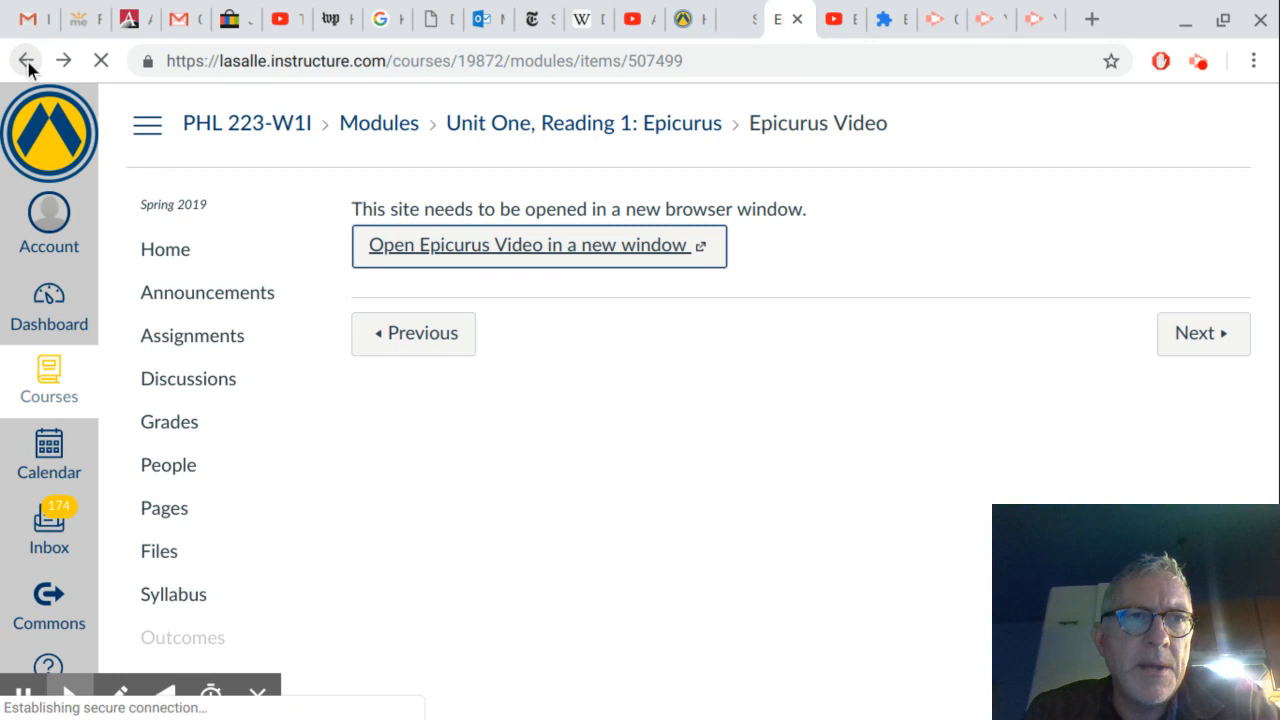
click(25, 60)
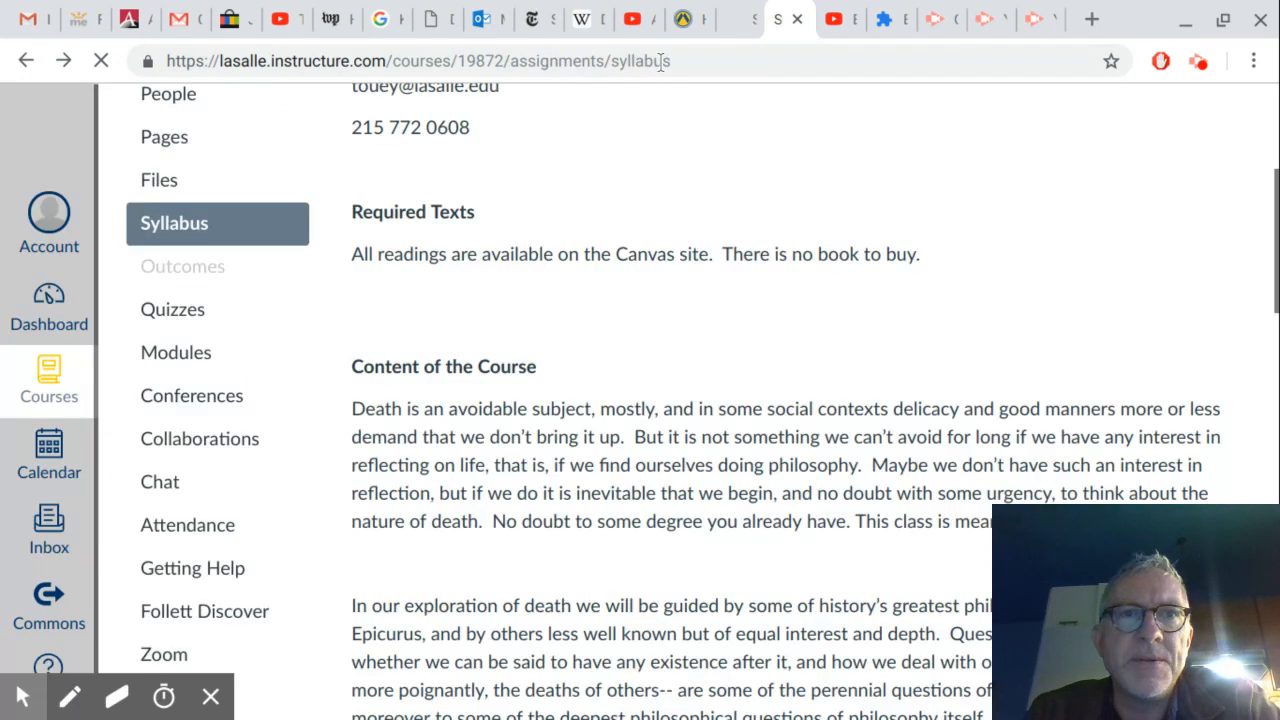
Scroll past Course Objectives to the one-essay, four-exam requirements and grade points.
scroll(down, 3)
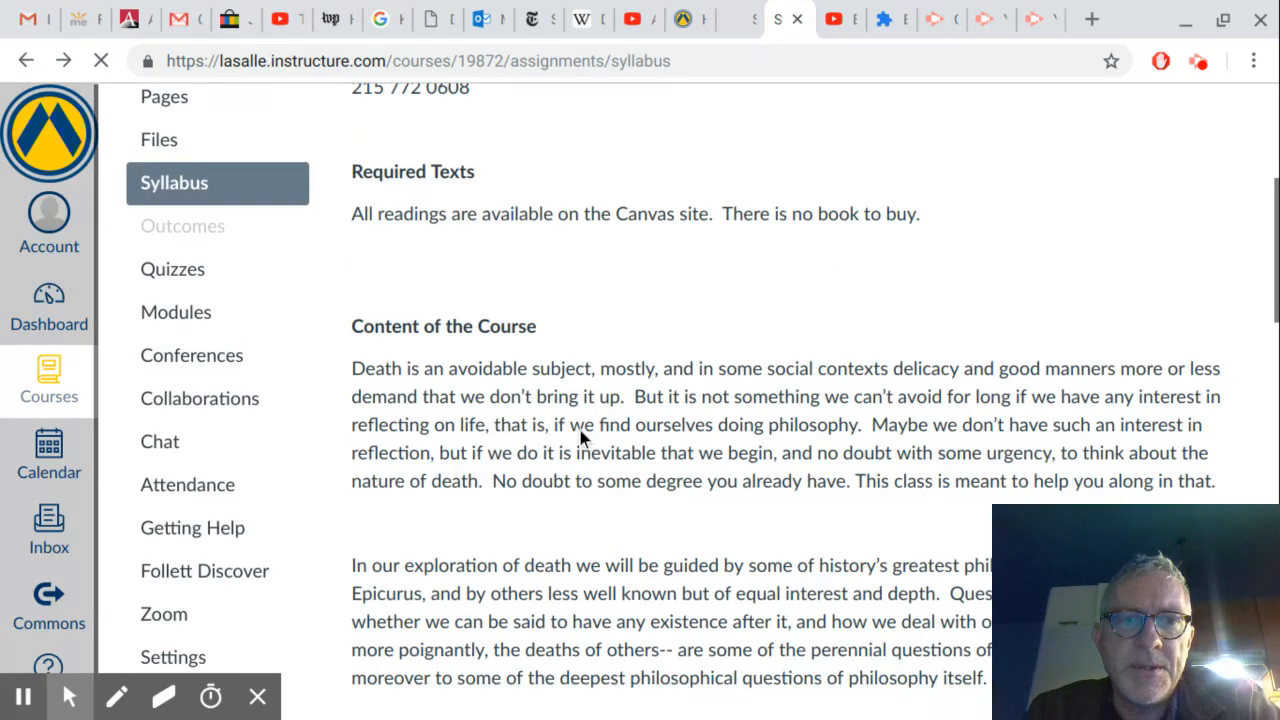
scroll(down, 3)
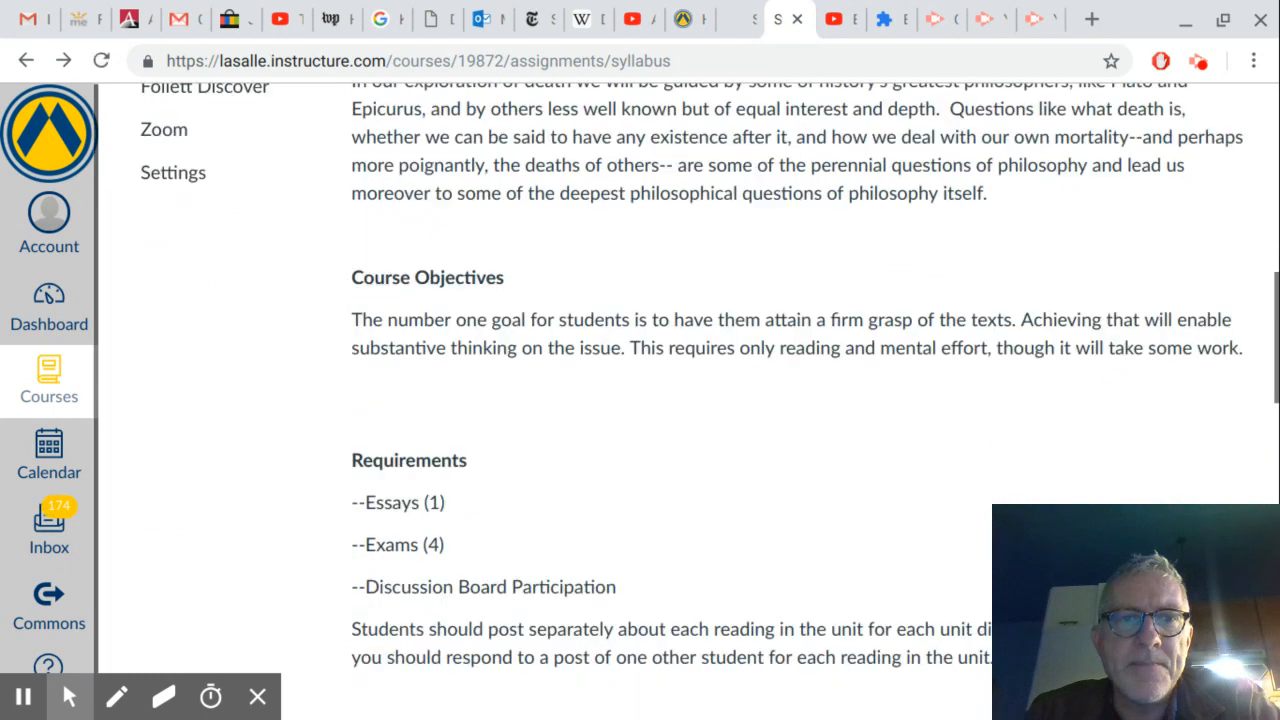
scroll(down, 3)
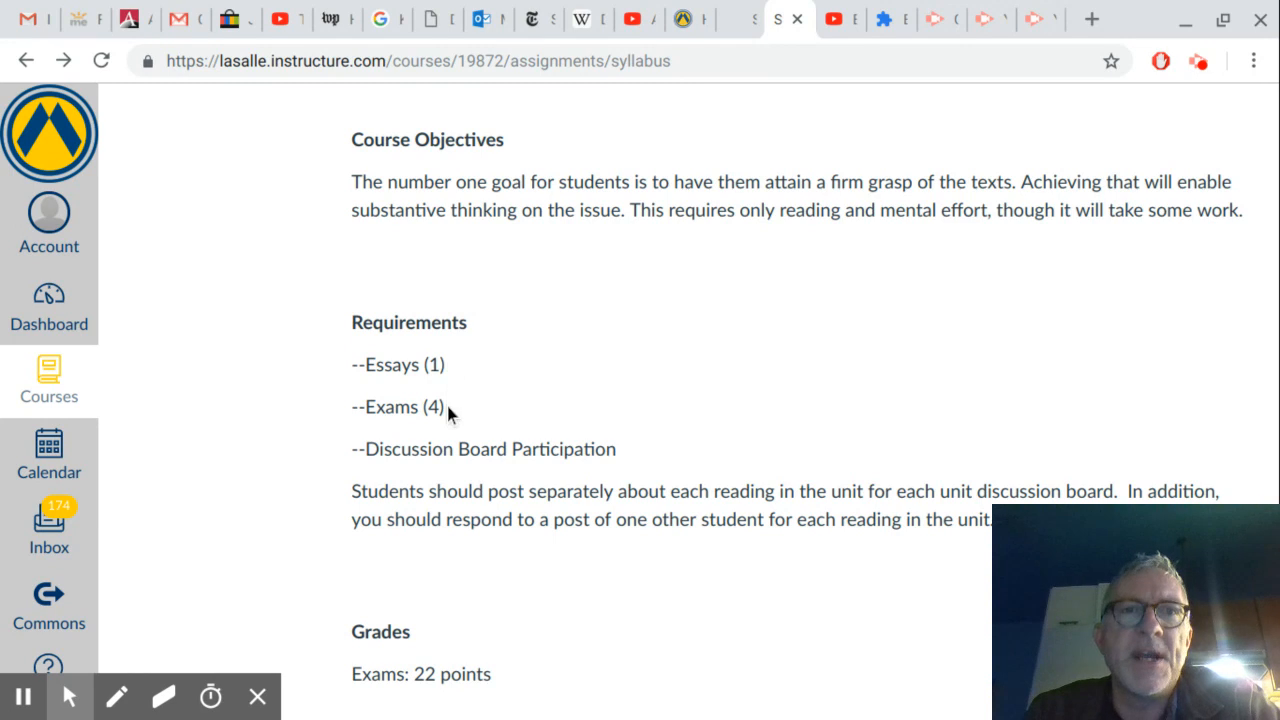
scroll(down, 3)
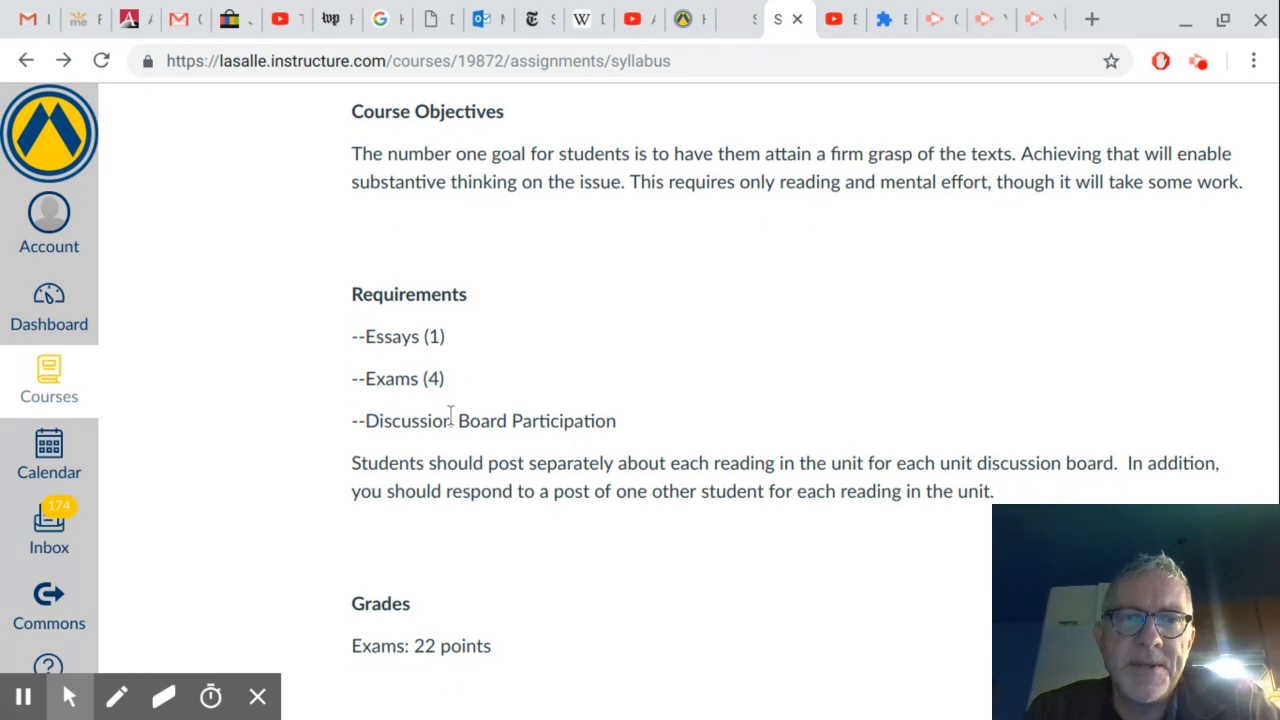
scroll(down, 3)
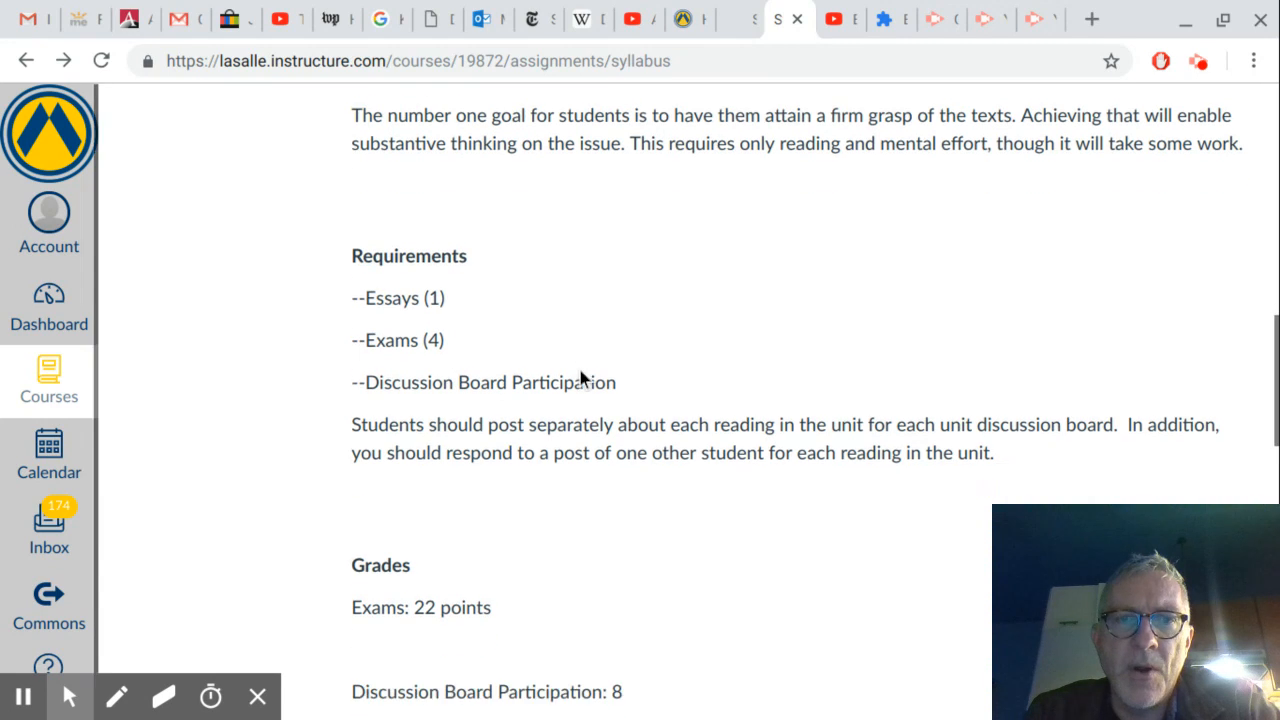
scroll(down, 3)
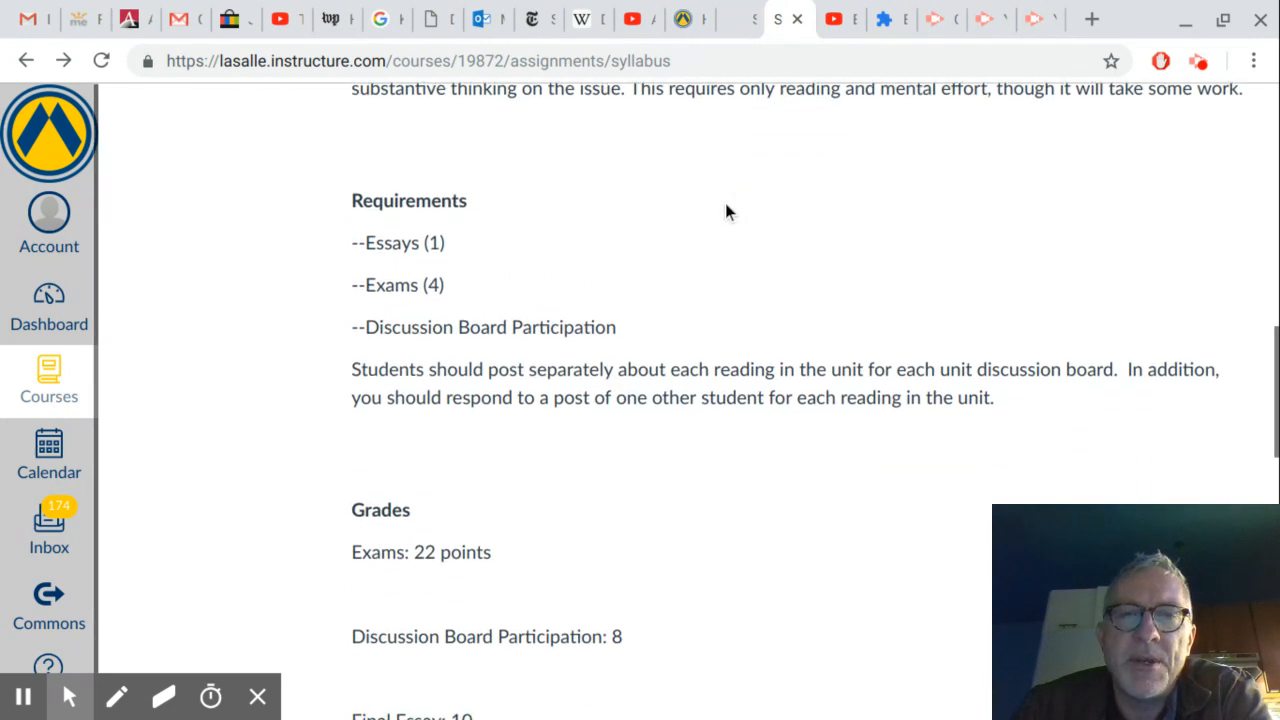
scroll(down, 3)
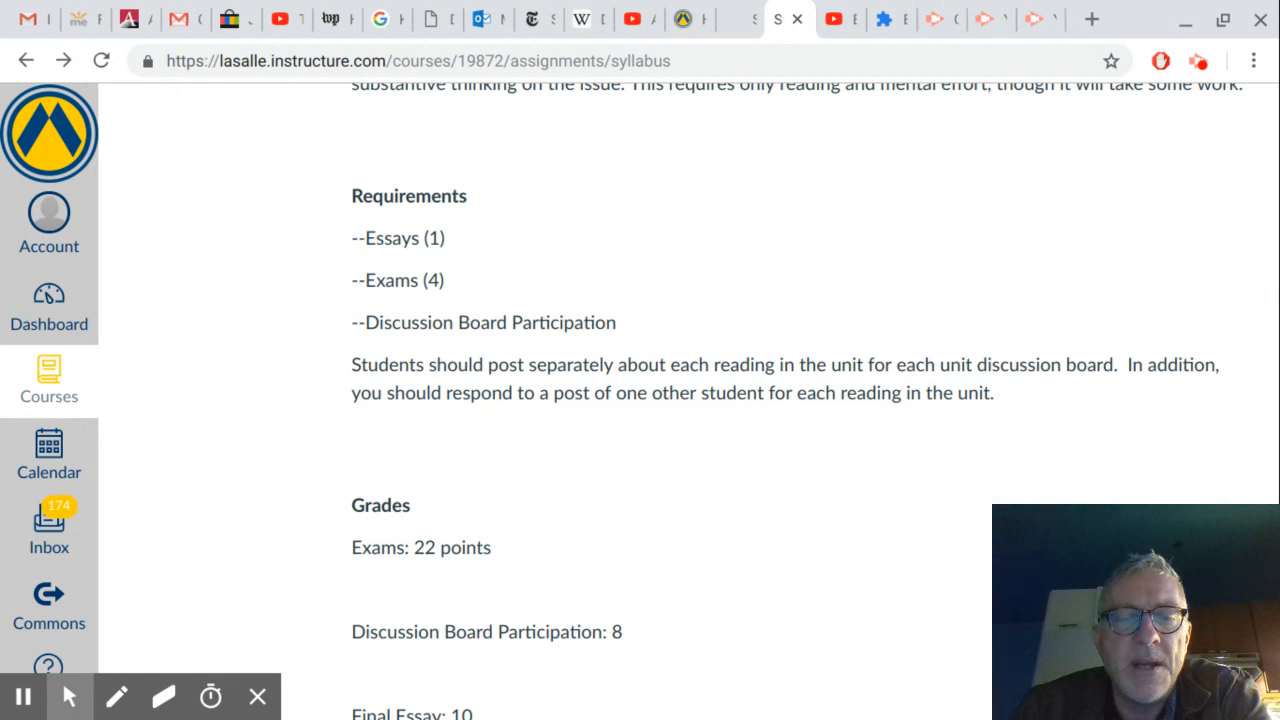
mouse_move(678, 268)
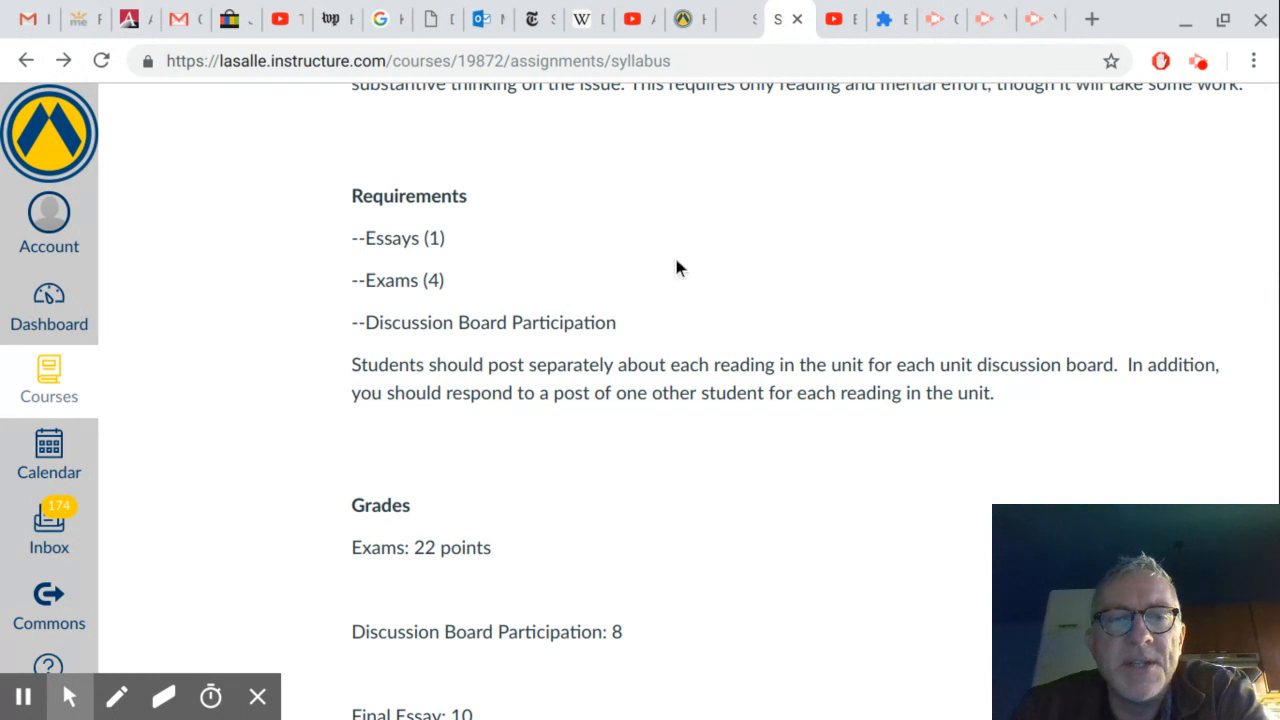
mouse_move(658, 268)
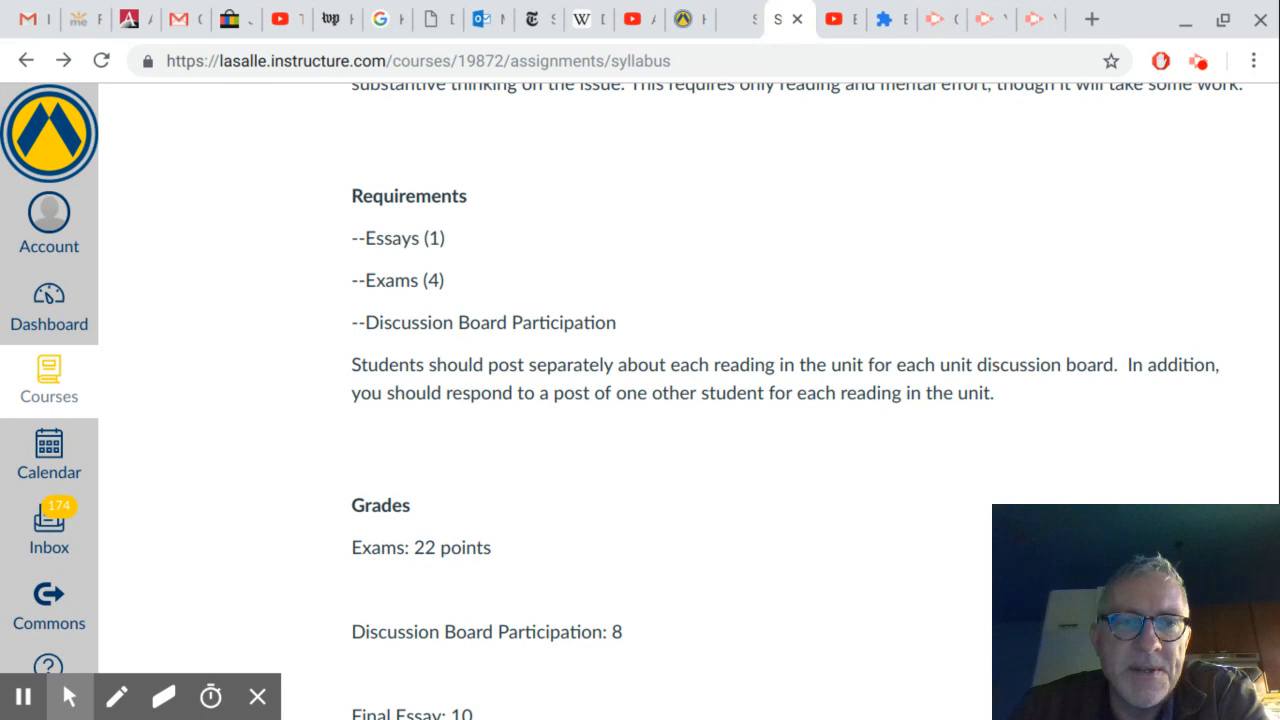
mouse_move(640, 302)
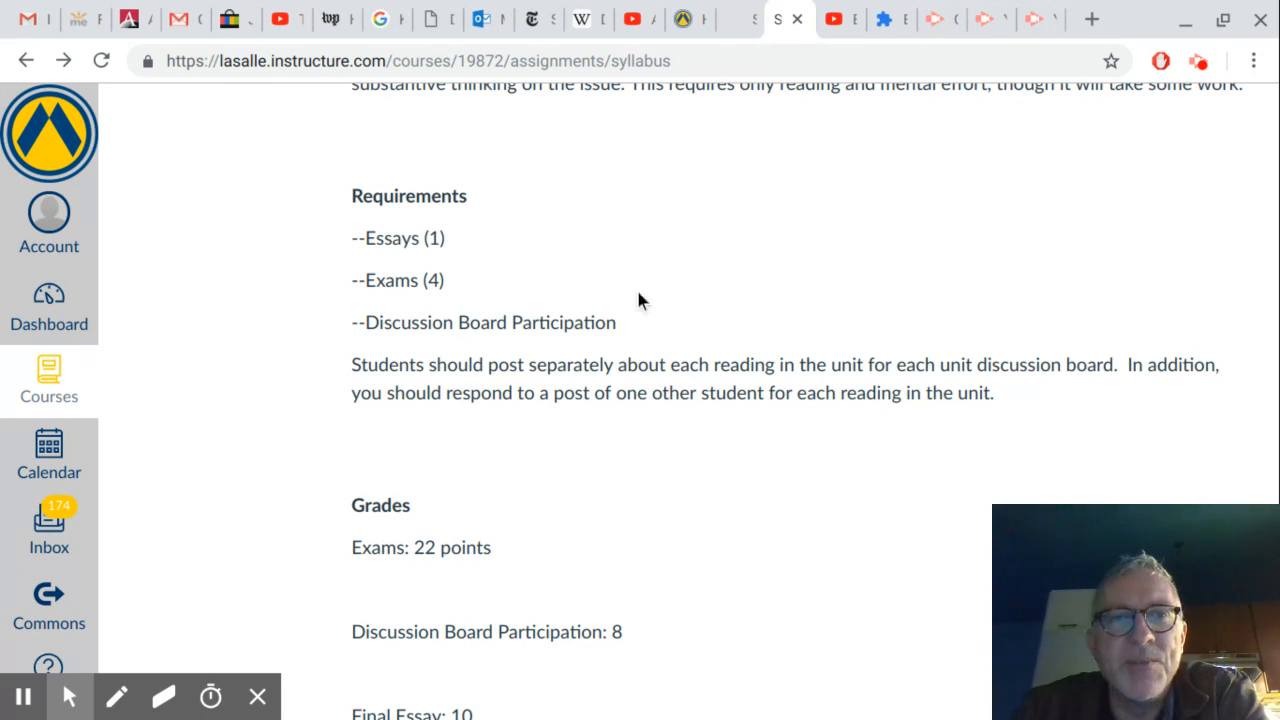
mouse_move(620, 330)
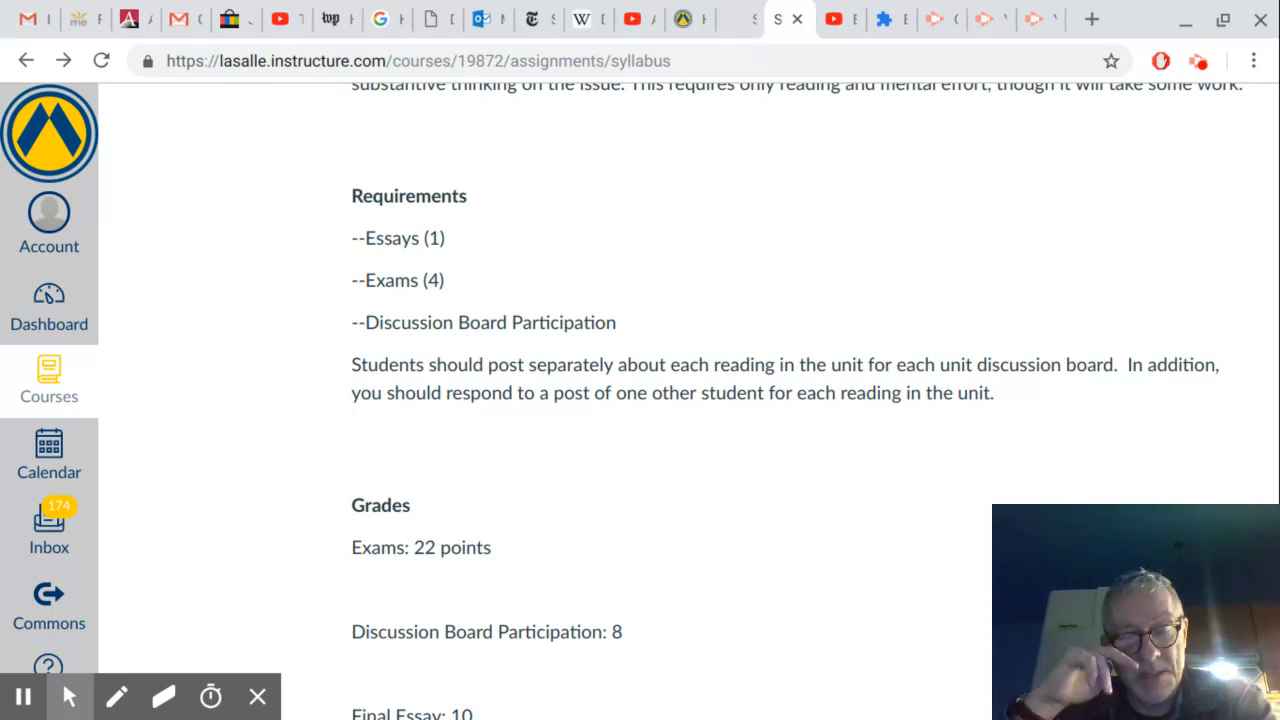
scroll(down, 3)
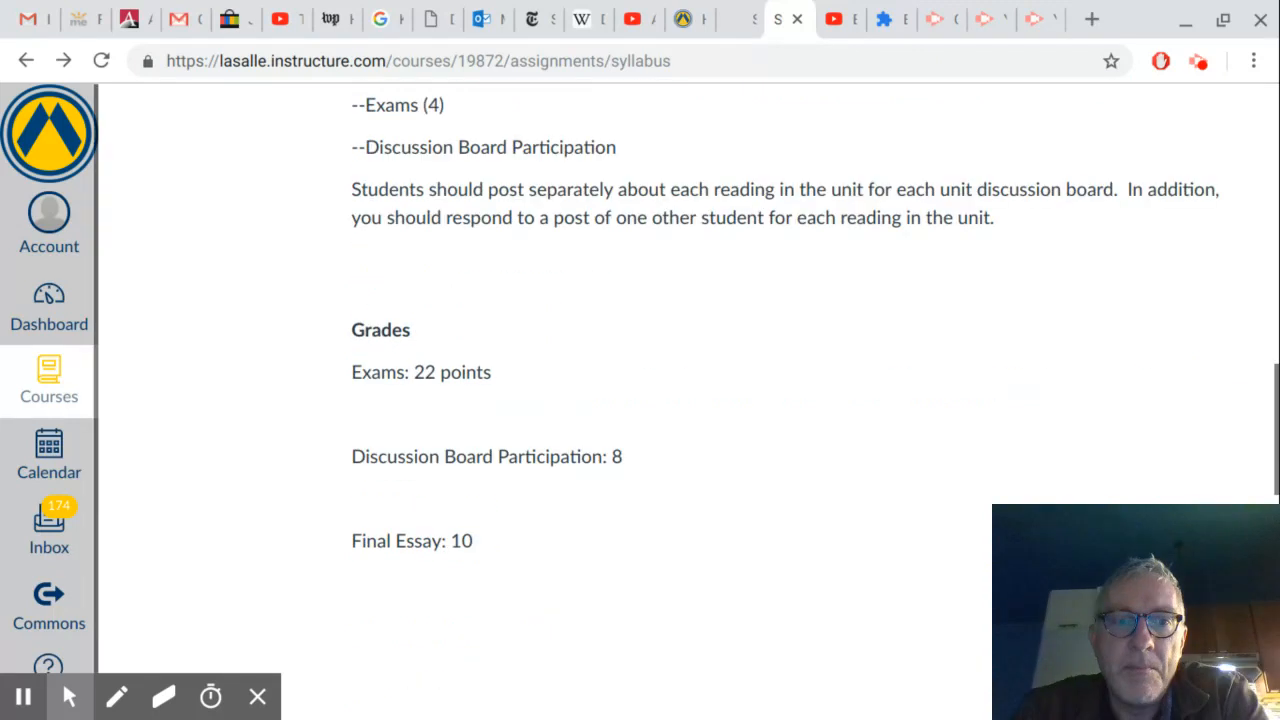
scroll(down, 3)
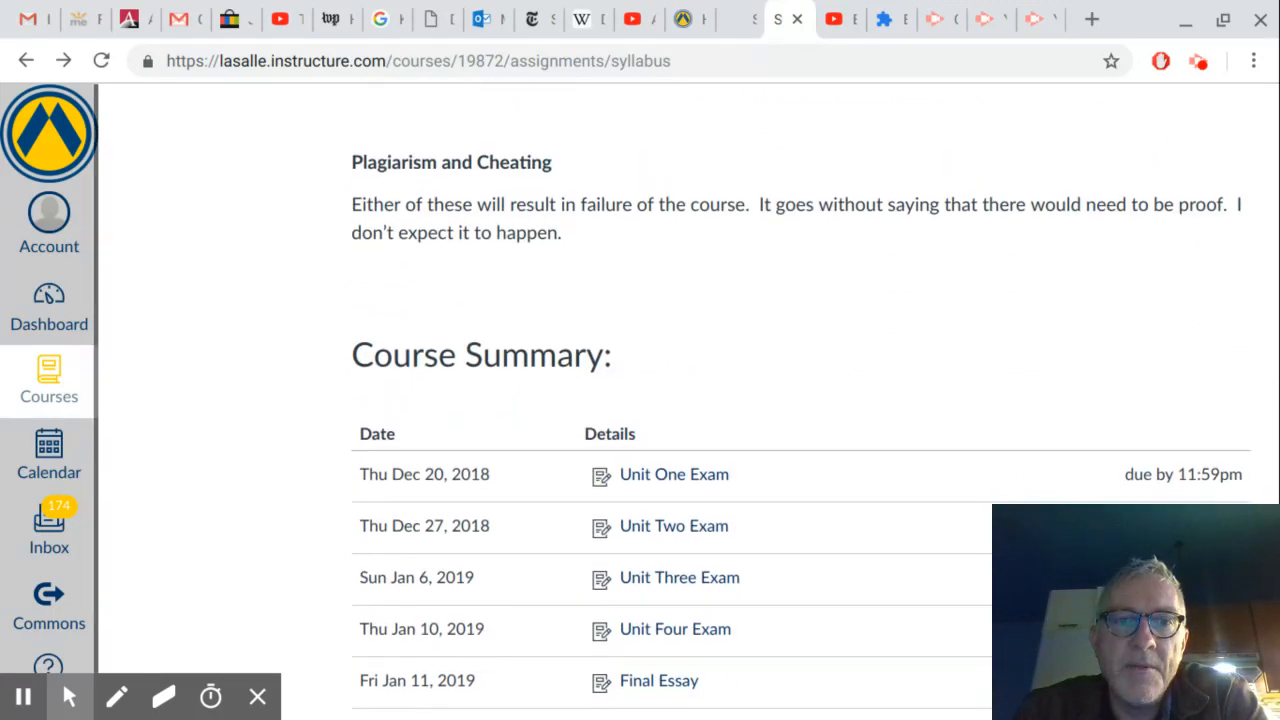
scroll(down, 3)
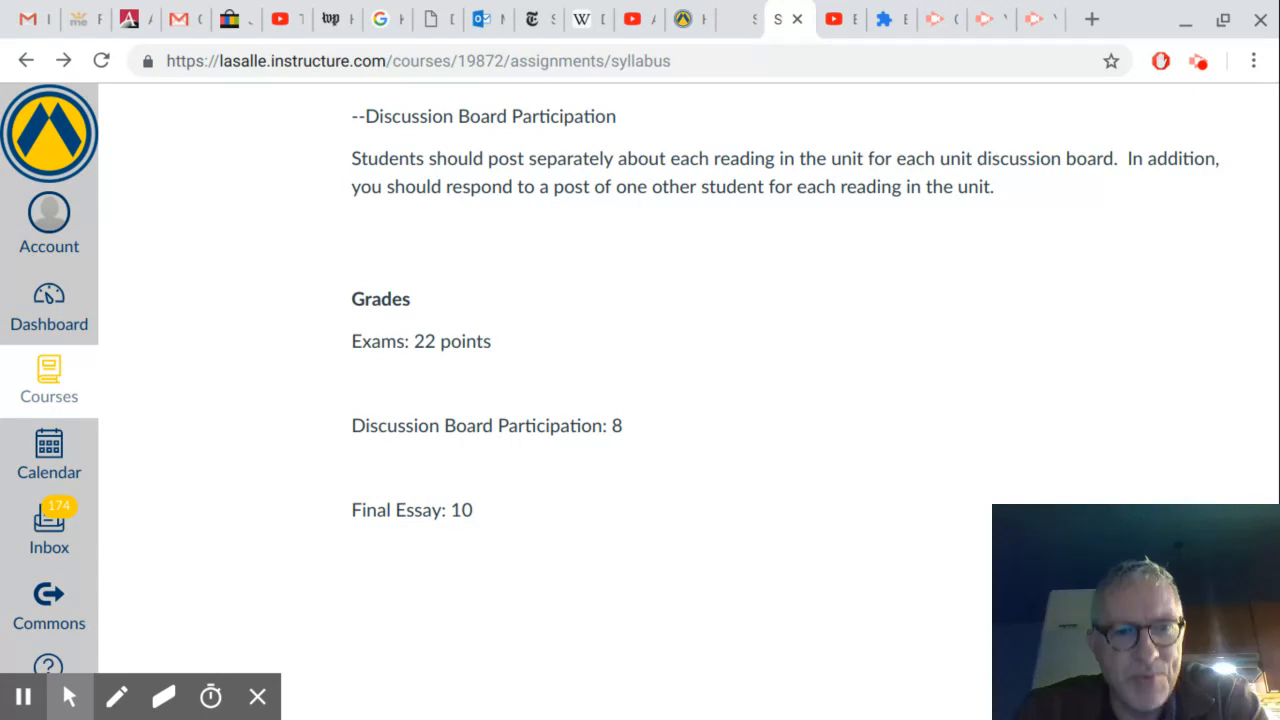
mouse_move(490, 520)
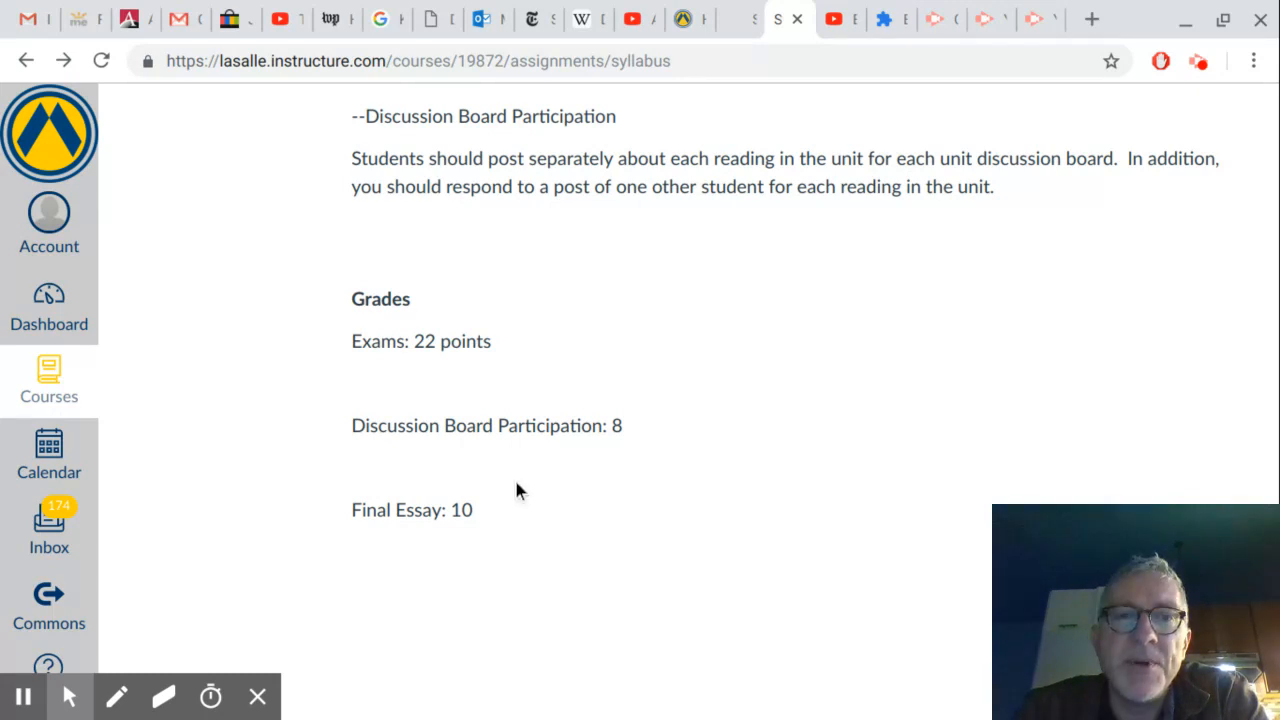
scroll(down, 3)
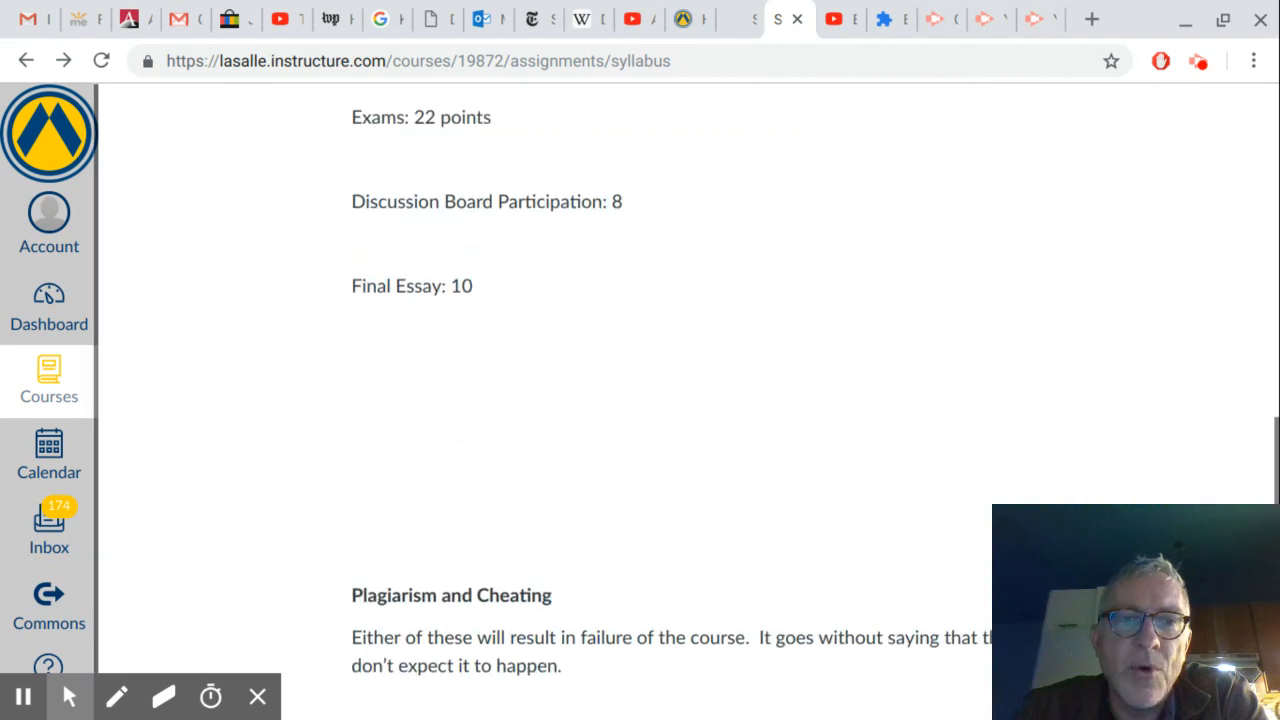
scroll(down, 3)
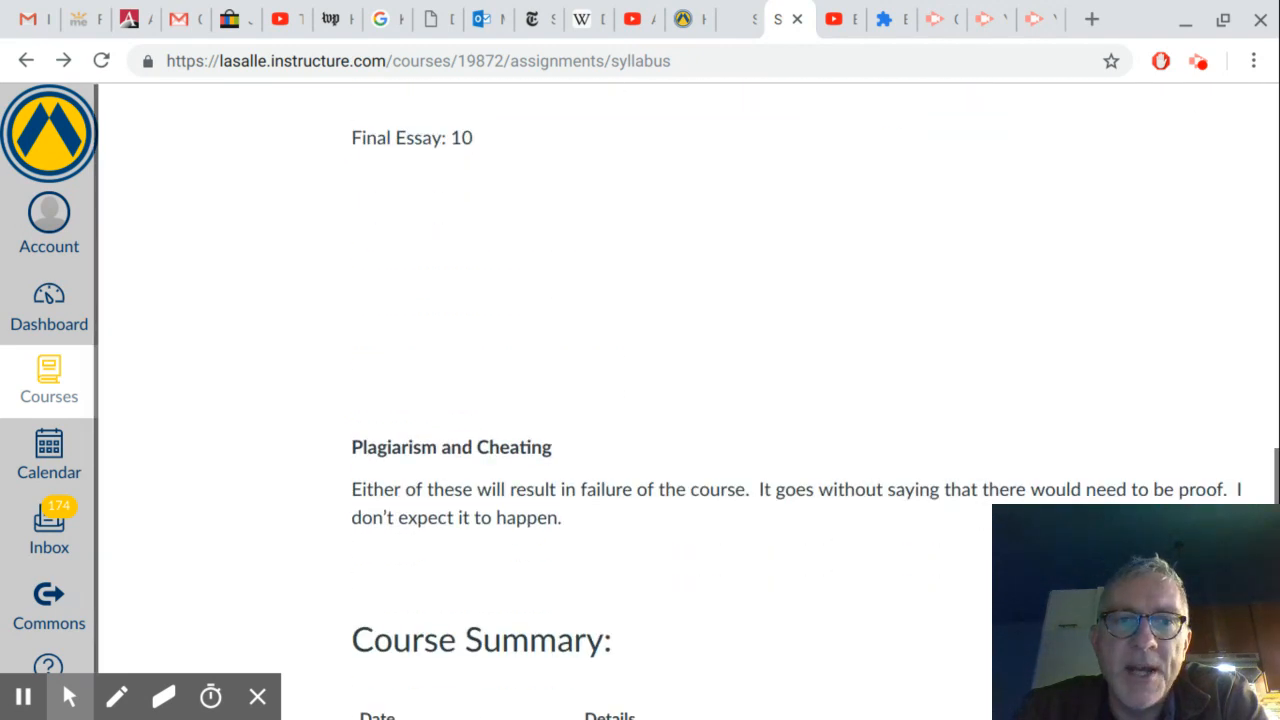
scroll(down, 3)
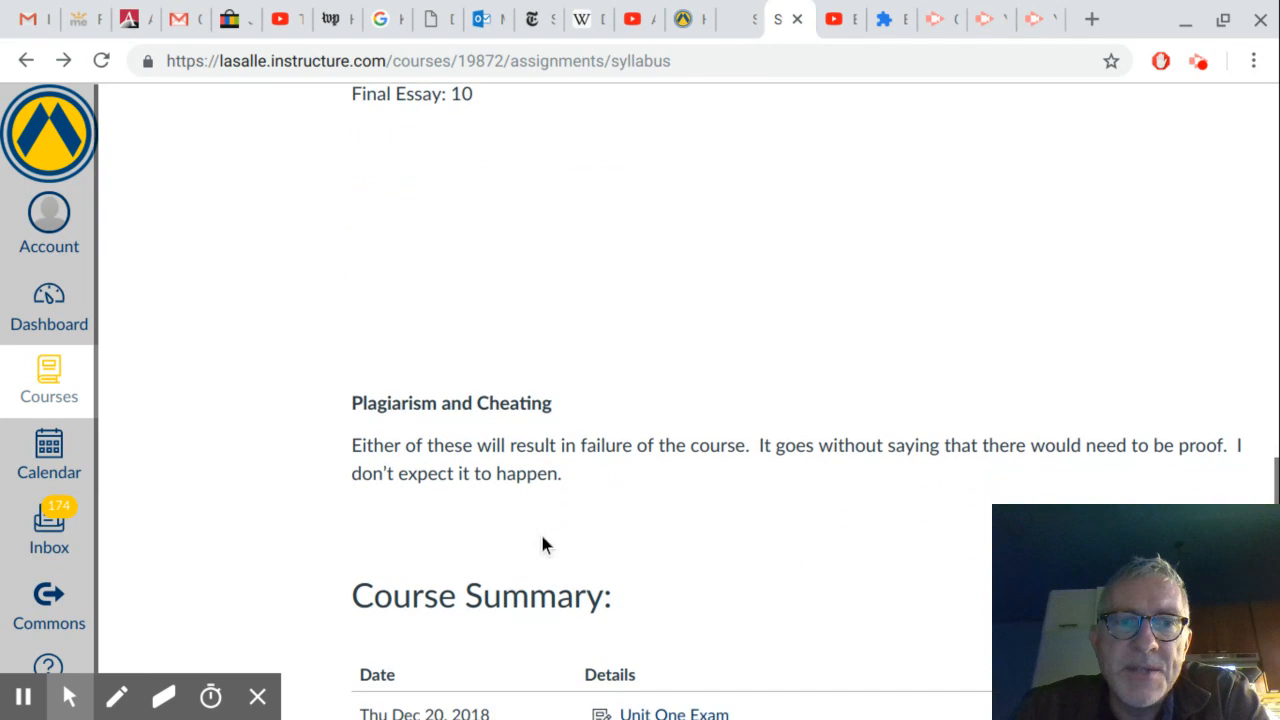
mouse_move(492, 466)
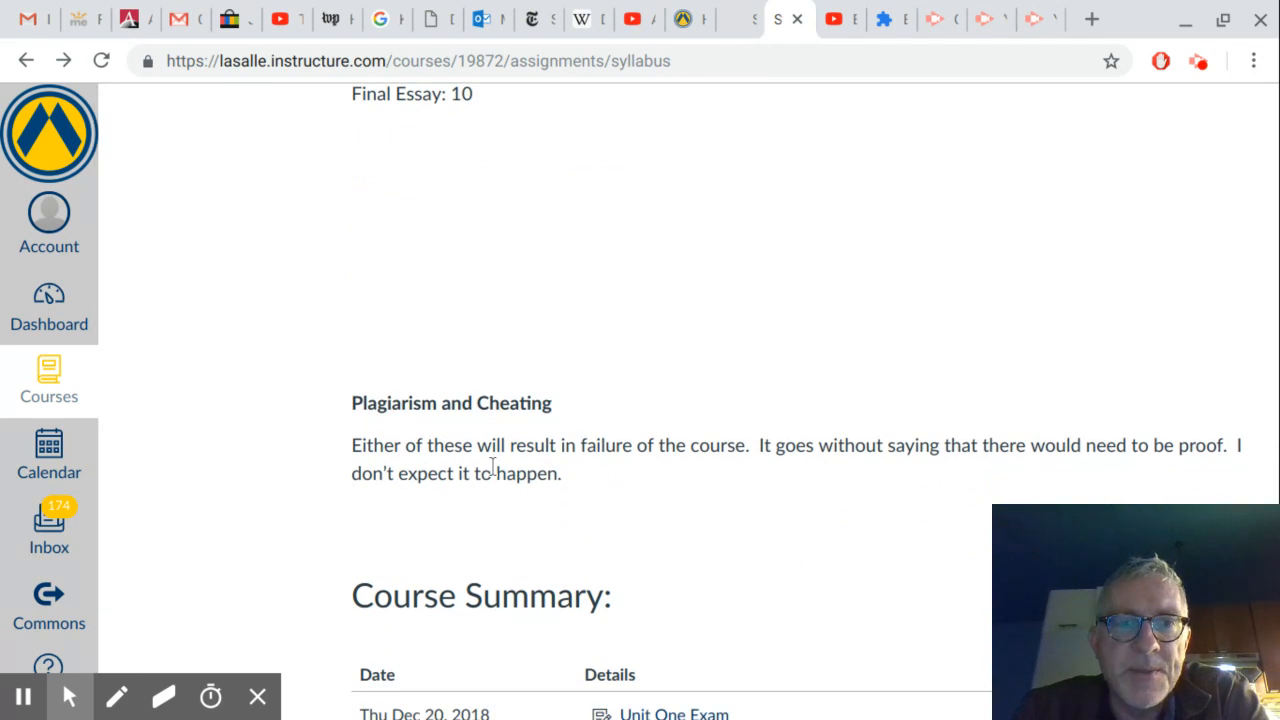
mouse_move(491, 467)
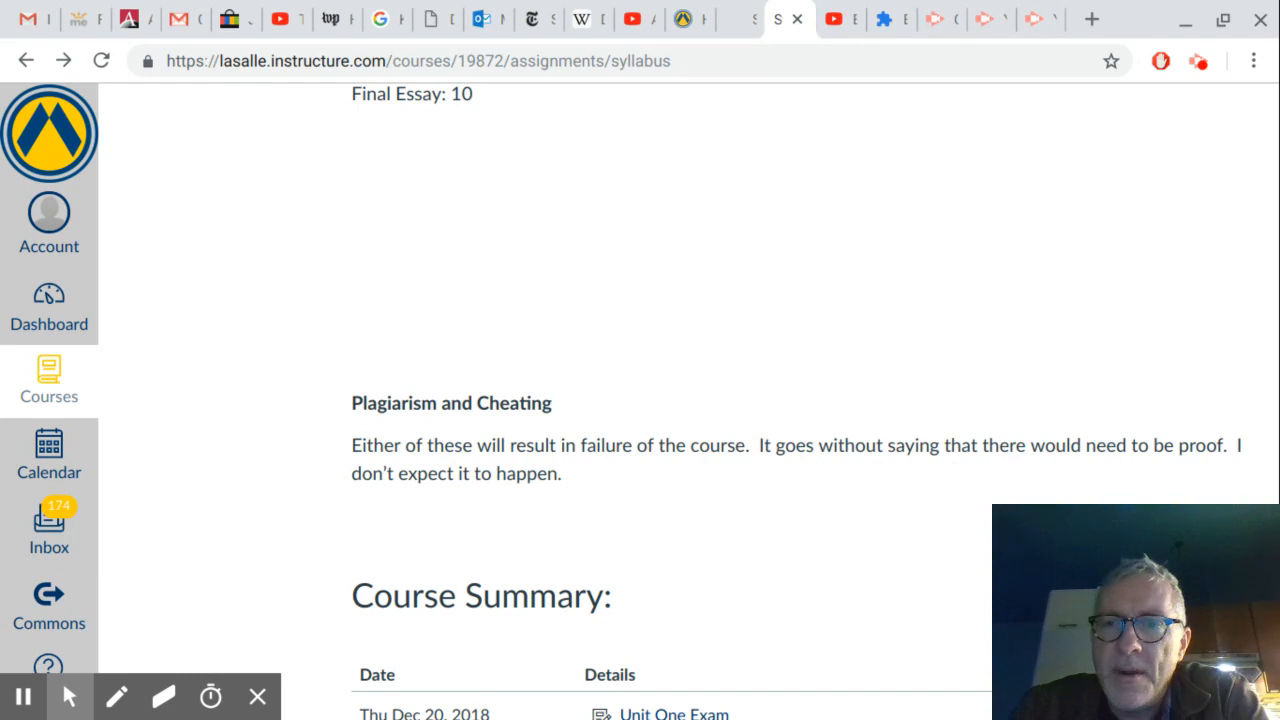
scroll(down, 3)
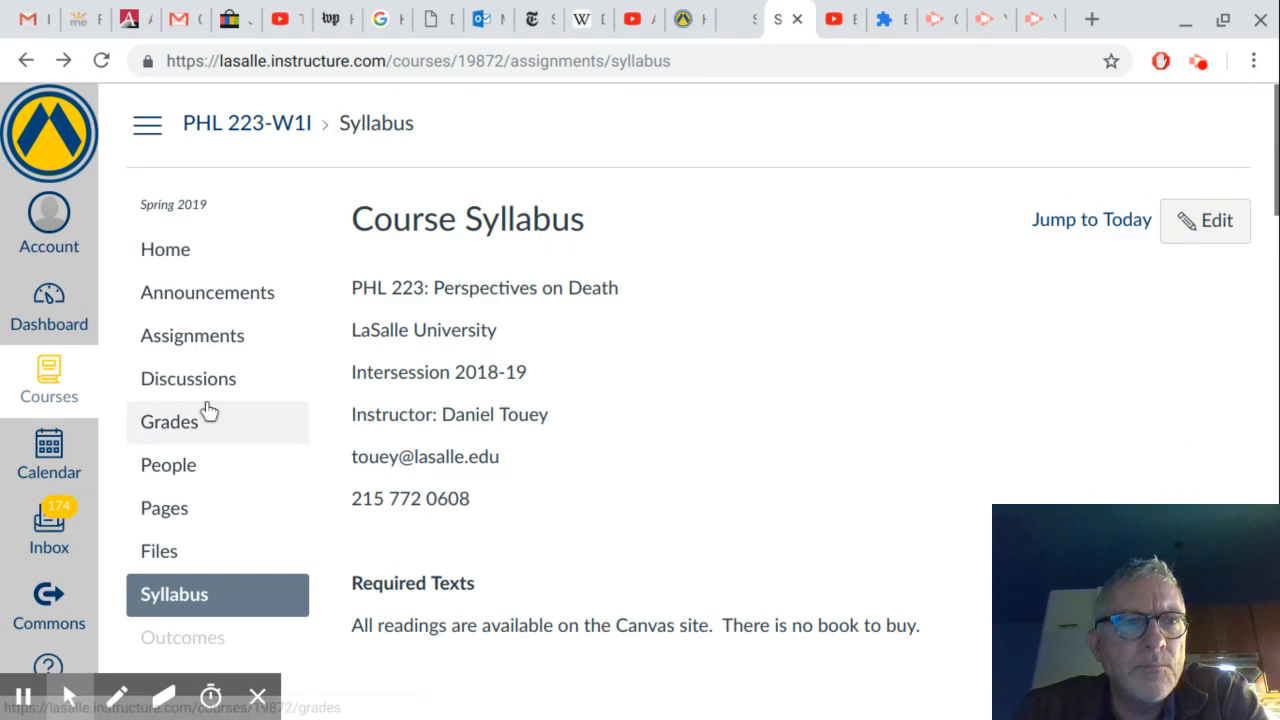
Go to Modules and open the Course Schedule with Assignment Due Dates page.
scroll(down, 3)
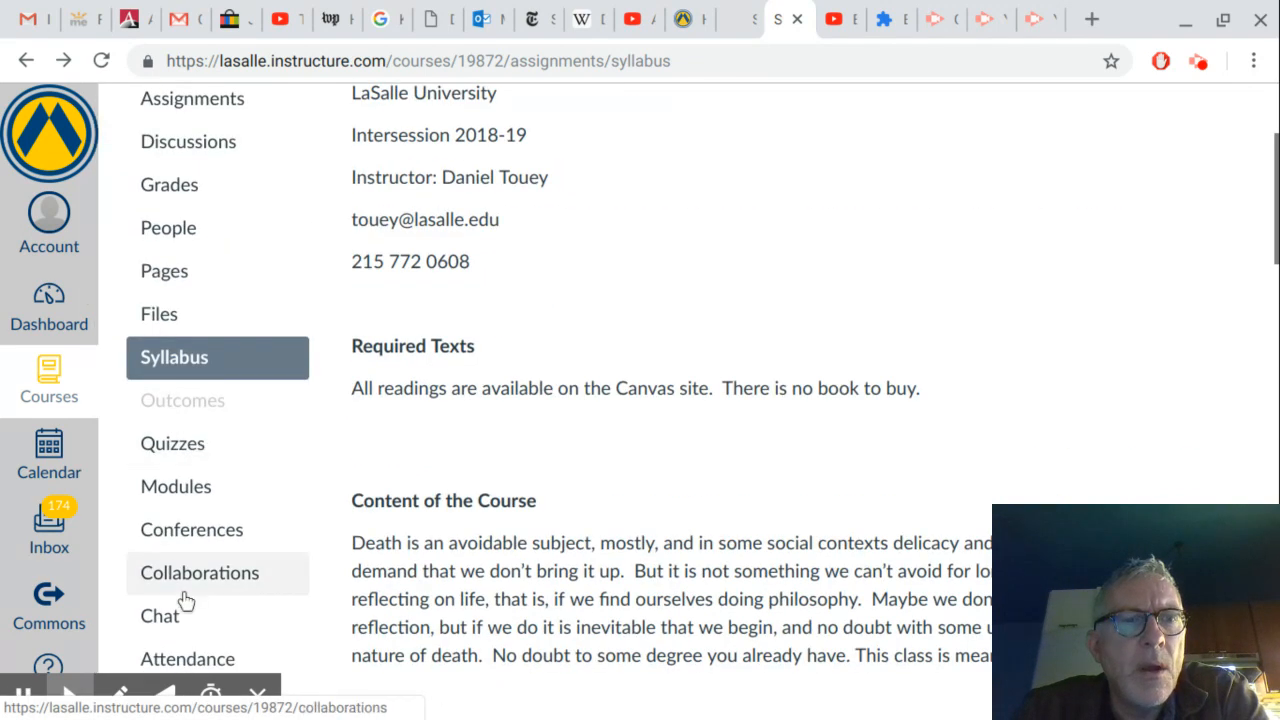
scroll(down, 3)
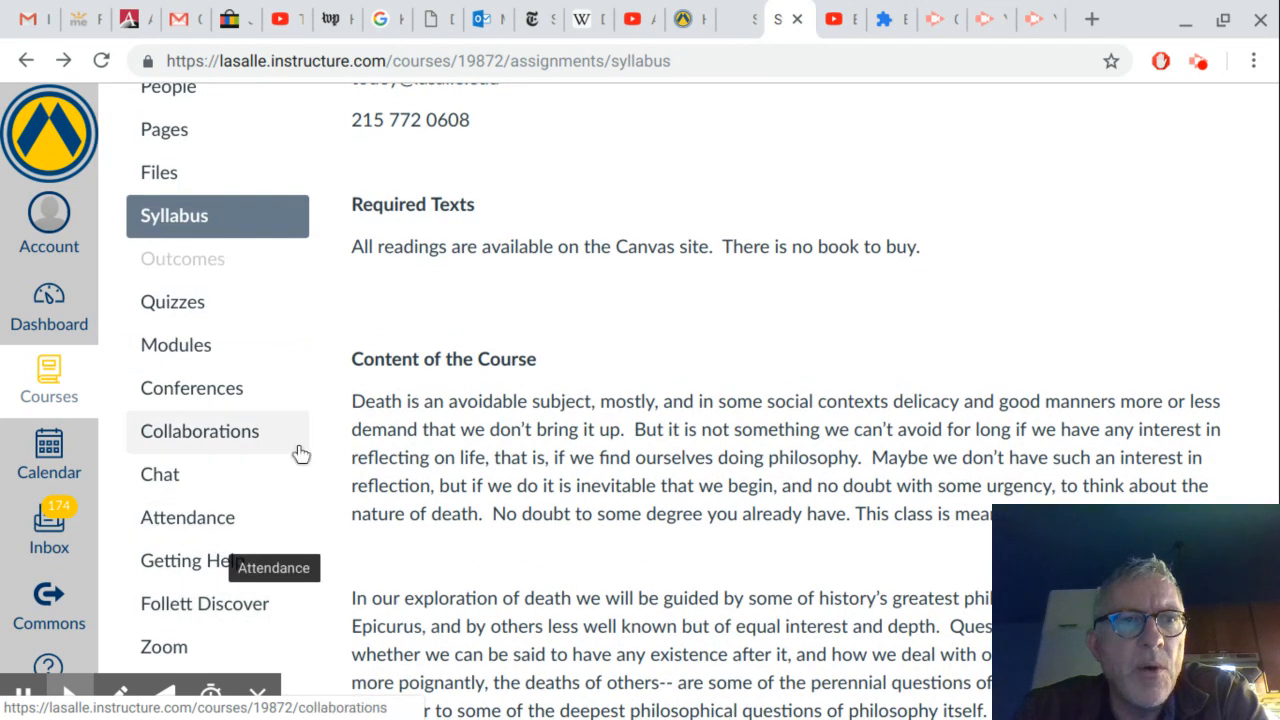
click(175, 344)
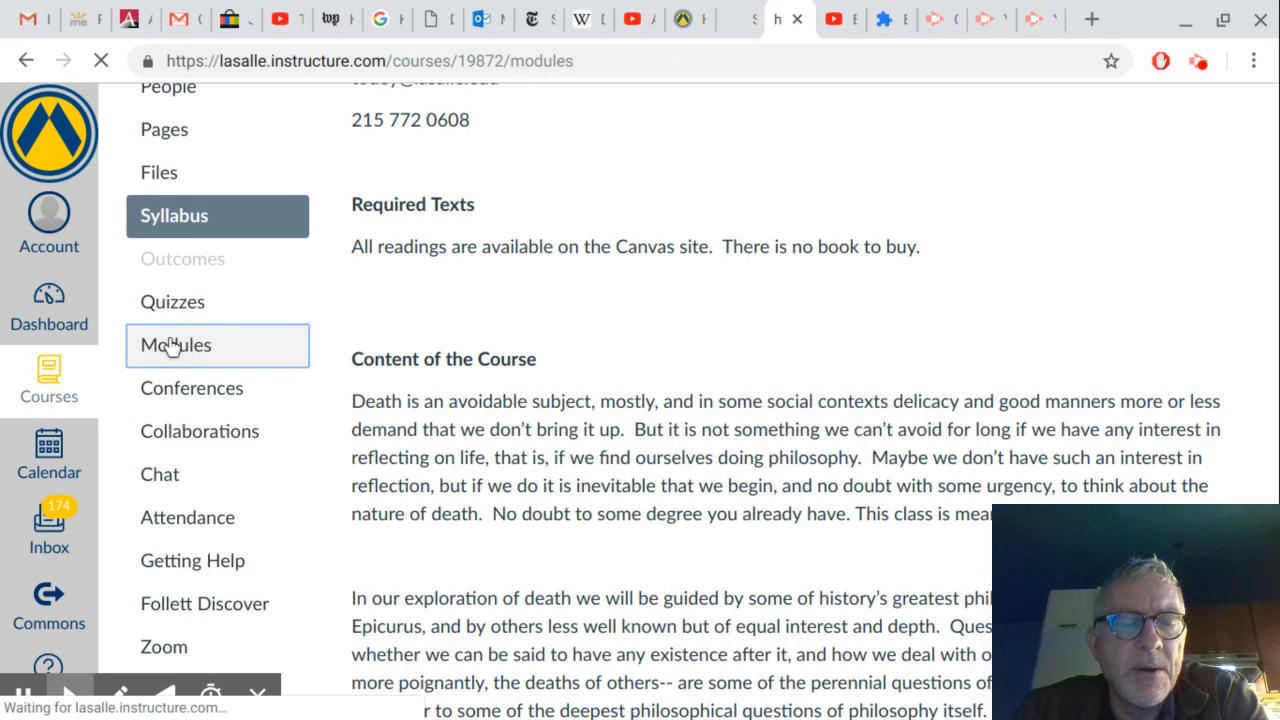
click(175, 345)
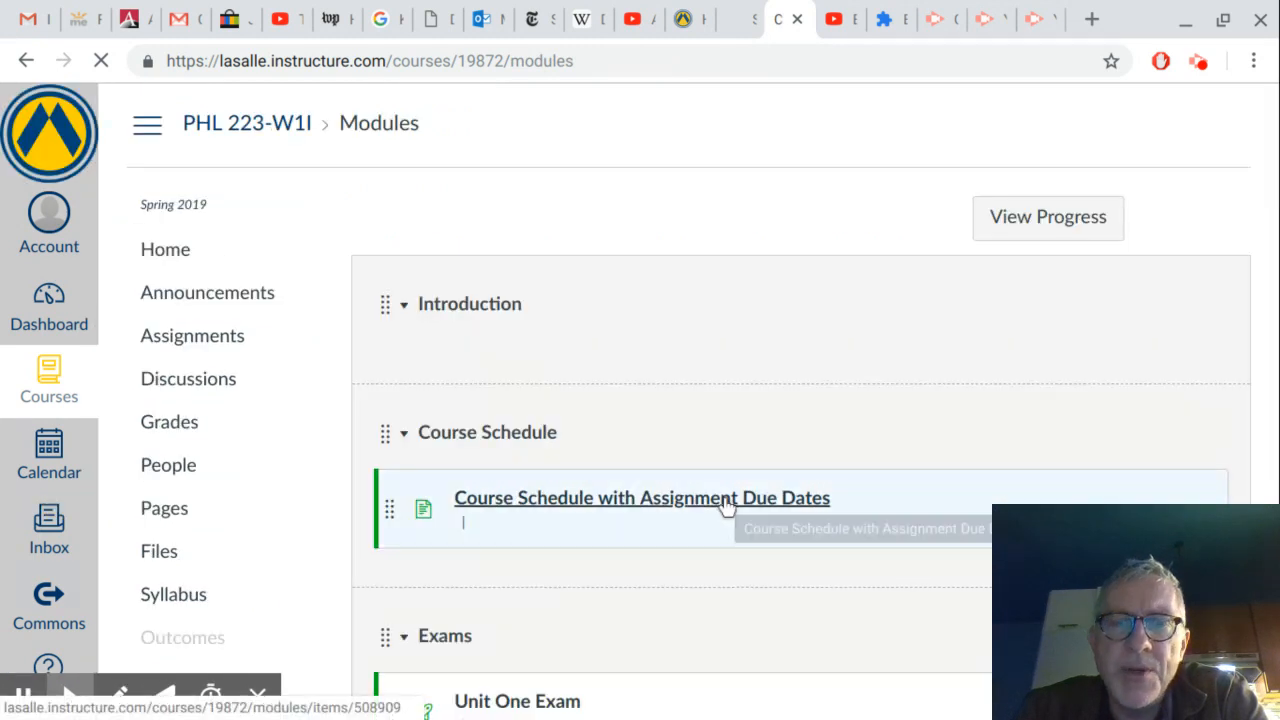
click(641, 497)
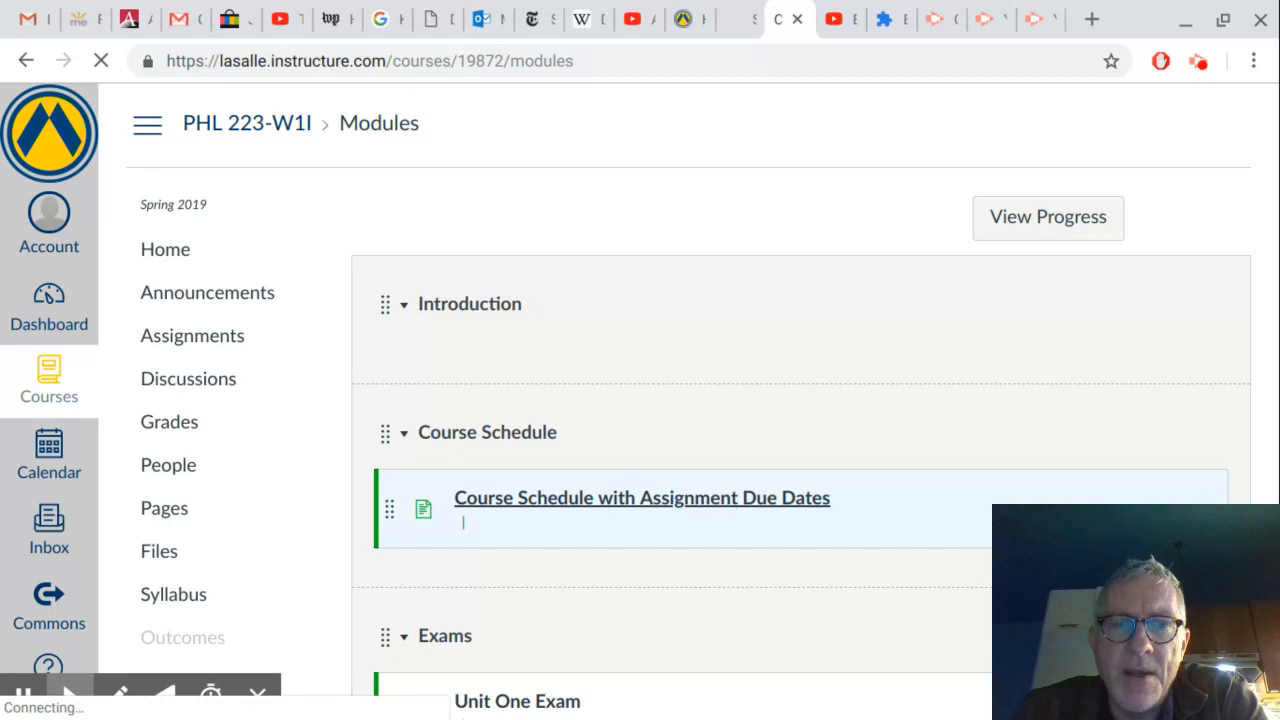
click(641, 497)
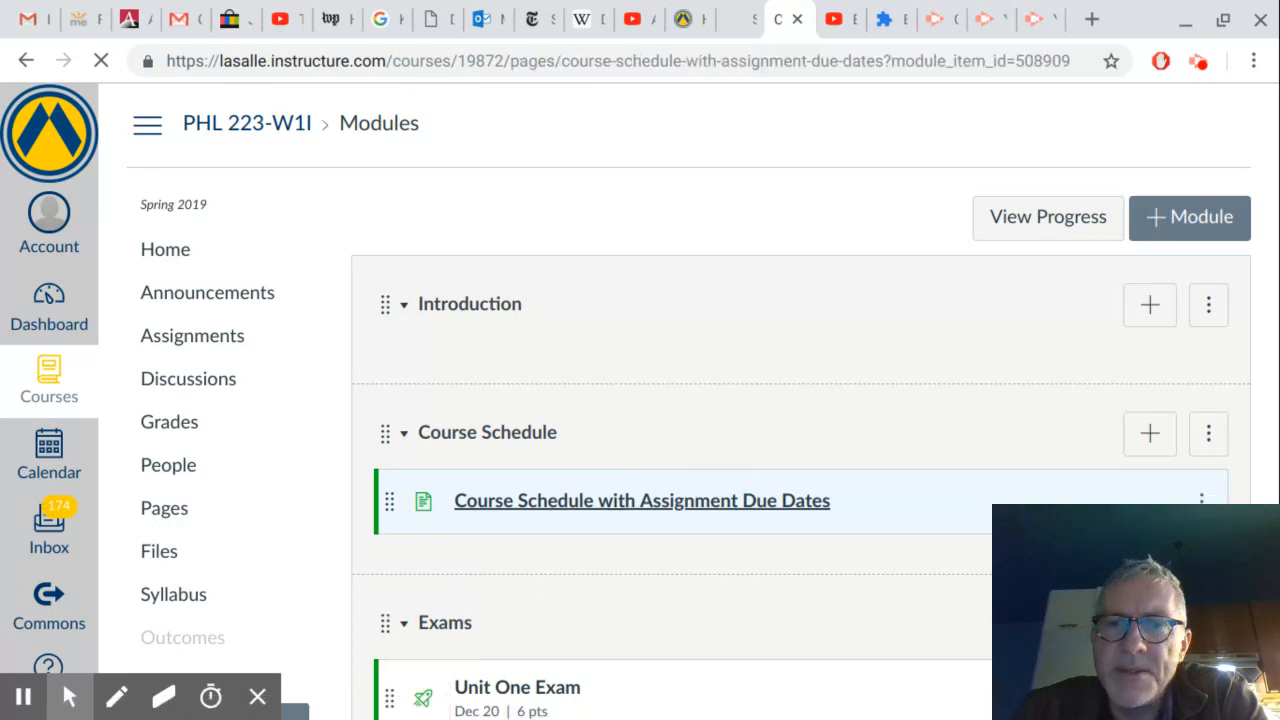
Reopen the Course Schedule page and read the four unit board windows and Jan 11 final essay.
click(641, 500)
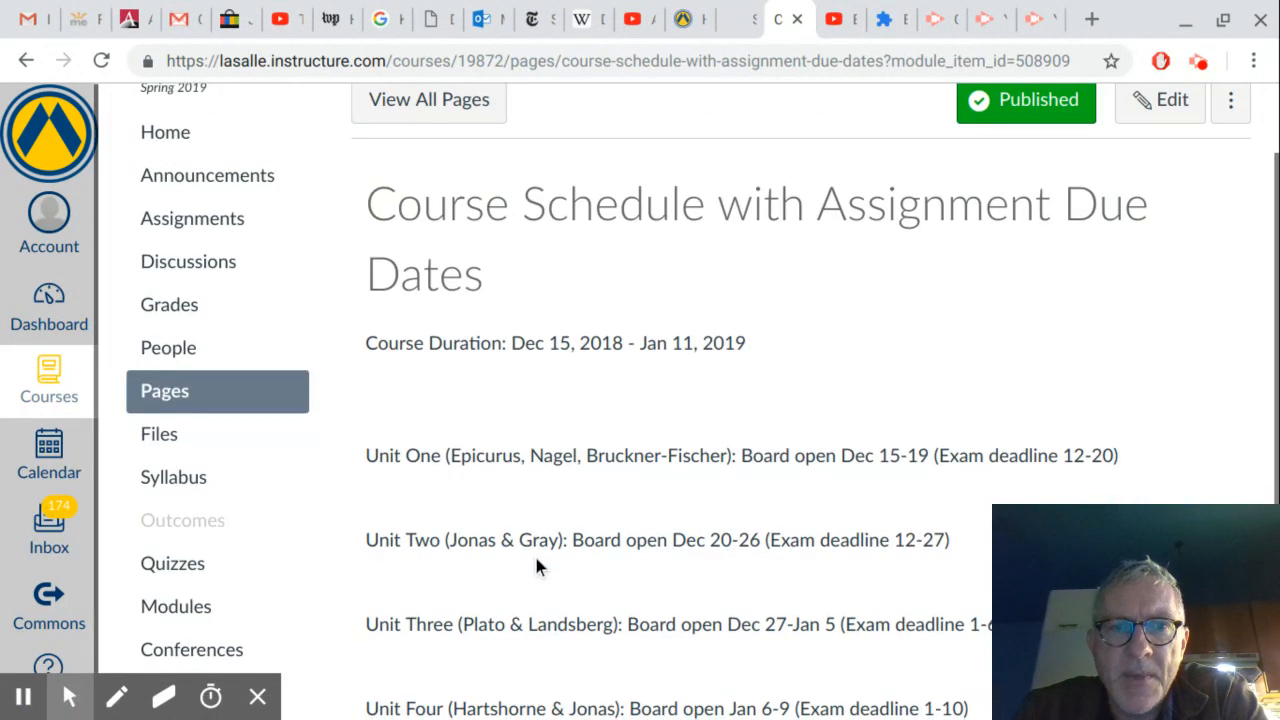
scroll(down, 3)
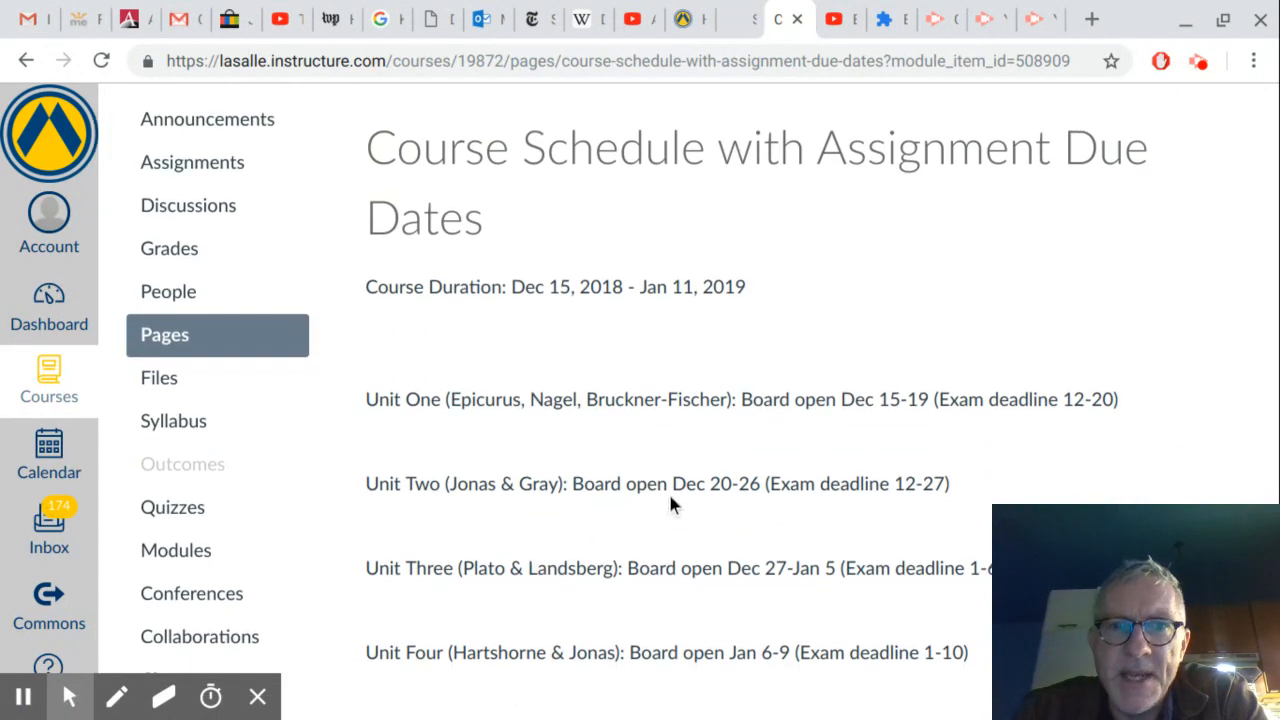
mouse_move(535, 560)
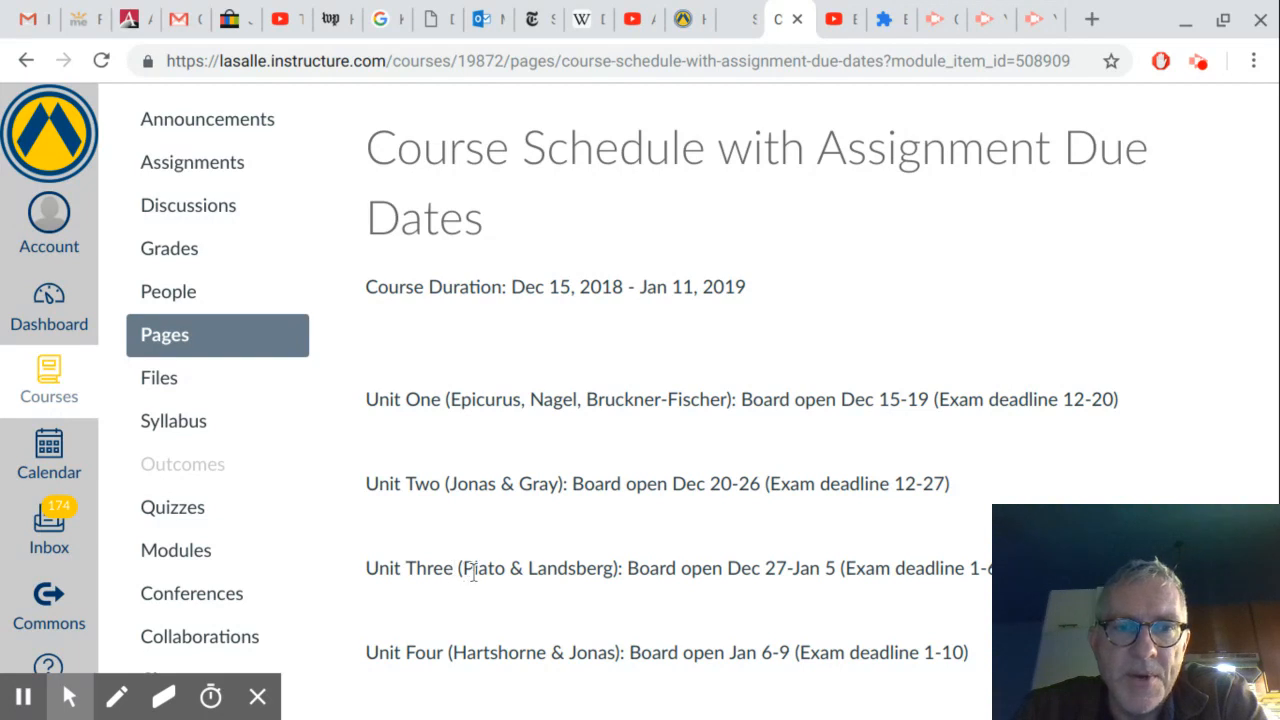
scroll(down, 3)
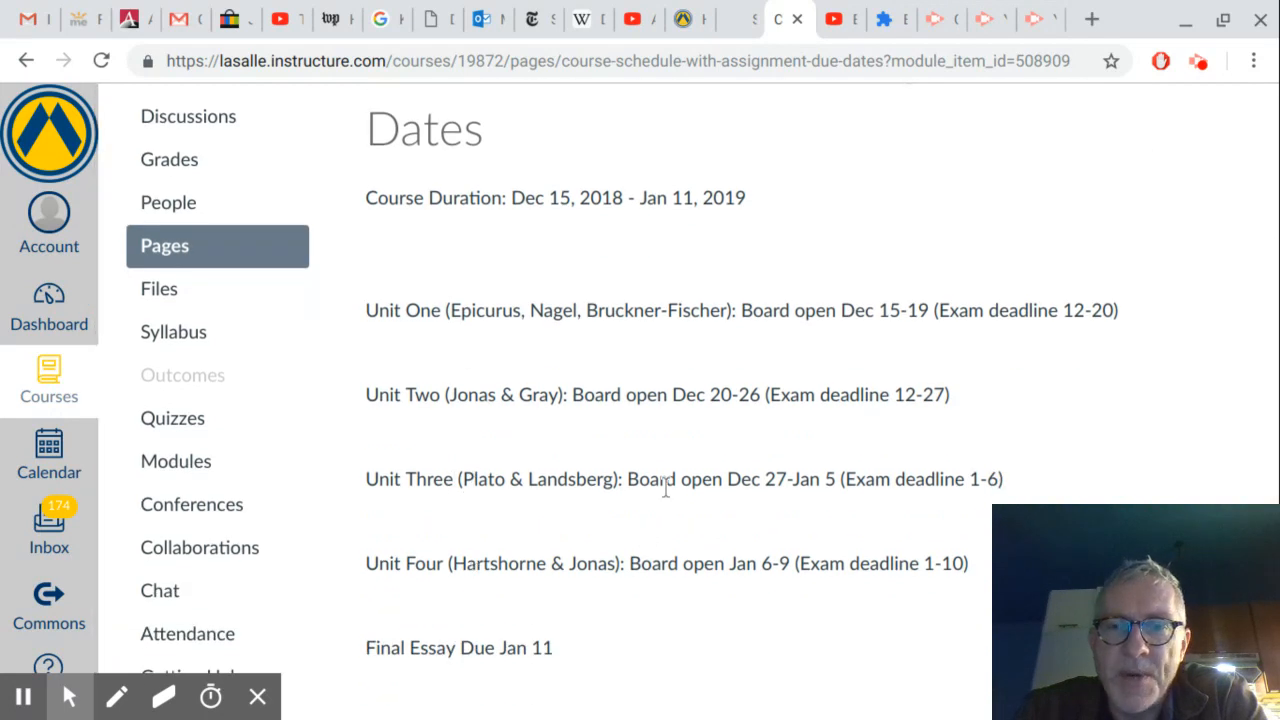
scroll(down, 3)
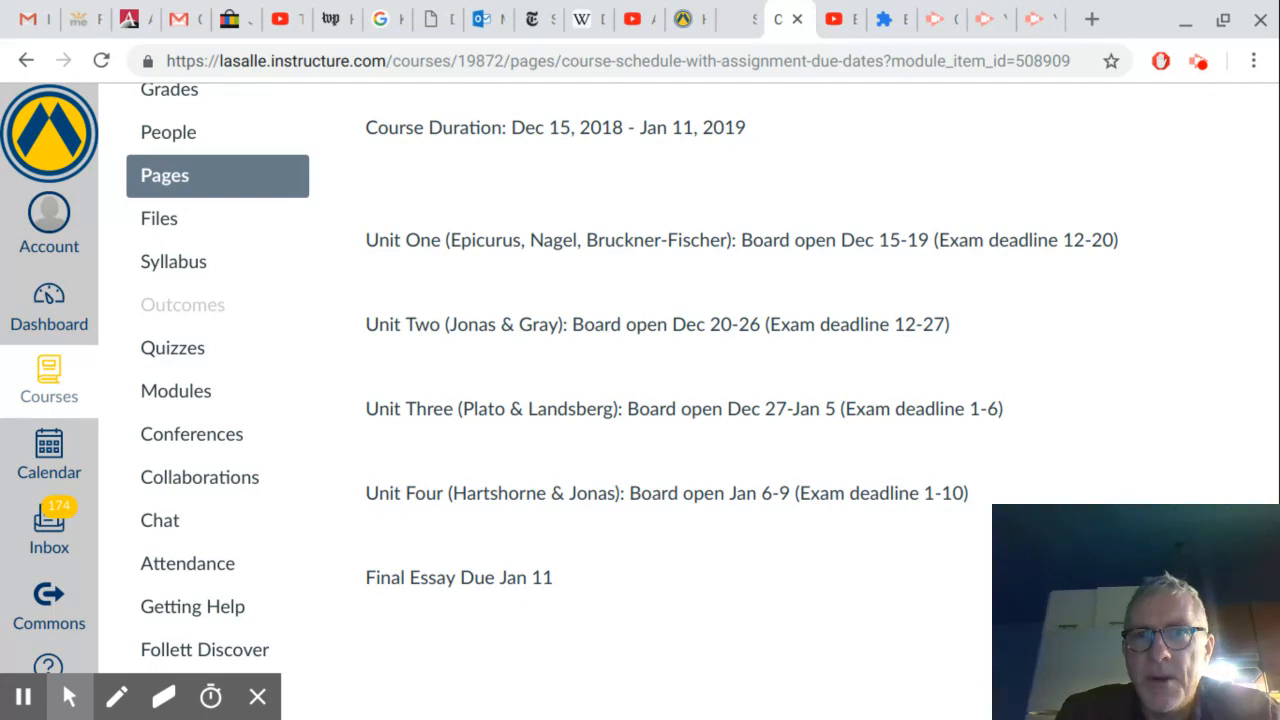
mouse_move(1050, 382)
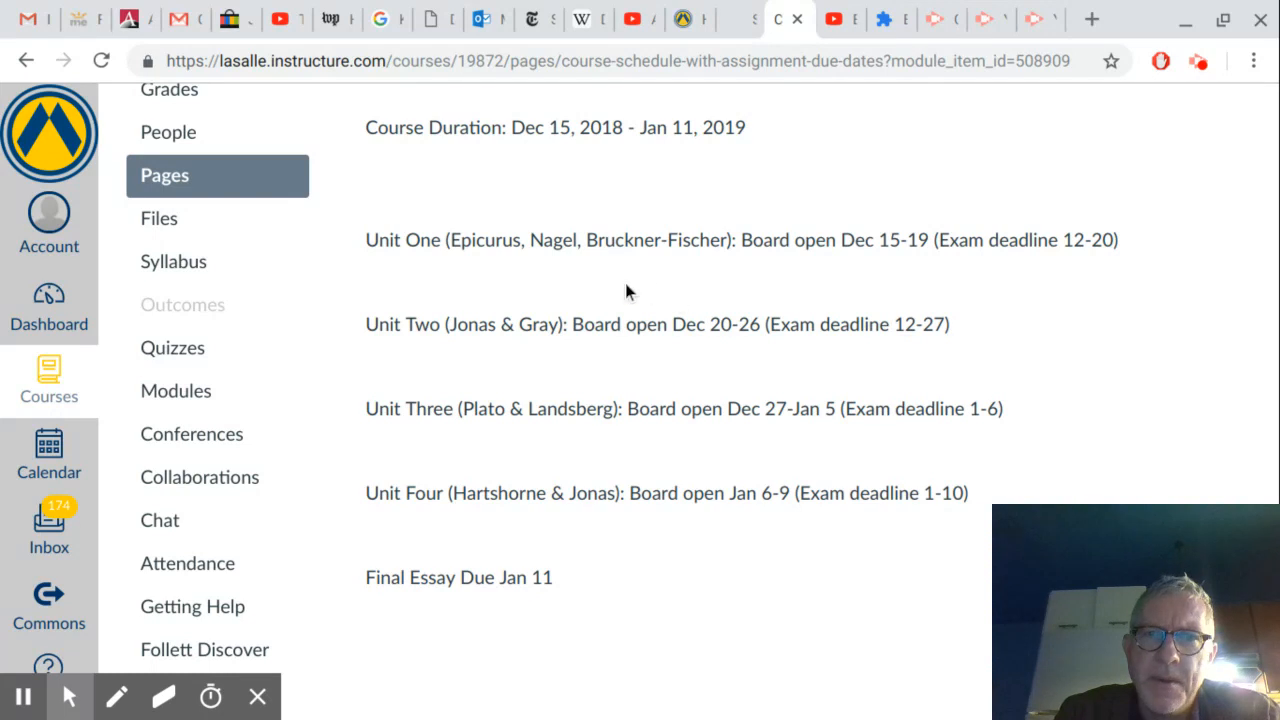
mouse_move(900, 190)
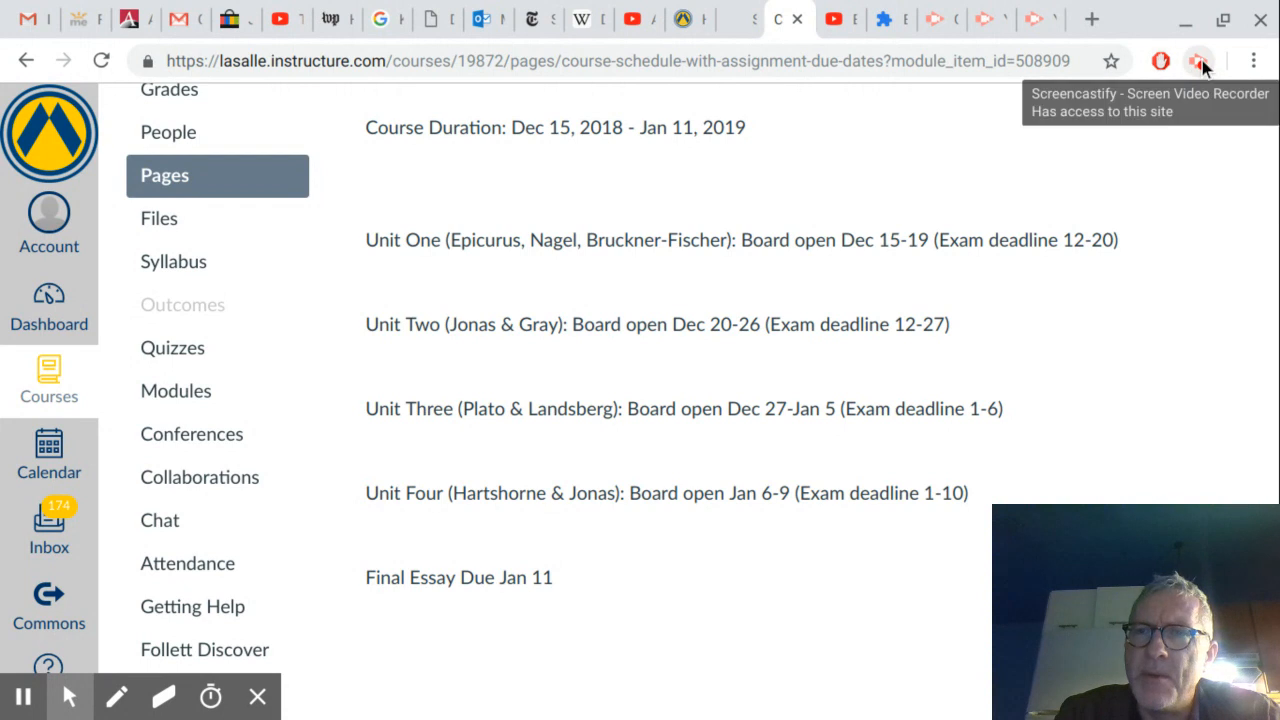
Return to the schedule's title and Dec 15–Jan 11 duration, then open Screencastify's controls.
scroll(down, 3)
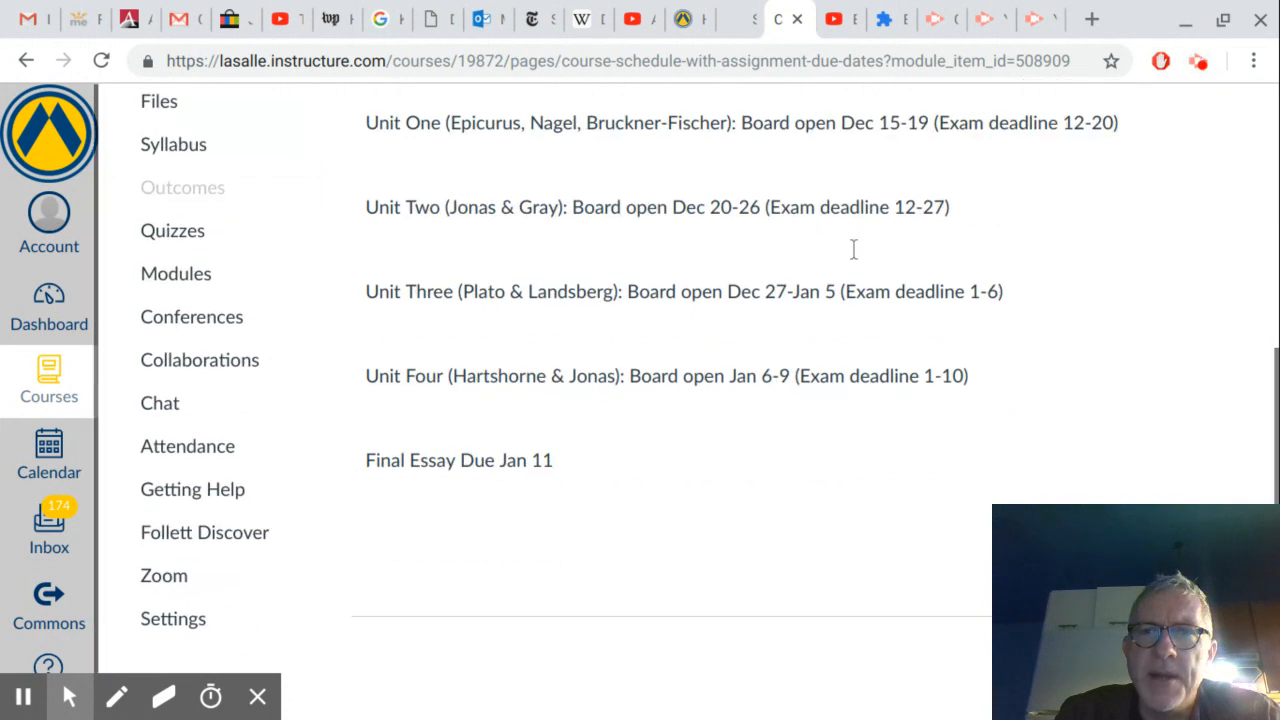
scroll(up, 3)
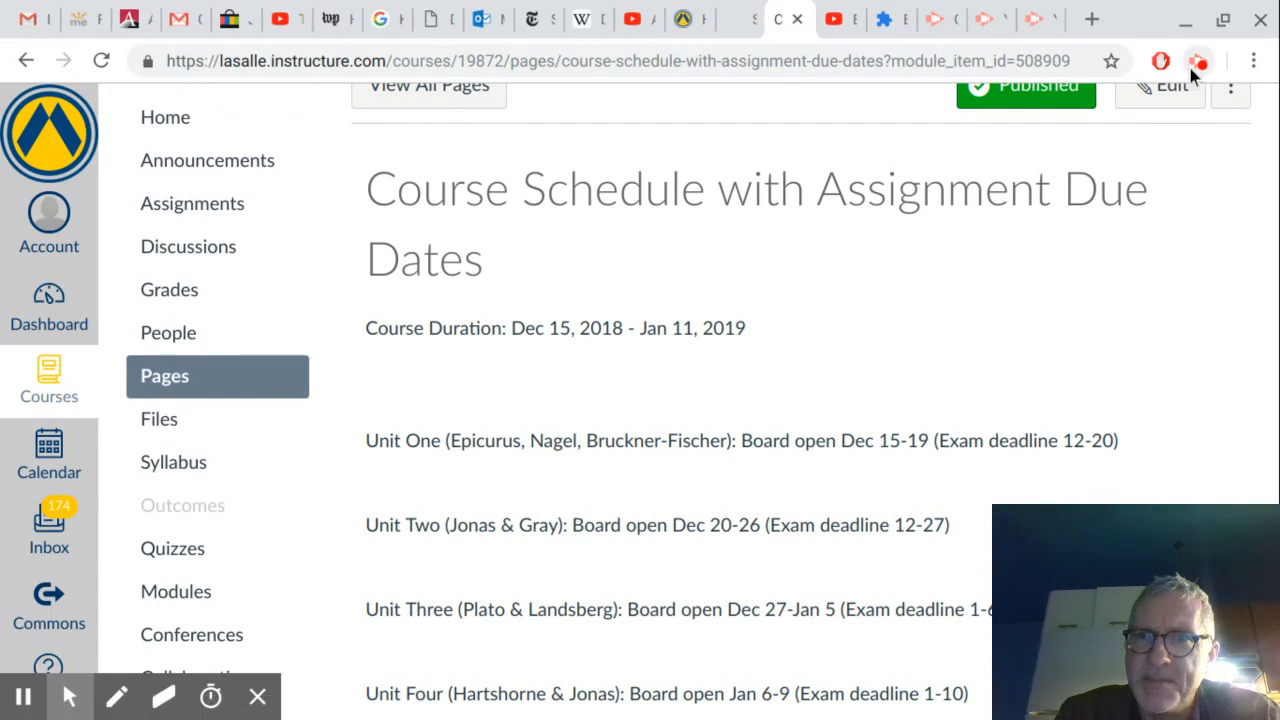
mouse_move(1199, 61)
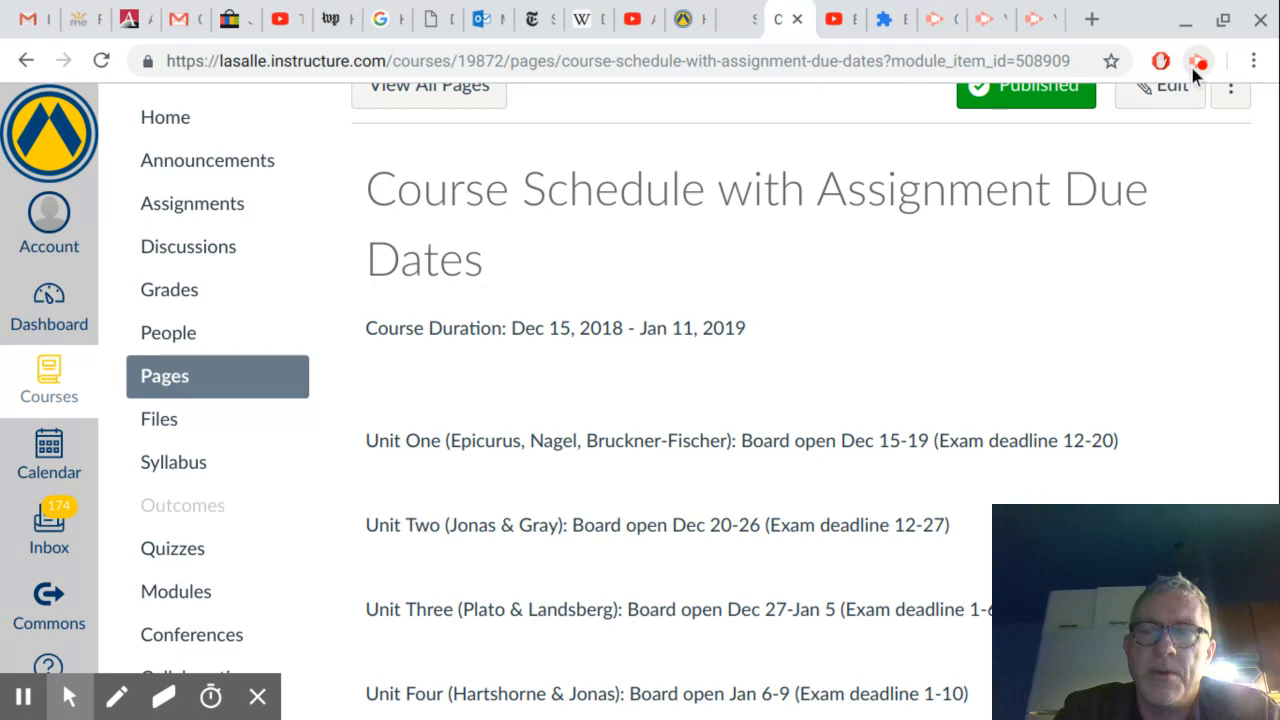
click(1198, 61)
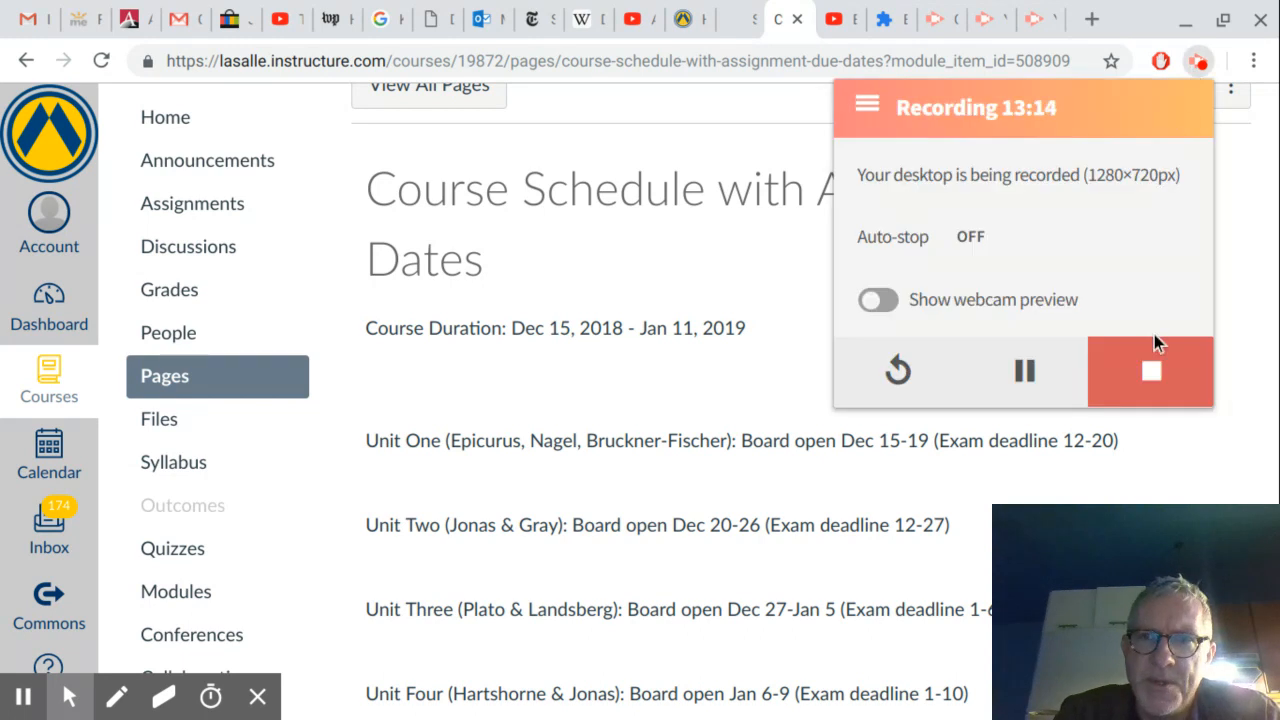